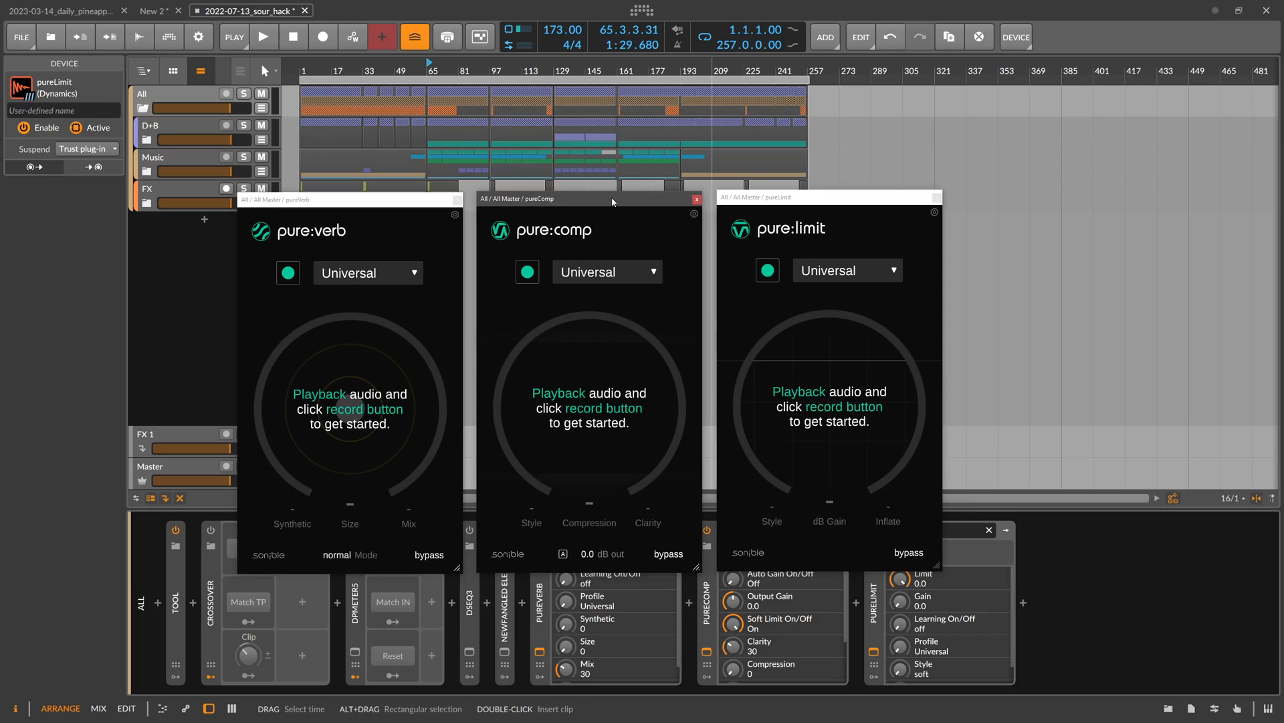
pyautogui.moveTo(329, 247)
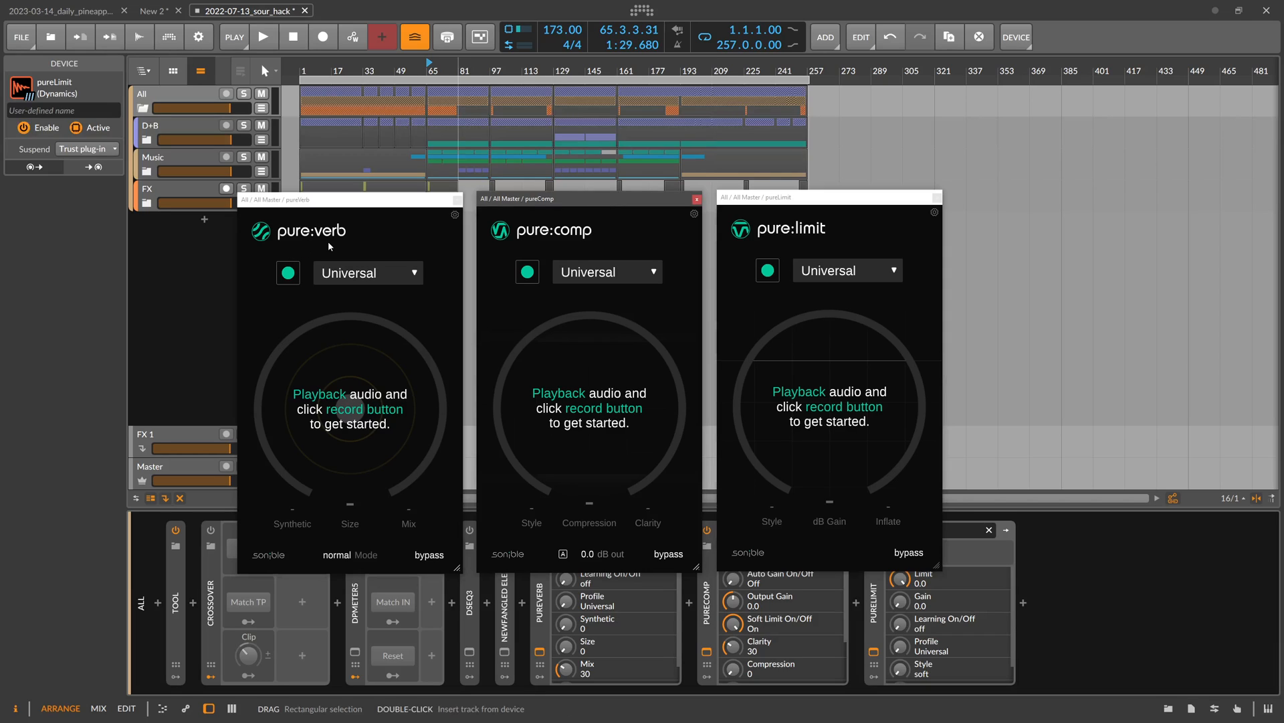
# Step: Insert Sonible smart:comp 2 after pure:limit in the Master track's device chain
pyautogui.click(847, 269)
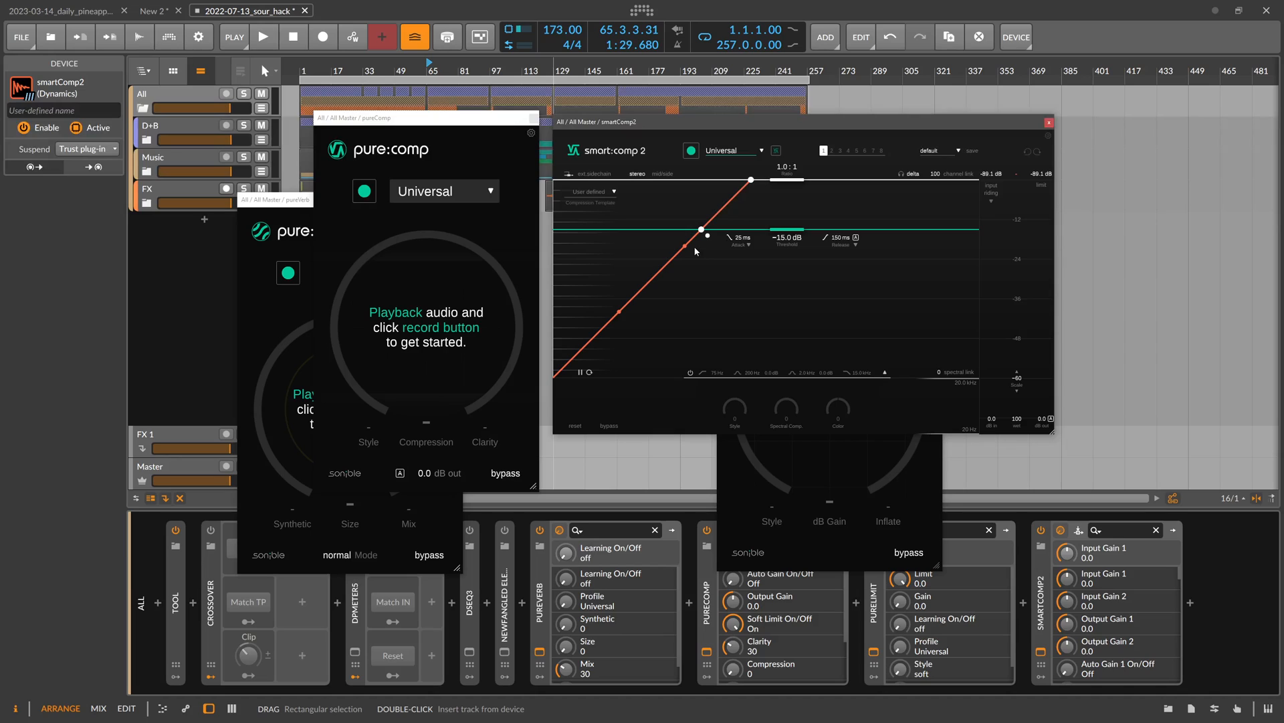
pyautogui.moveTo(694, 251)
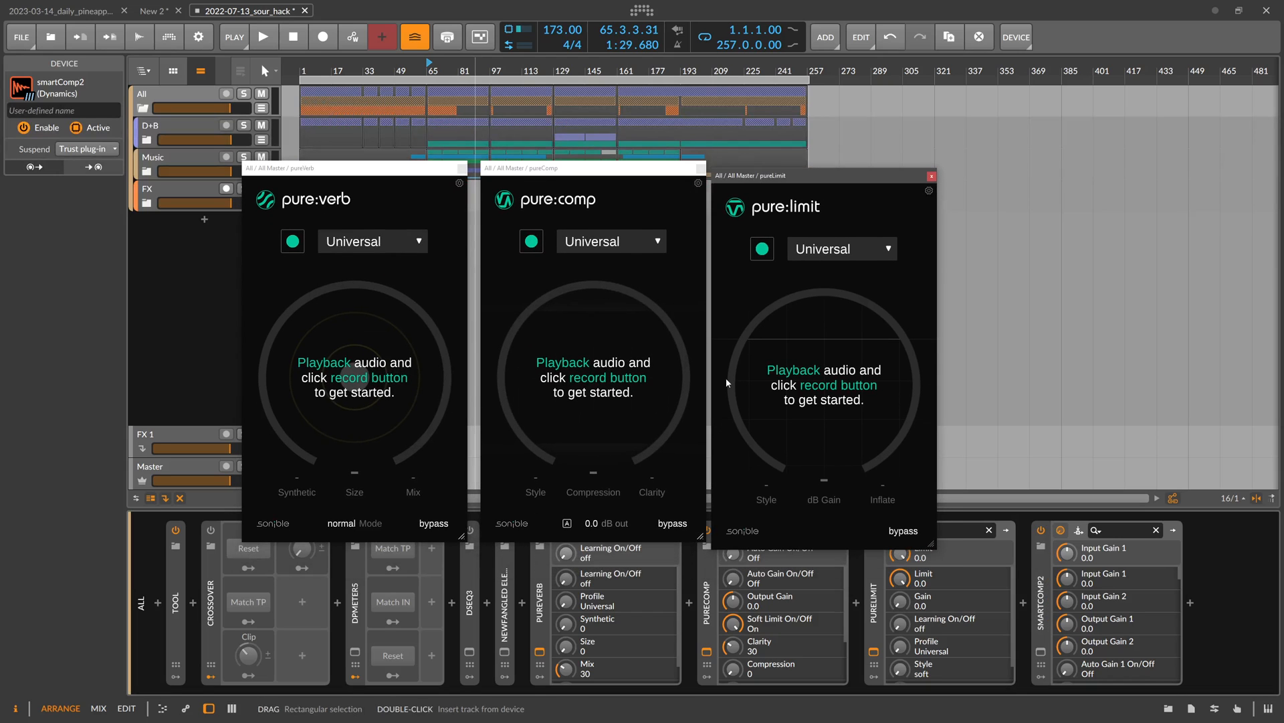
pyautogui.moveTo(687, 336)
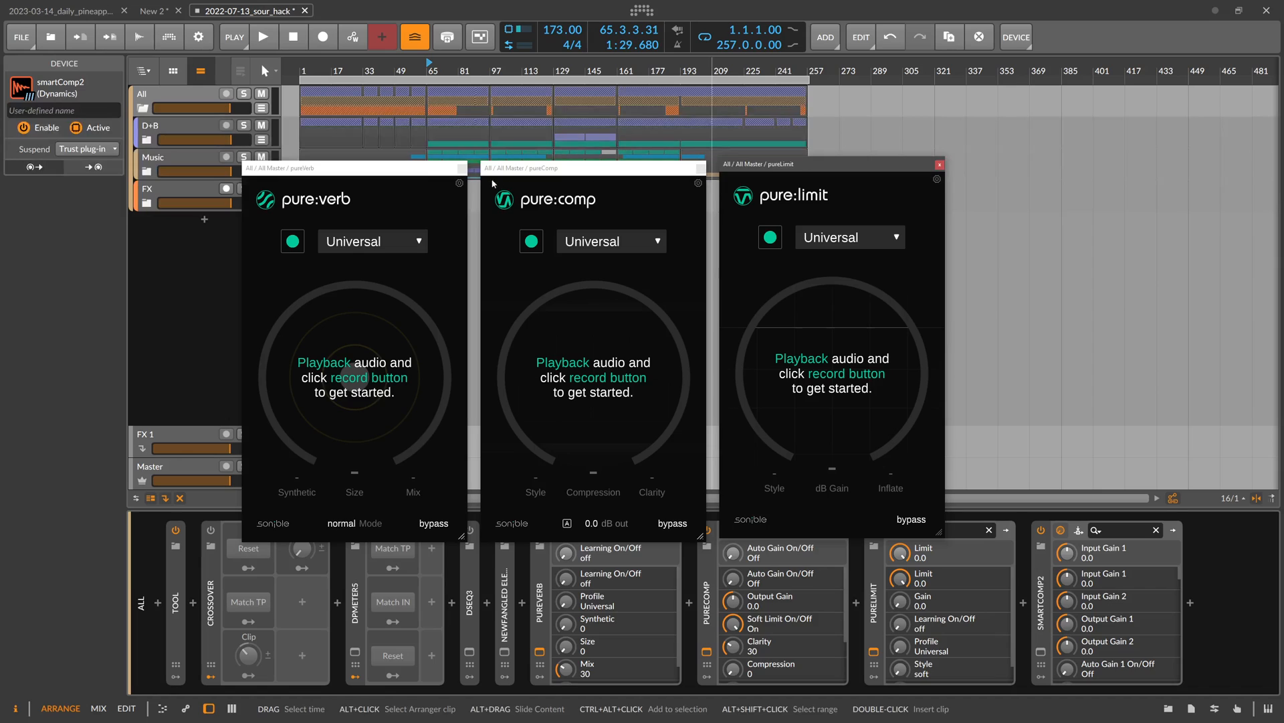
# Step: Select the smart:comp 2 device on the Master chain and delete it
pyautogui.click(590, 169)
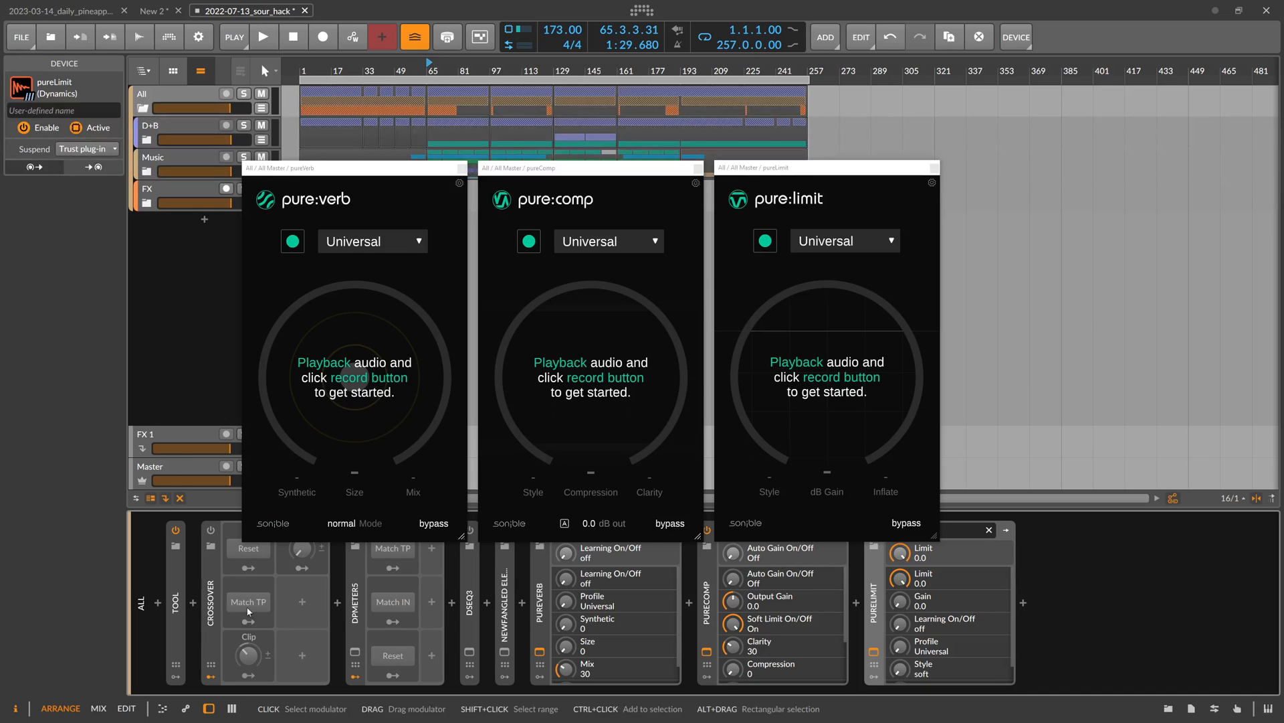
pyautogui.moveTo(192, 630)
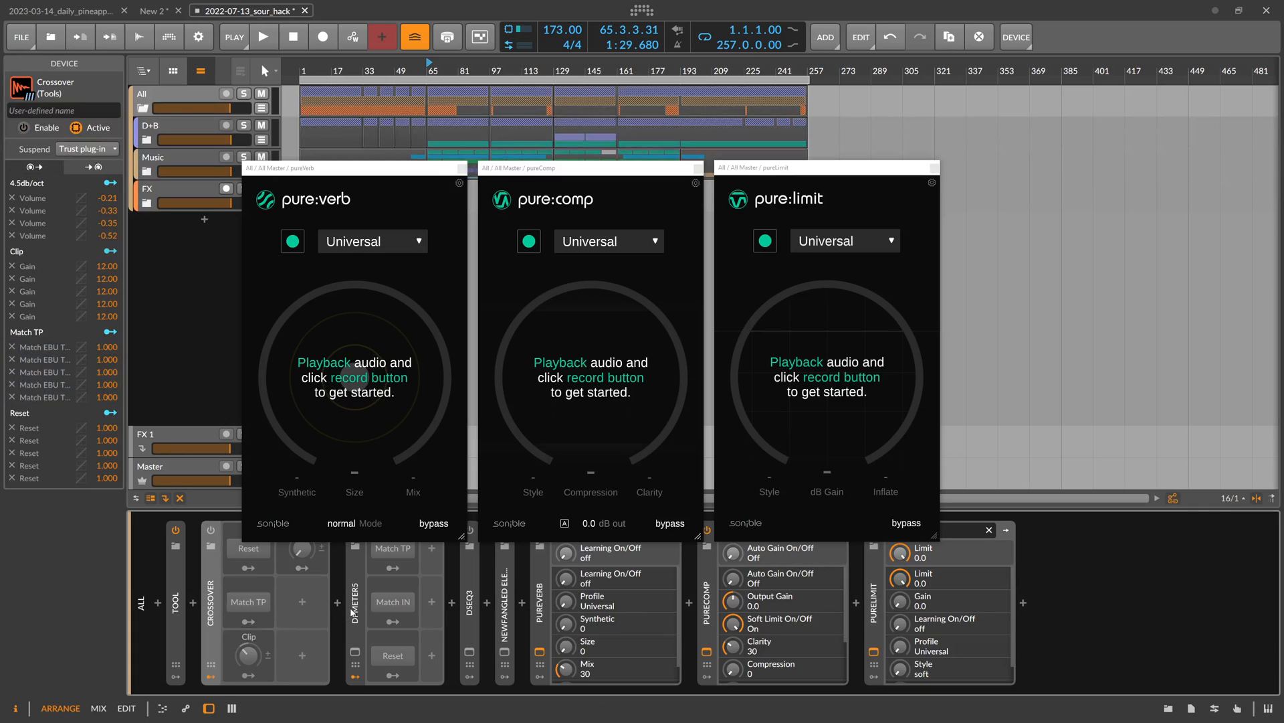
pyautogui.click(505, 612)
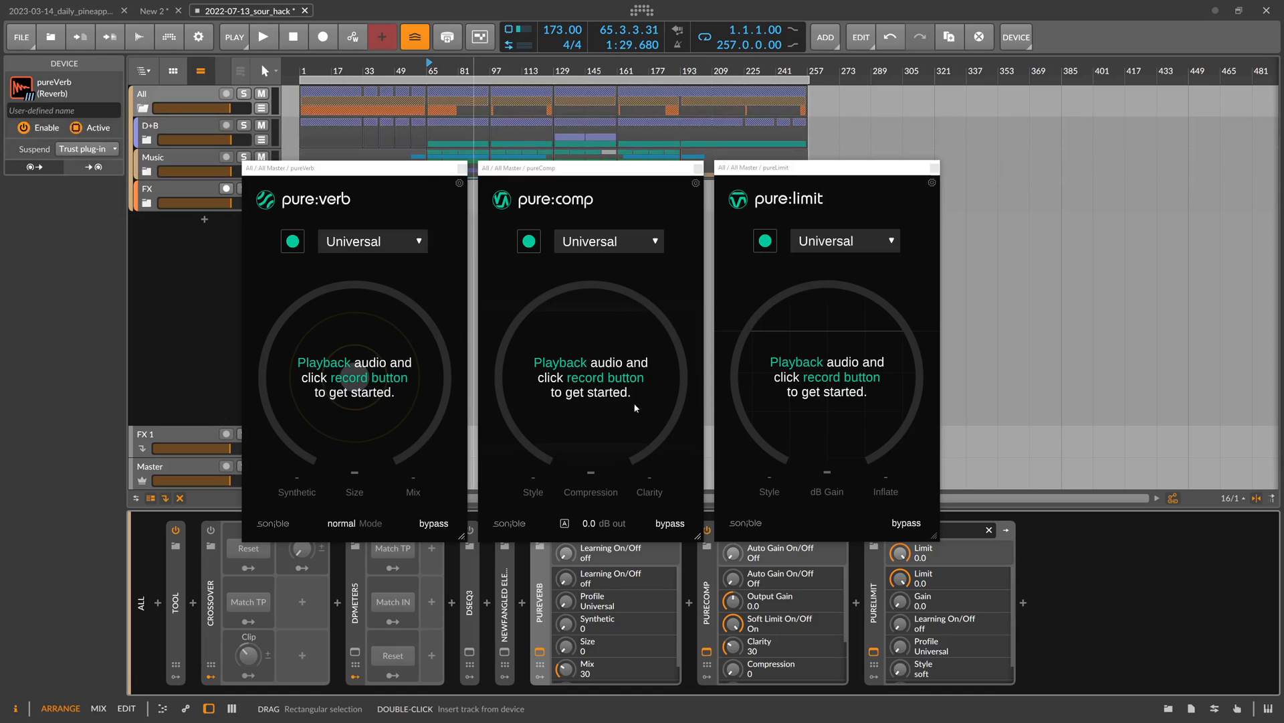
pyautogui.moveTo(744, 362)
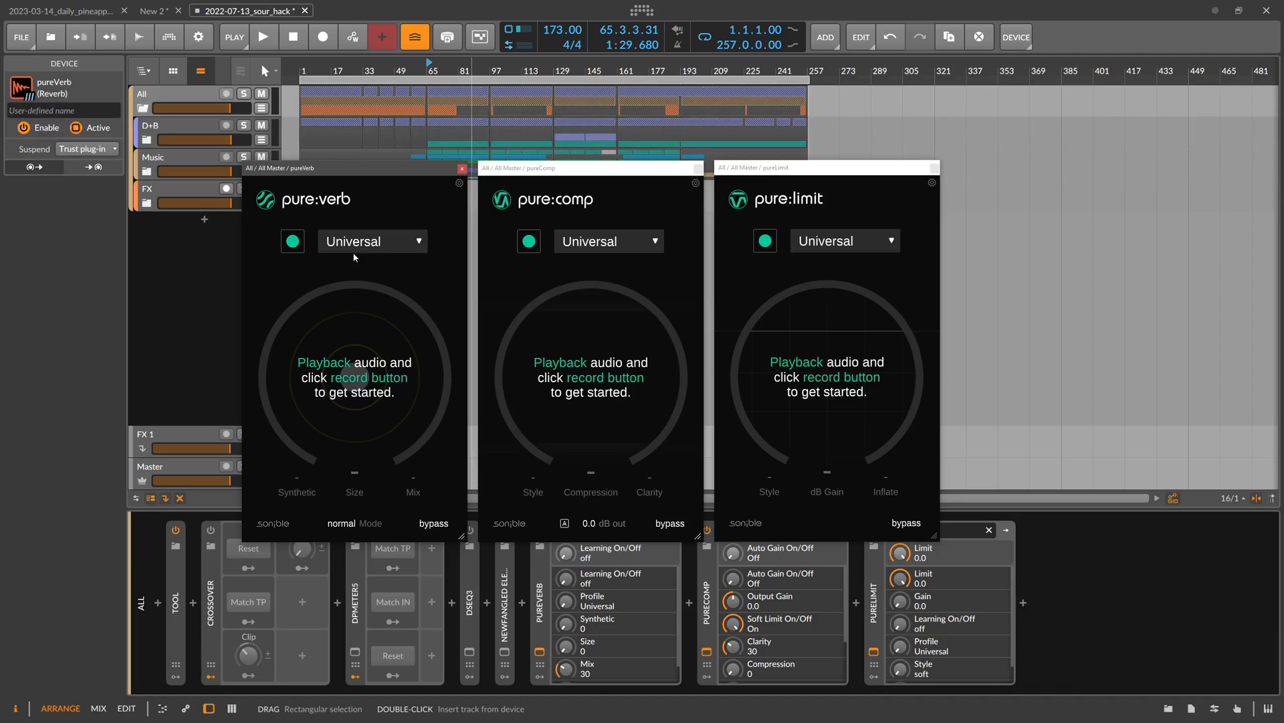
# Step: Start playback and let pure:verb learn the mix to Size 46 and Mix 100, then reset Synthetic to 0
pyautogui.click(263, 37)
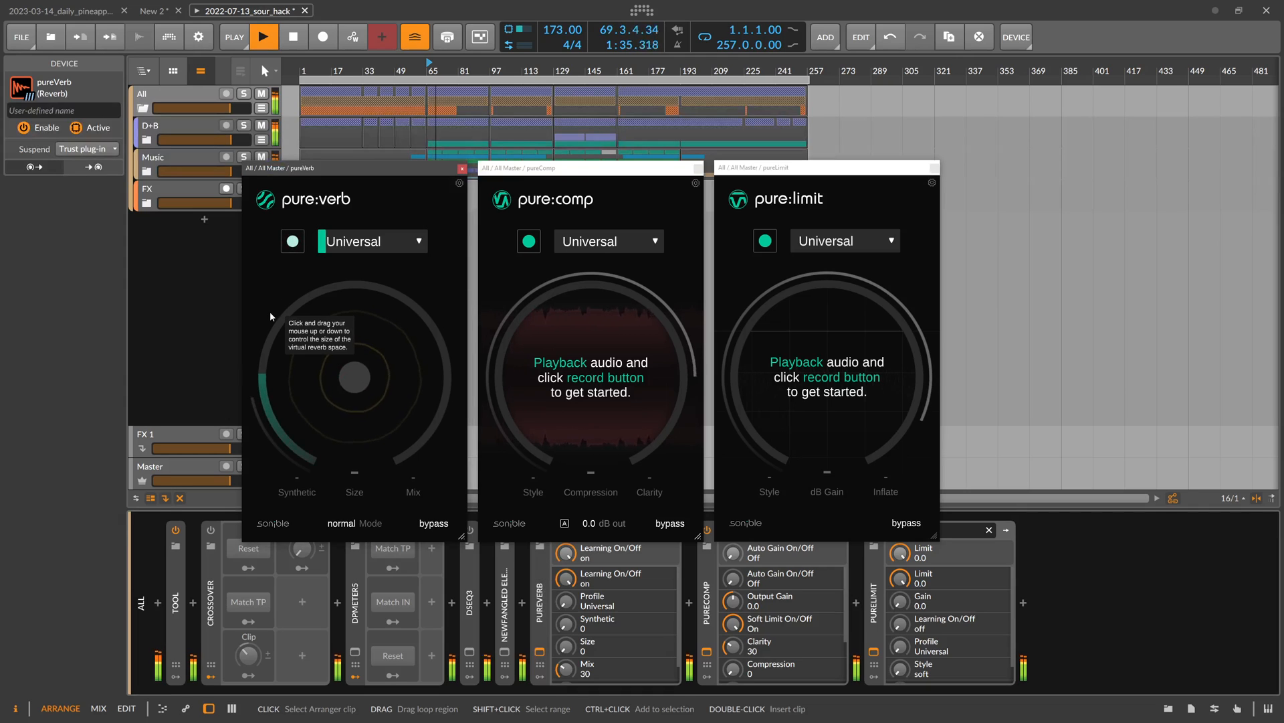
pyautogui.click(293, 240)
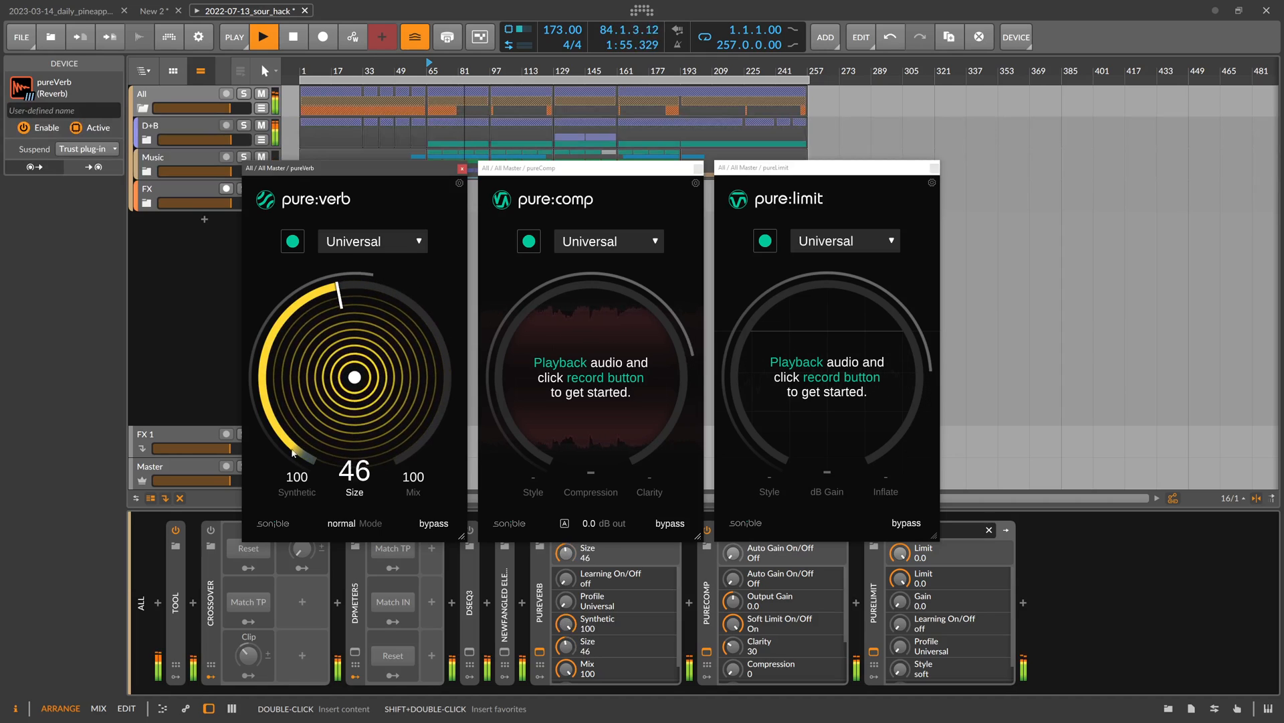
pyautogui.click(264, 37)
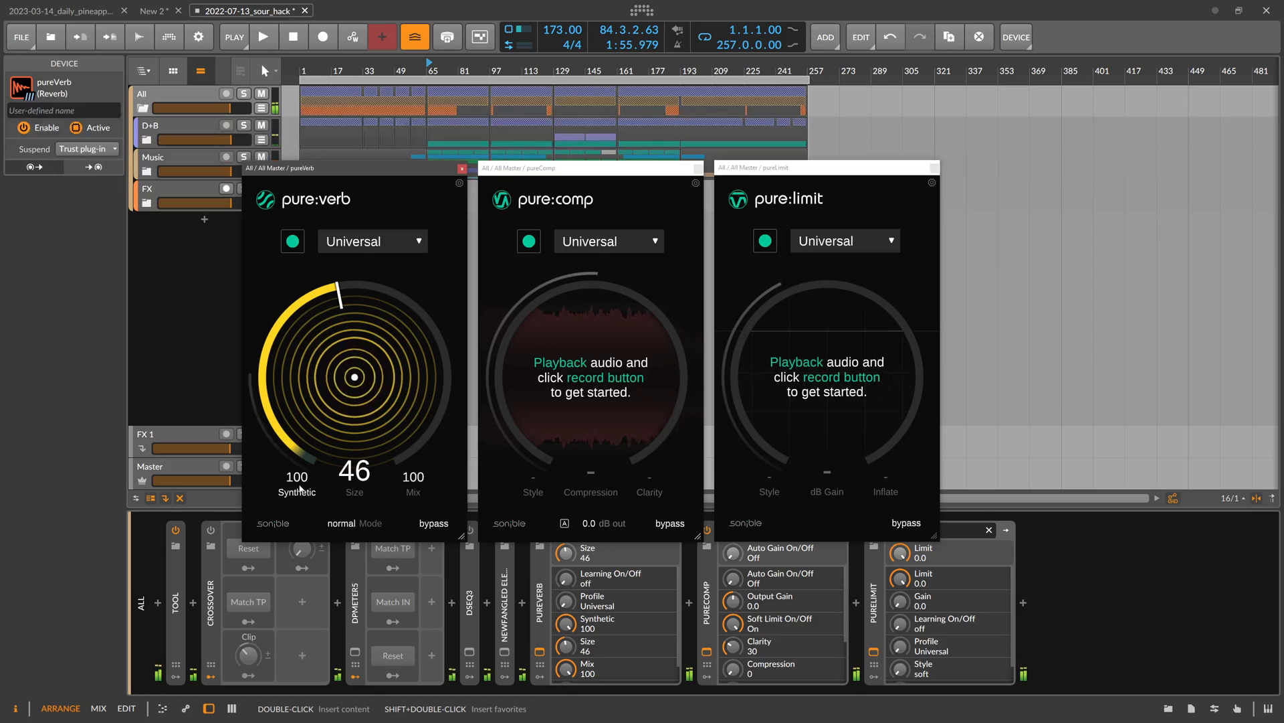
pyautogui.moveTo(297, 478)
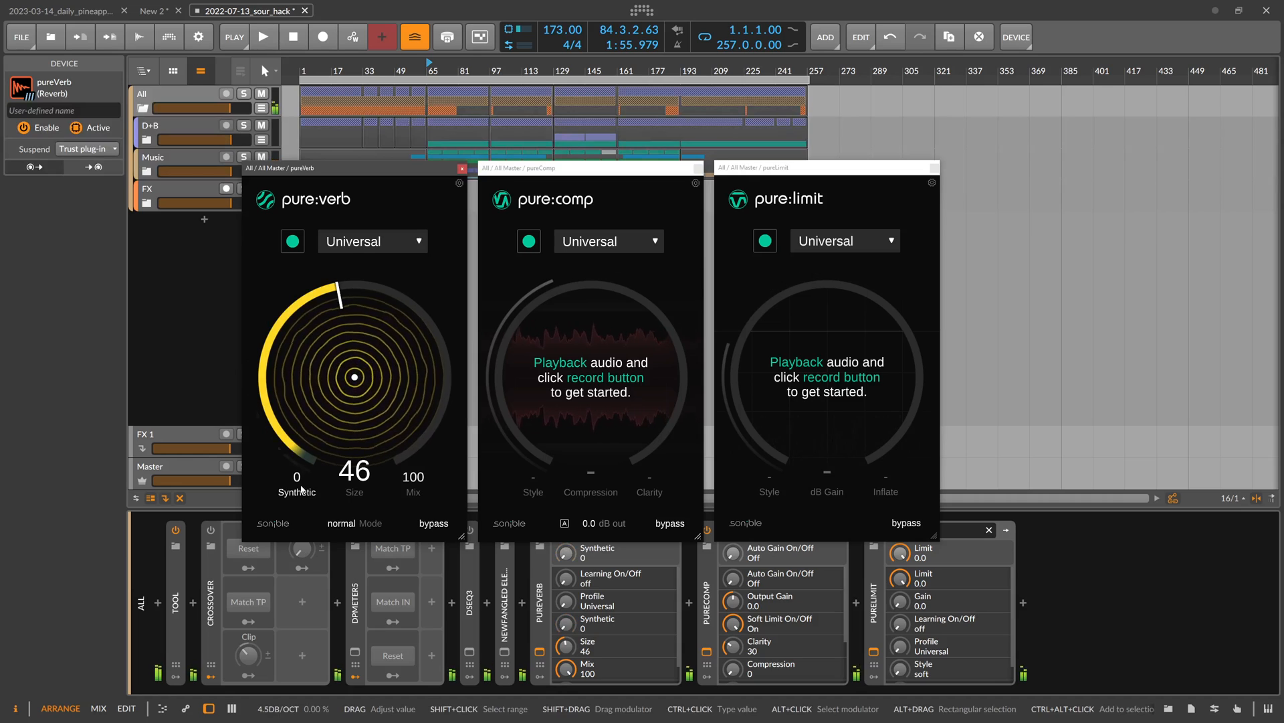
# Step: During playback, push pure:verb's Synthetic up to 100 and bring Size down to 28
pyautogui.click(264, 38)
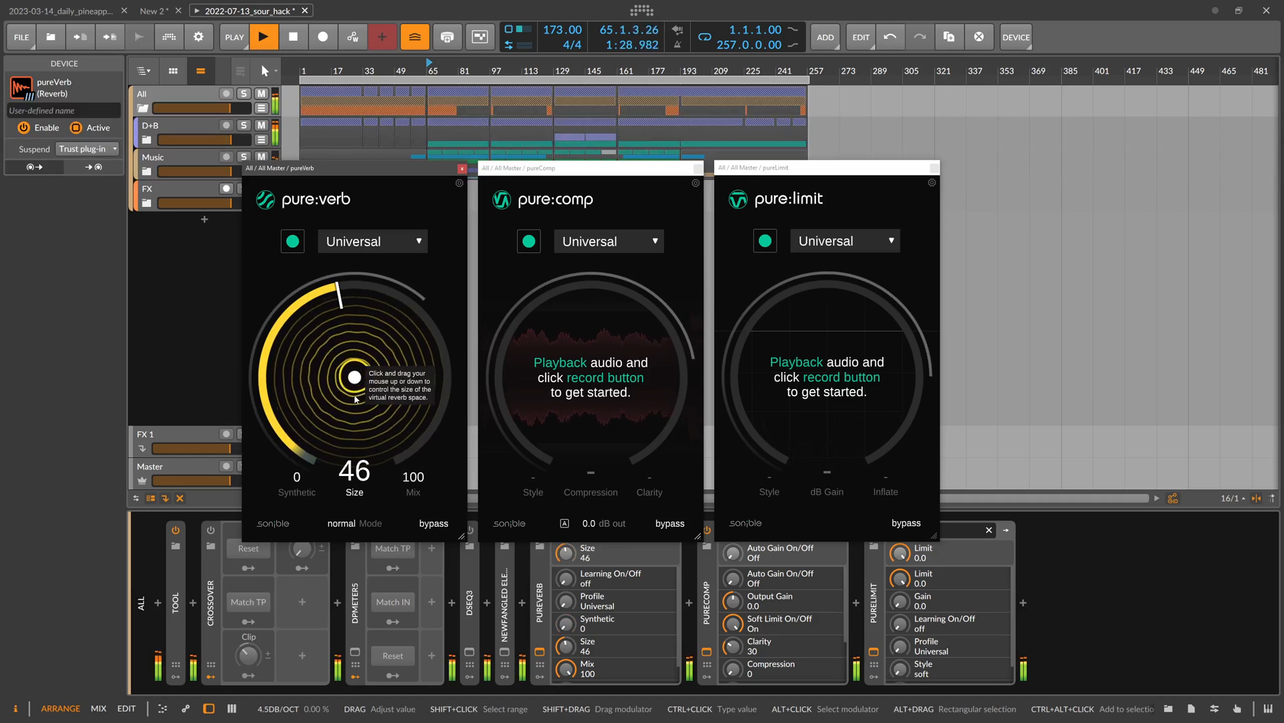
pyautogui.moveTo(353, 378); pyautogui.dragTo(353, 304)
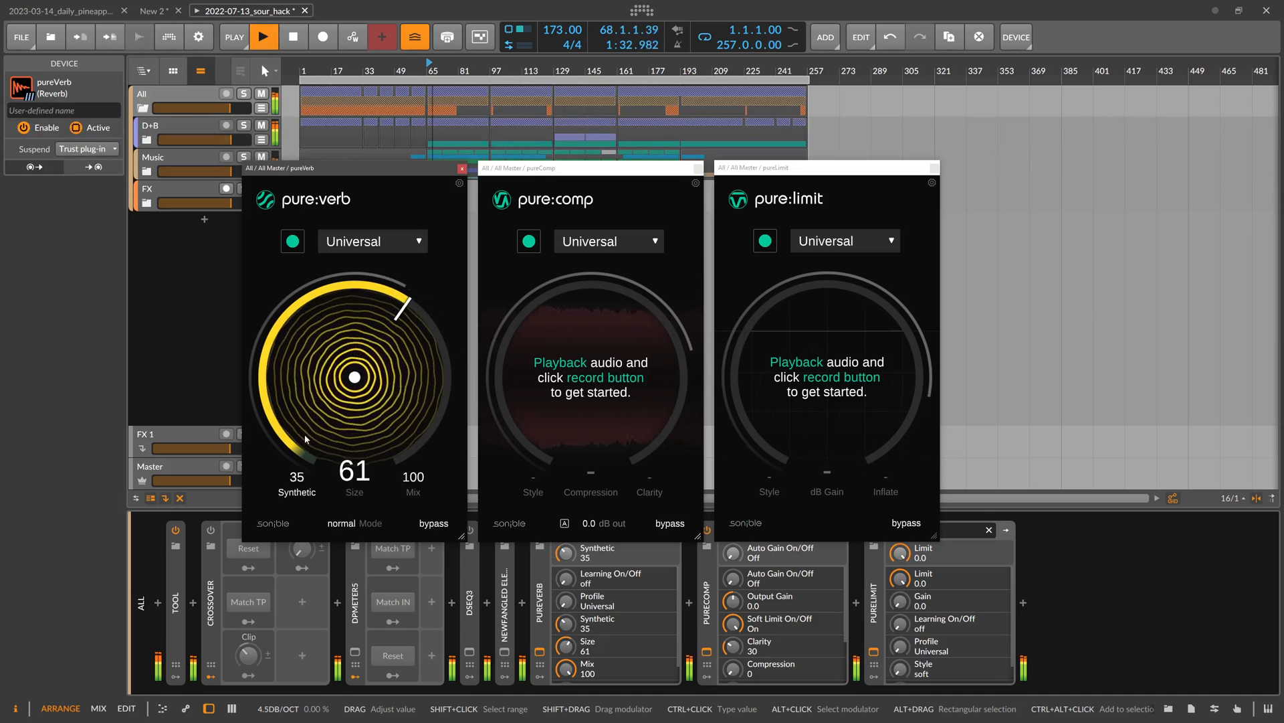
pyautogui.moveTo(308, 438); pyautogui.dragTo(316, 369)
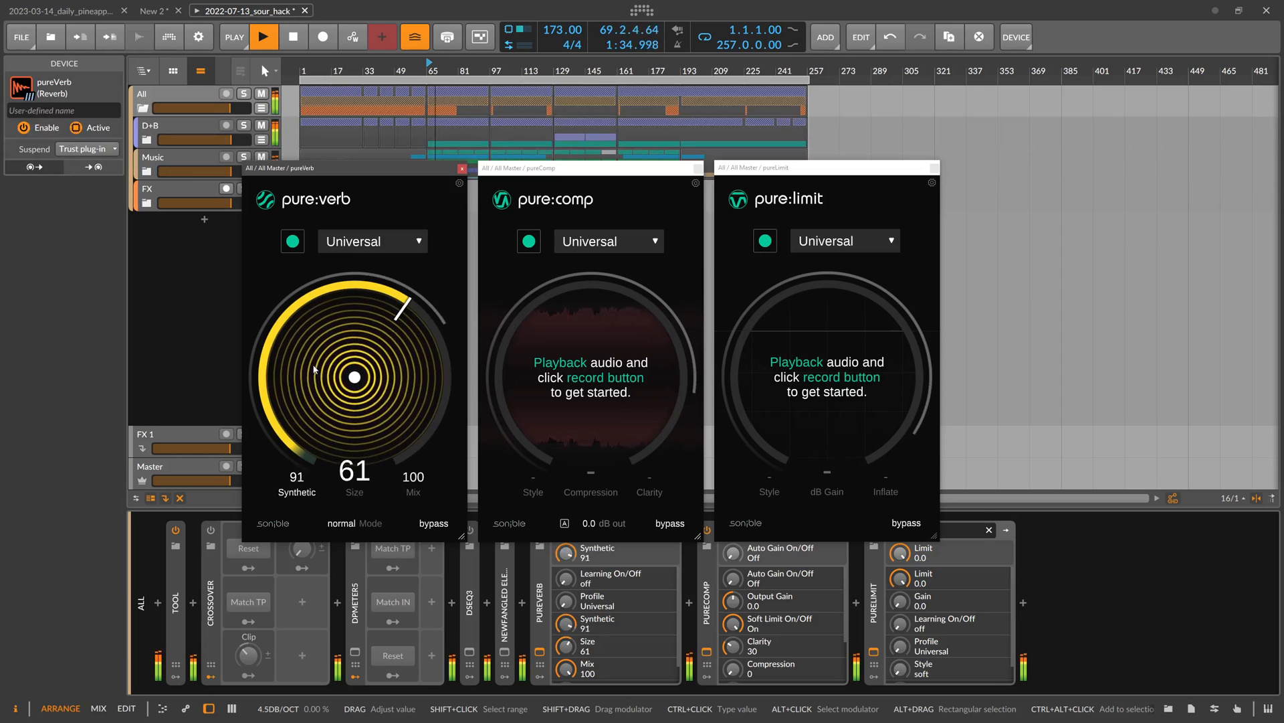
pyautogui.moveTo(313, 370); pyautogui.dragTo(282, 448)
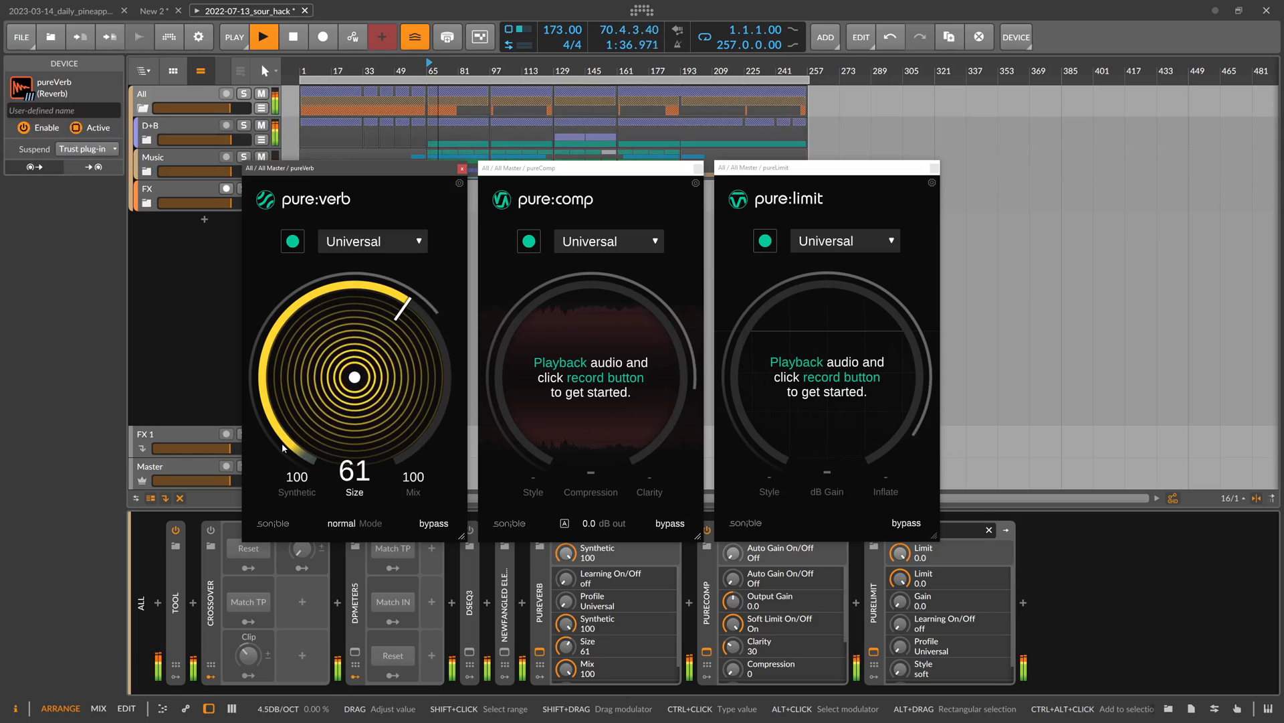
pyautogui.click(263, 38)
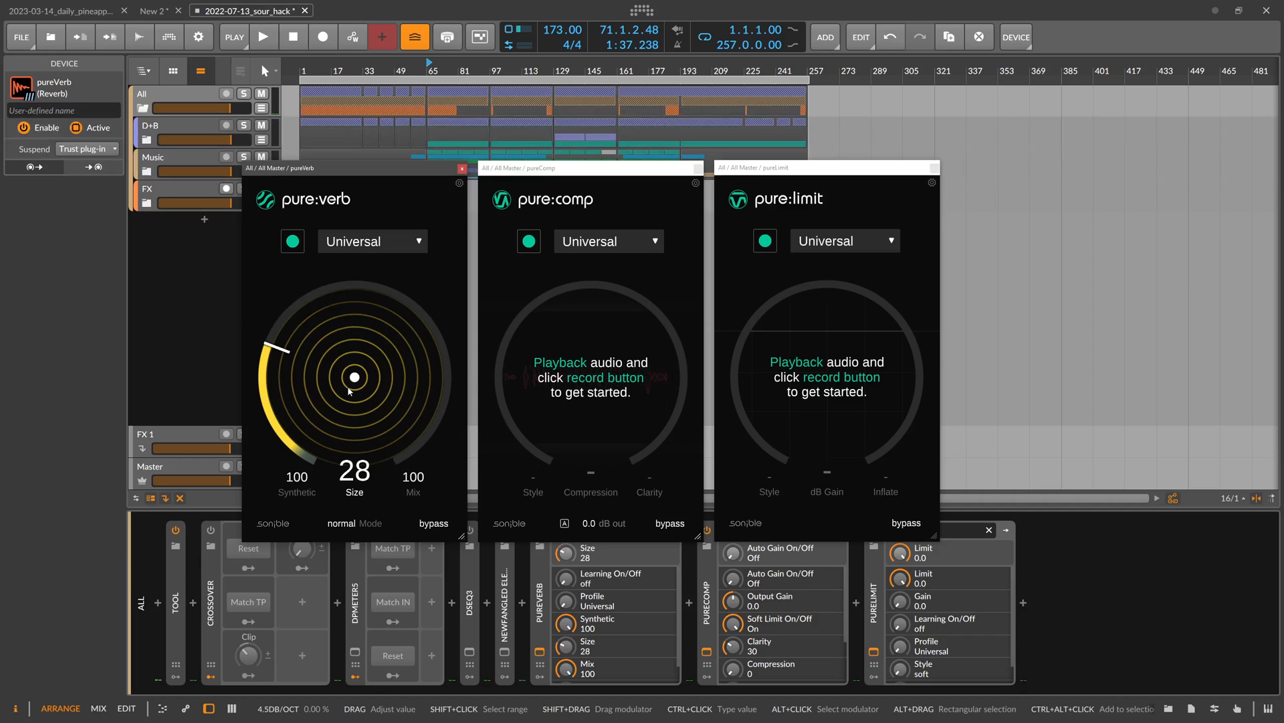
pyautogui.moveTo(353, 377)
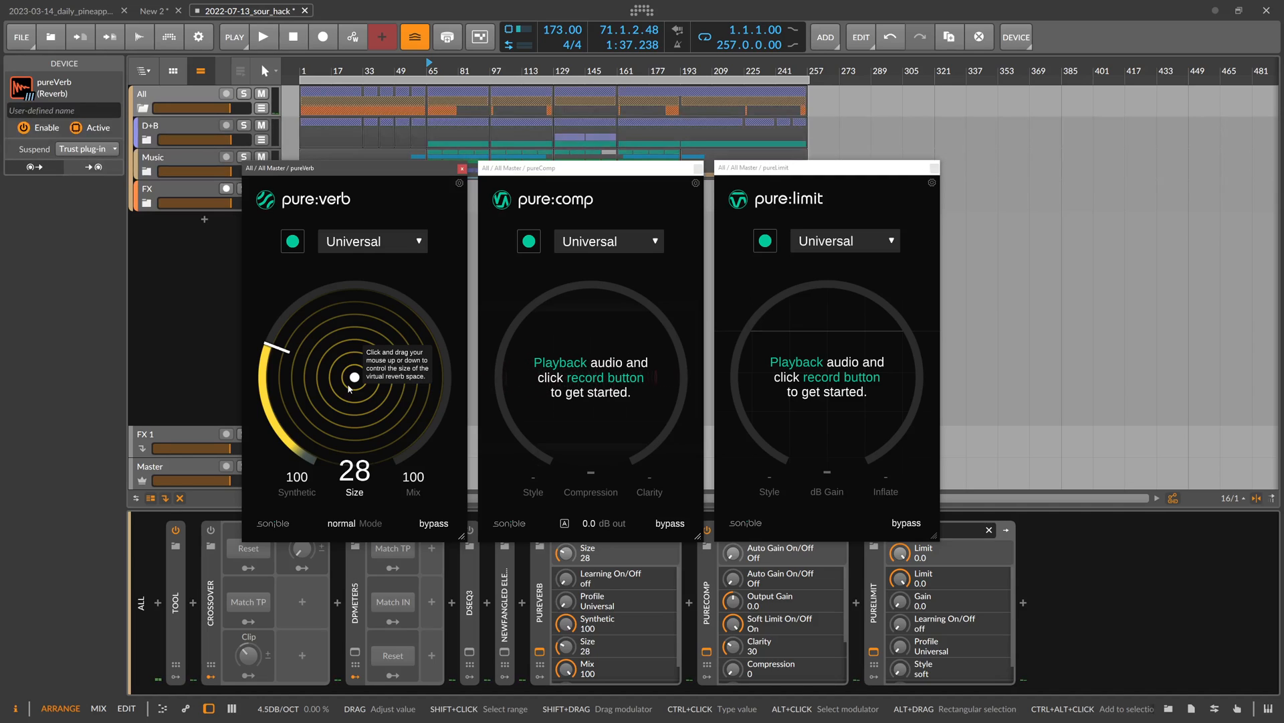
pyautogui.moveTo(374, 374)
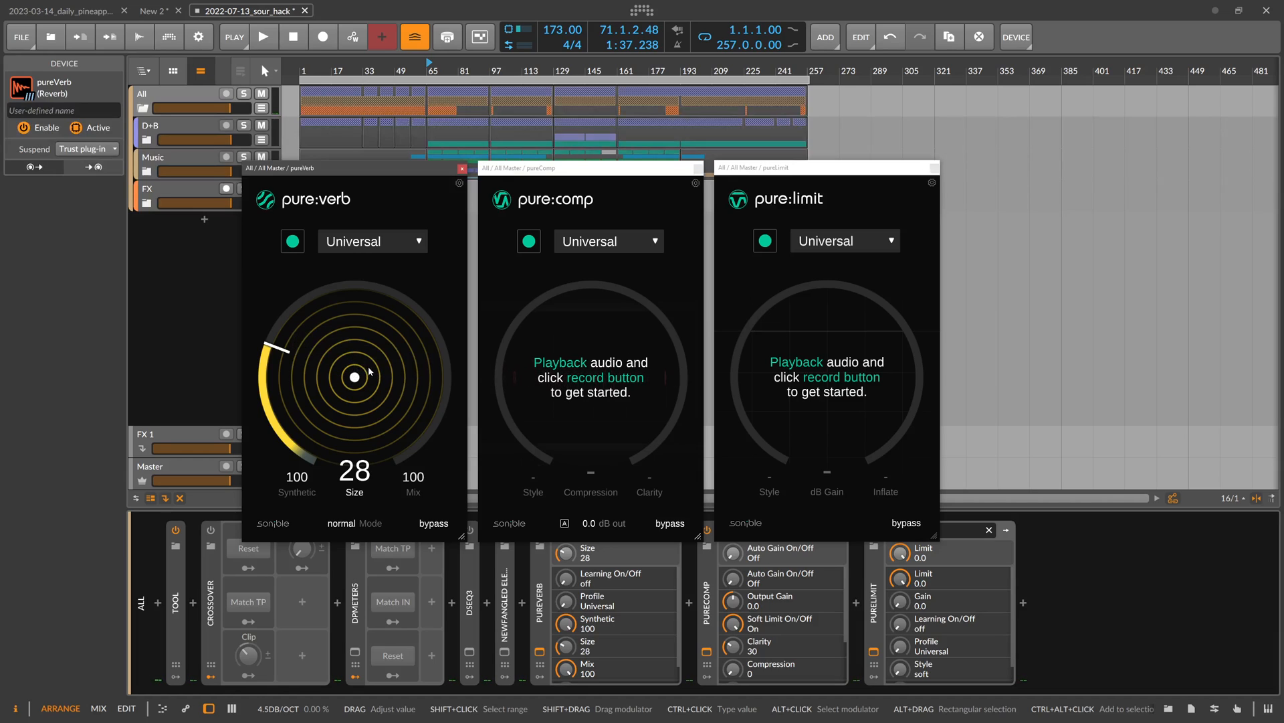
# Step: Shrink pure:verb's space, lower Synthetic to 66 and try the infinite and bounce reverb modes
pyautogui.moveTo(369, 370); pyautogui.dragTo(349, 388)
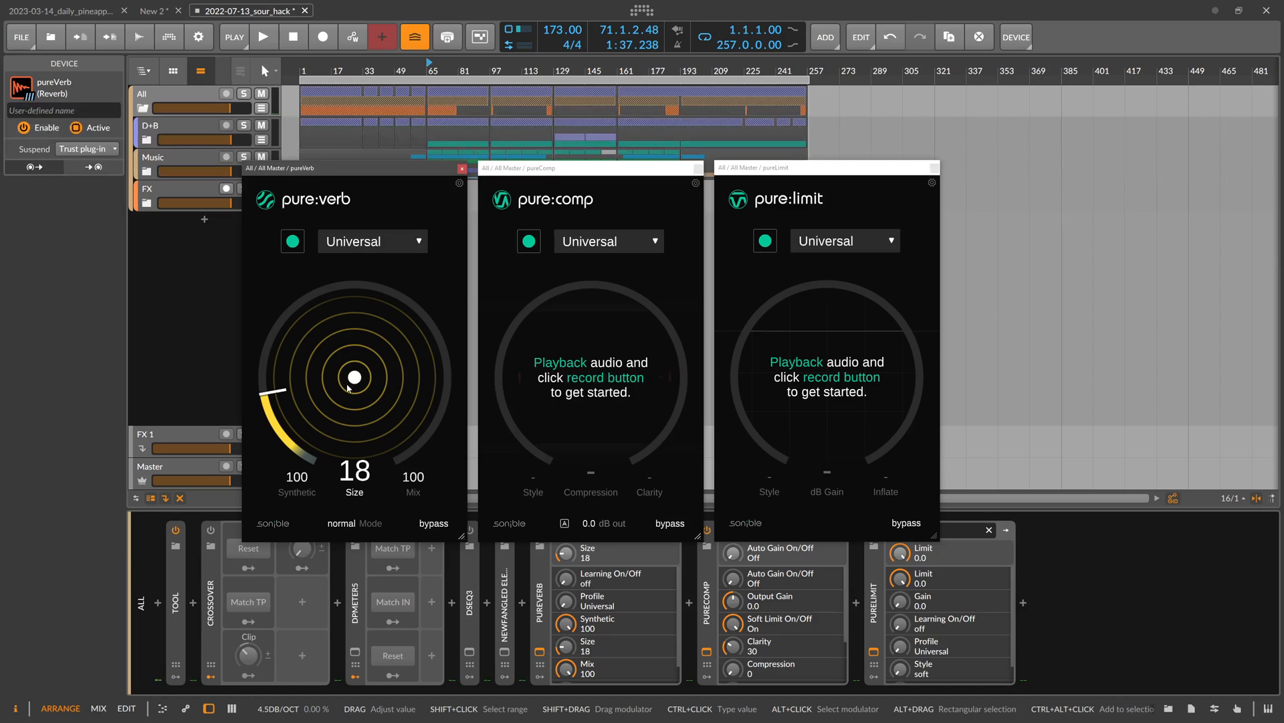
pyautogui.moveTo(356, 377); pyautogui.dragTo(356, 402)
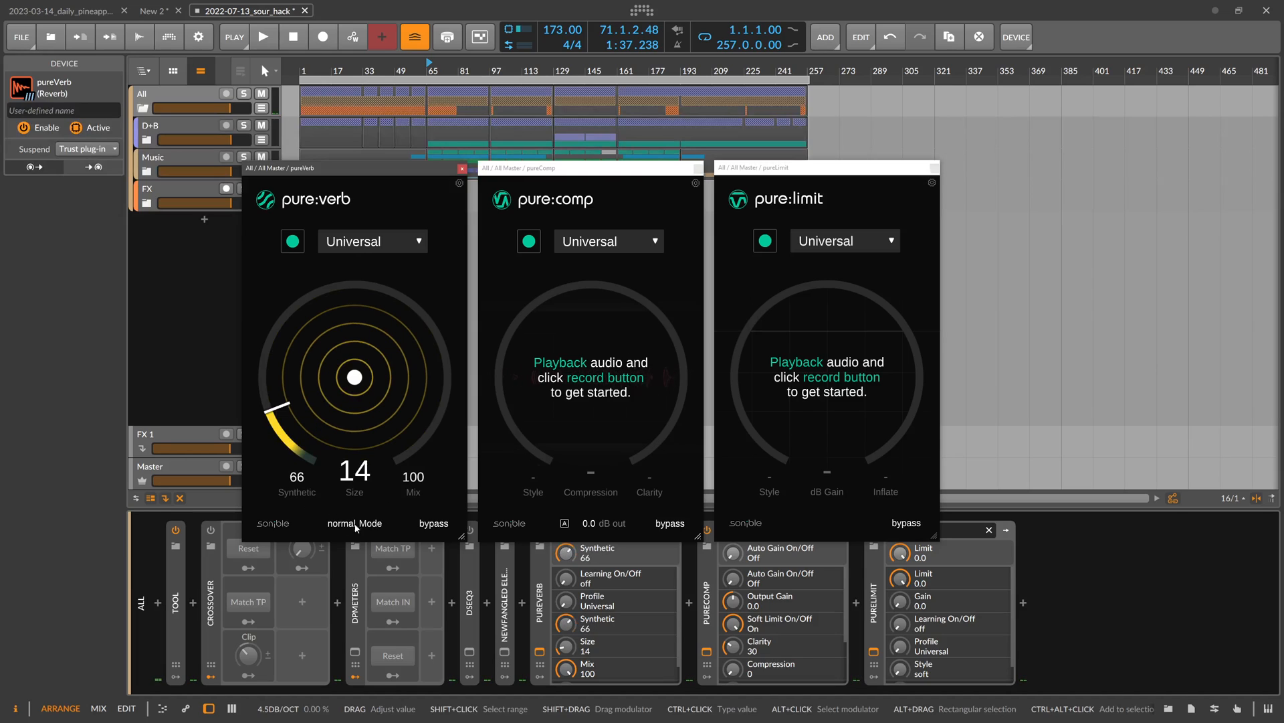
pyautogui.click(355, 523)
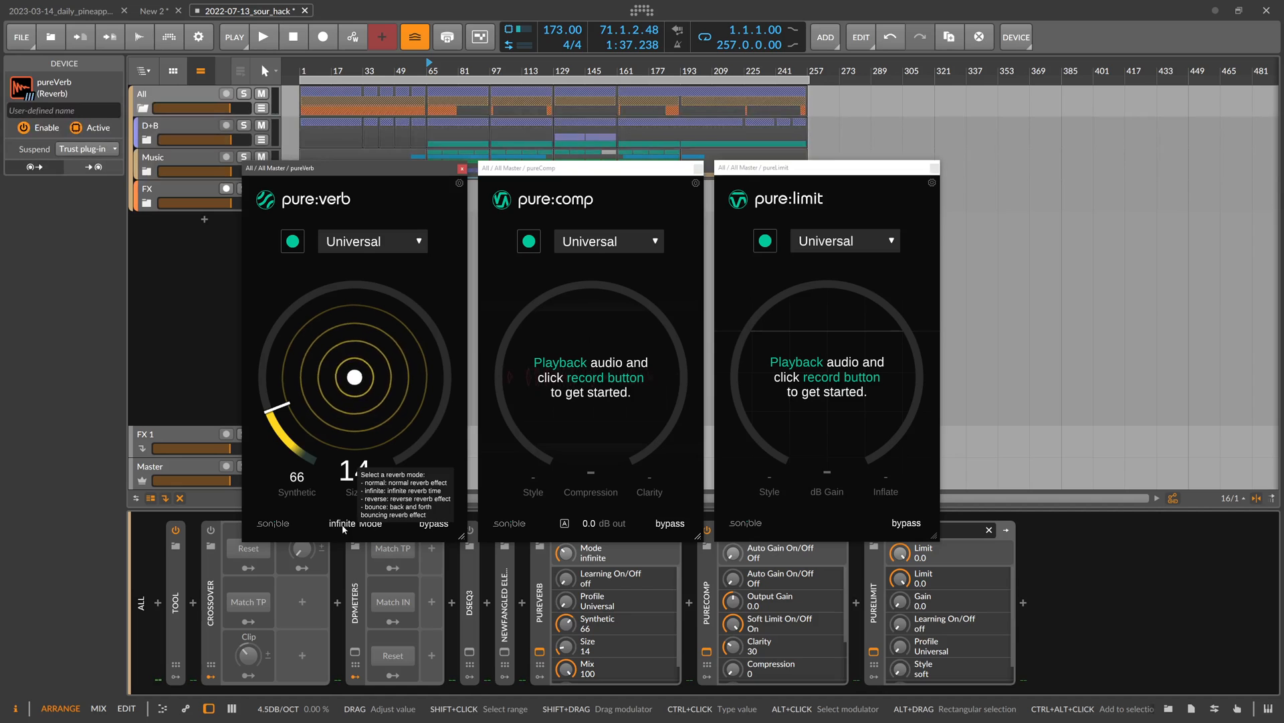
pyautogui.moveTo(353, 491)
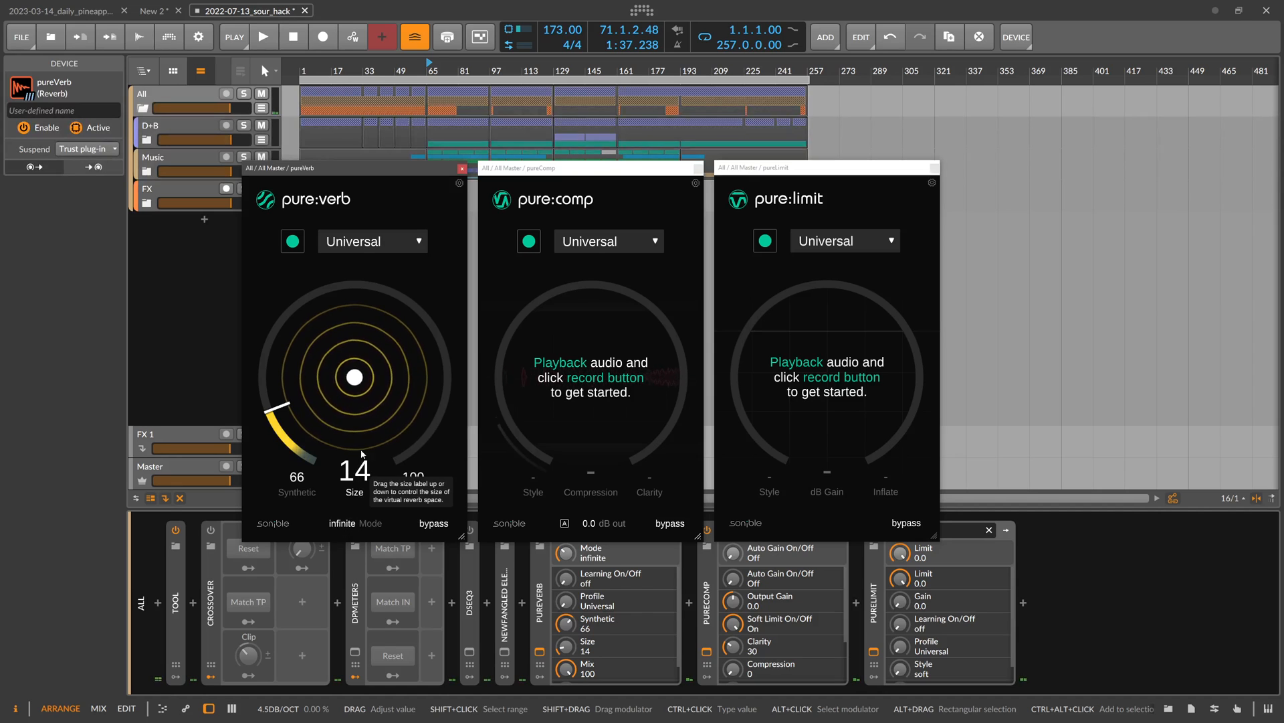
pyautogui.moveTo(353, 471); pyautogui.dragTo(353, 409)
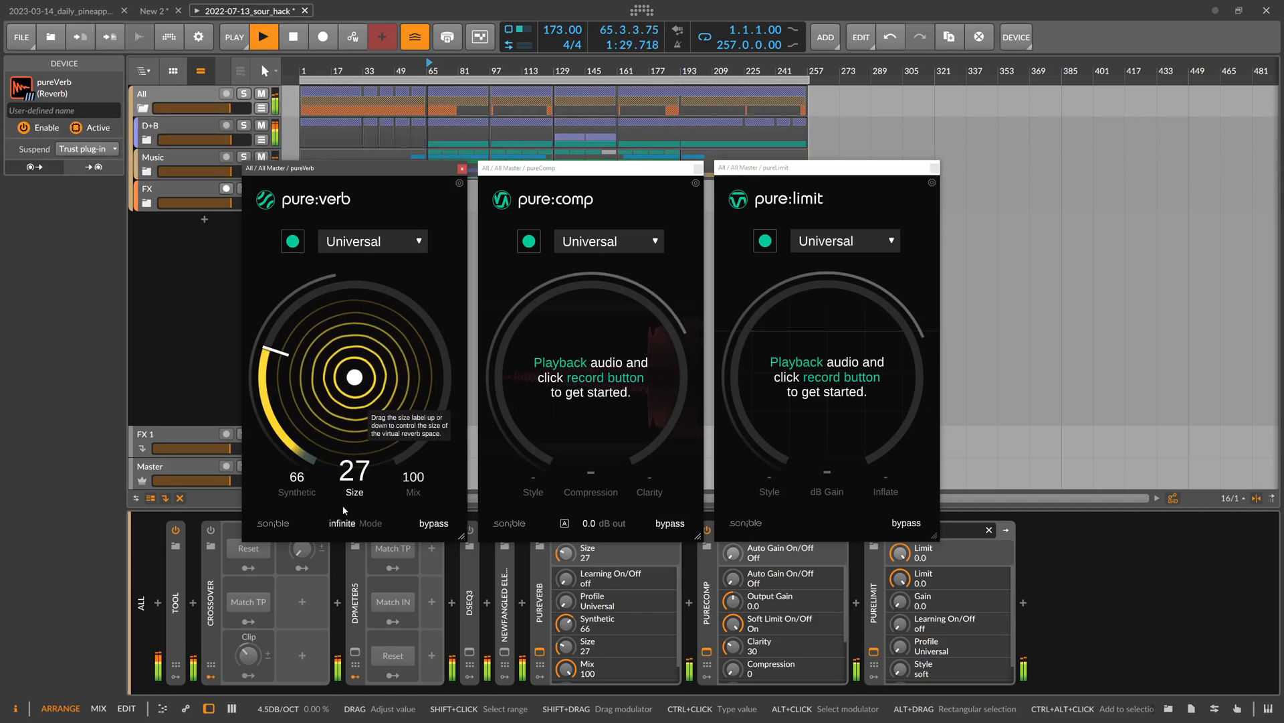
pyautogui.click(341, 523)
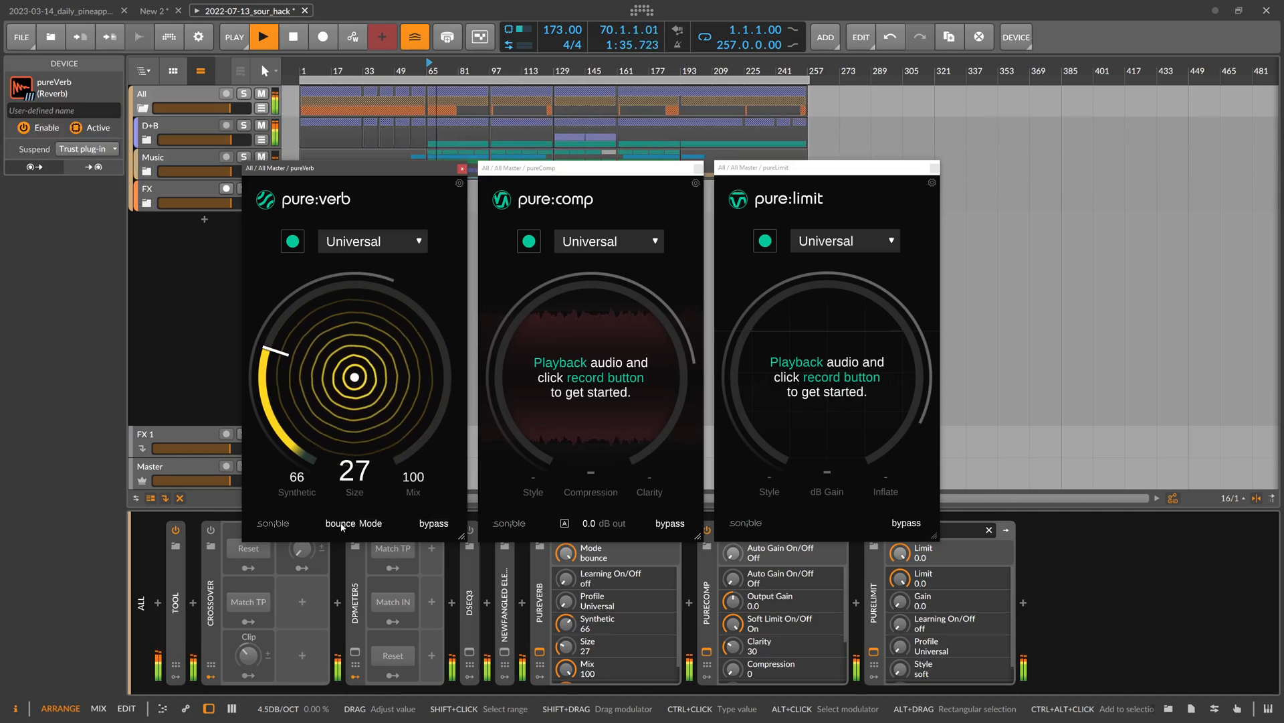
pyautogui.moveTo(353, 523)
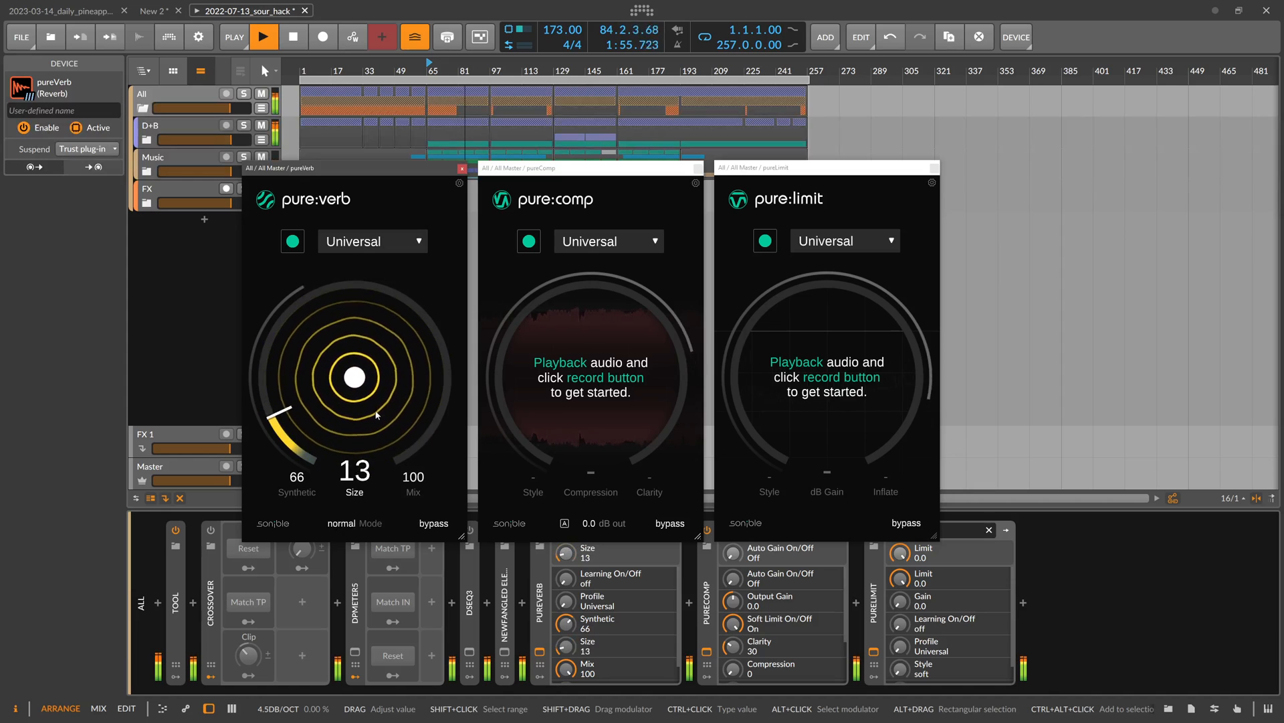
# Step: Turn the pure:verb mix down to 20 with Size at 14
pyautogui.moveTo(281, 414); pyautogui.dragTo(290, 406)
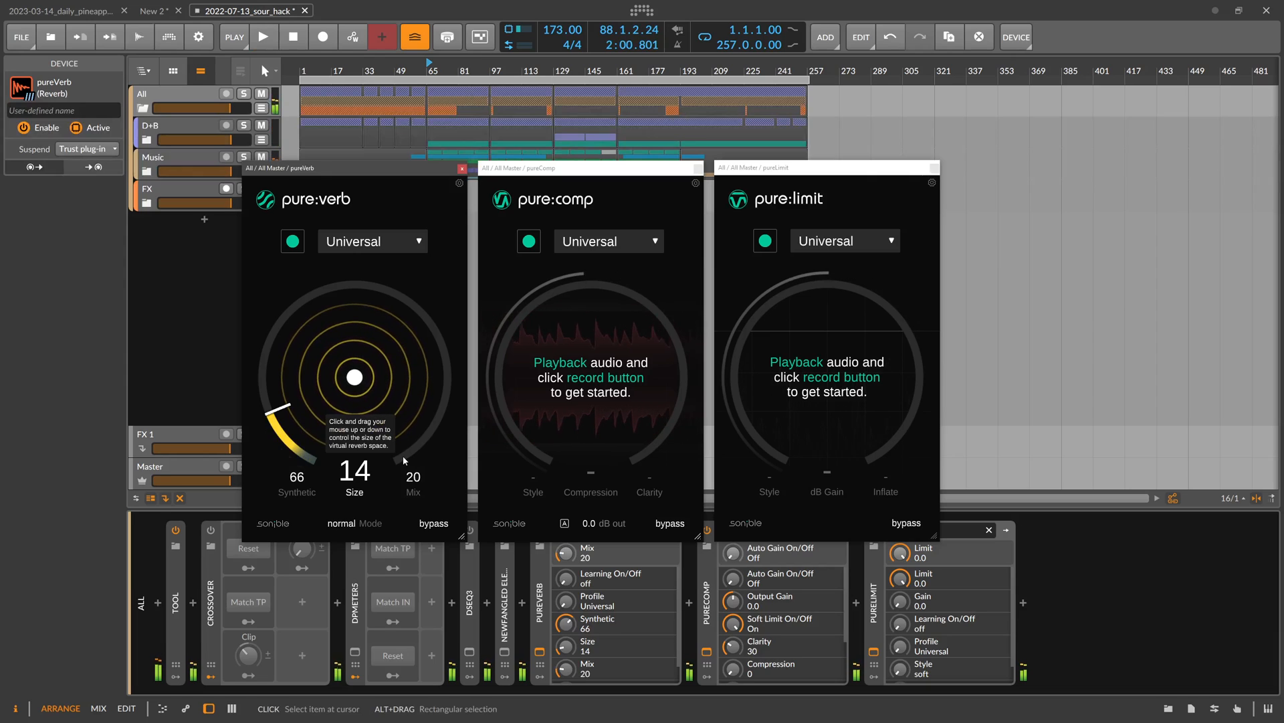
# Step: Stop playback and show pure:verb's profile list, keeping Universal
pyautogui.click(262, 37)
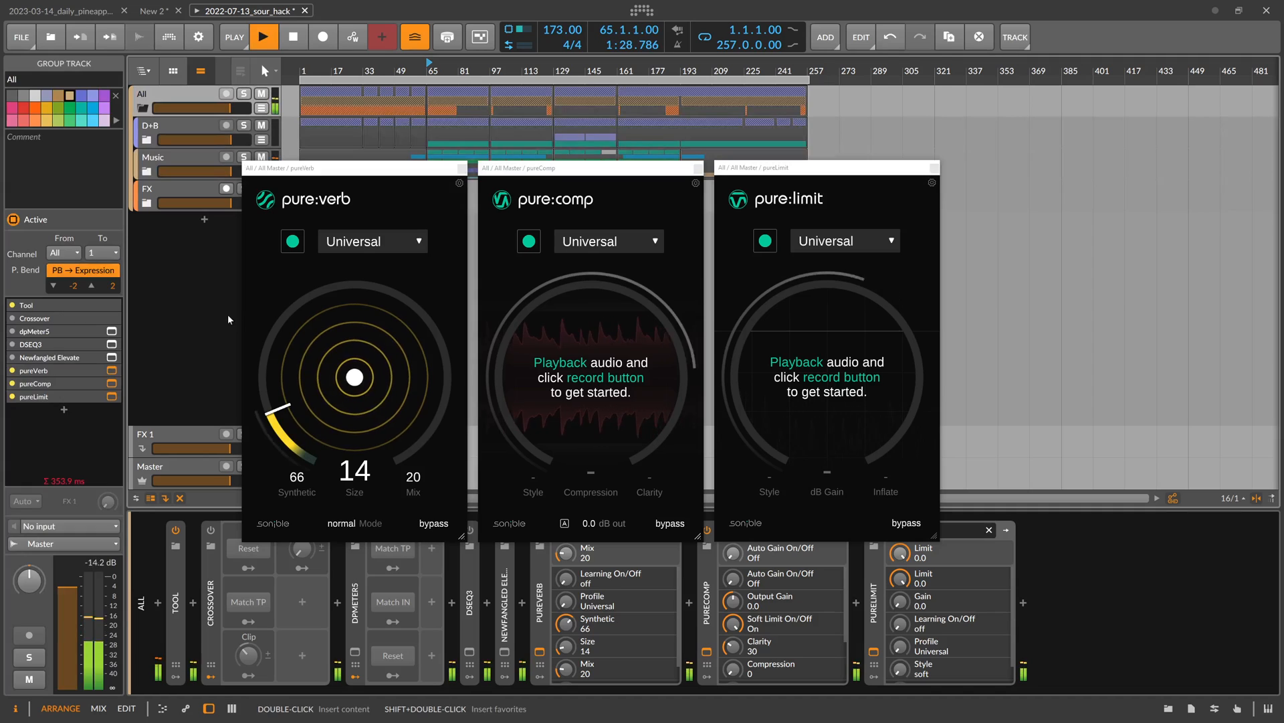
pyautogui.click(264, 38)
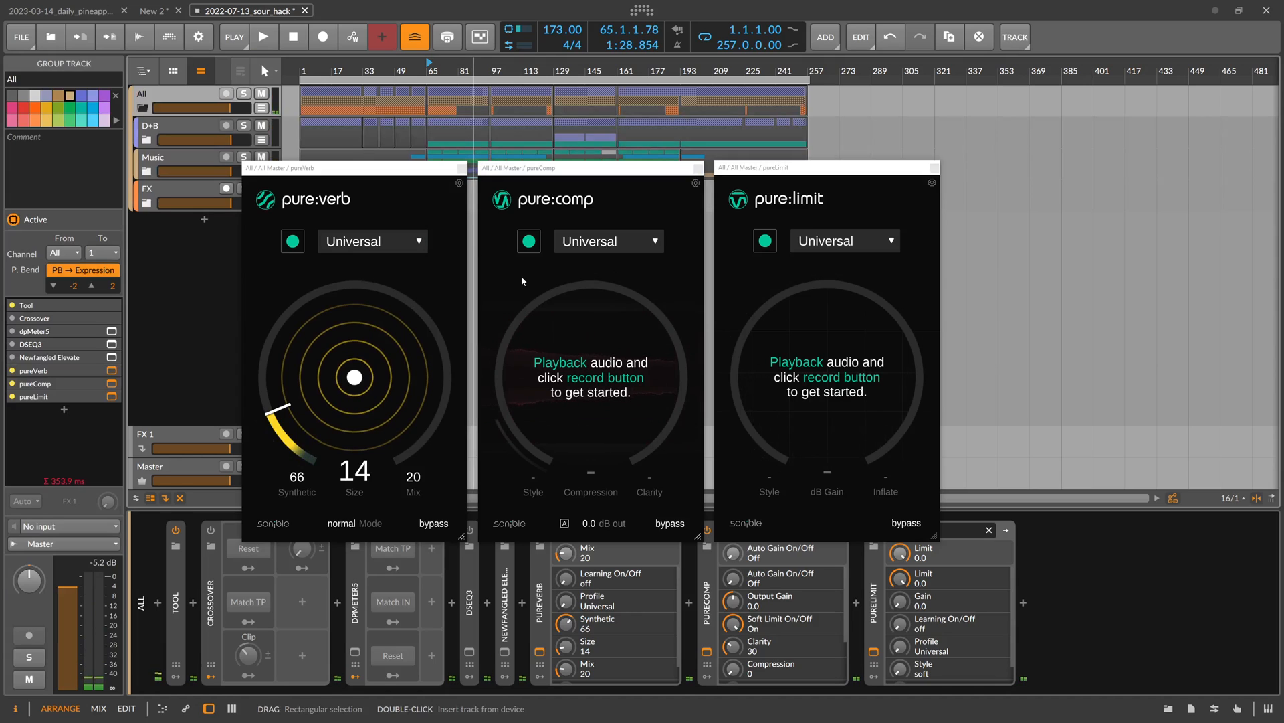
pyautogui.click(372, 240)
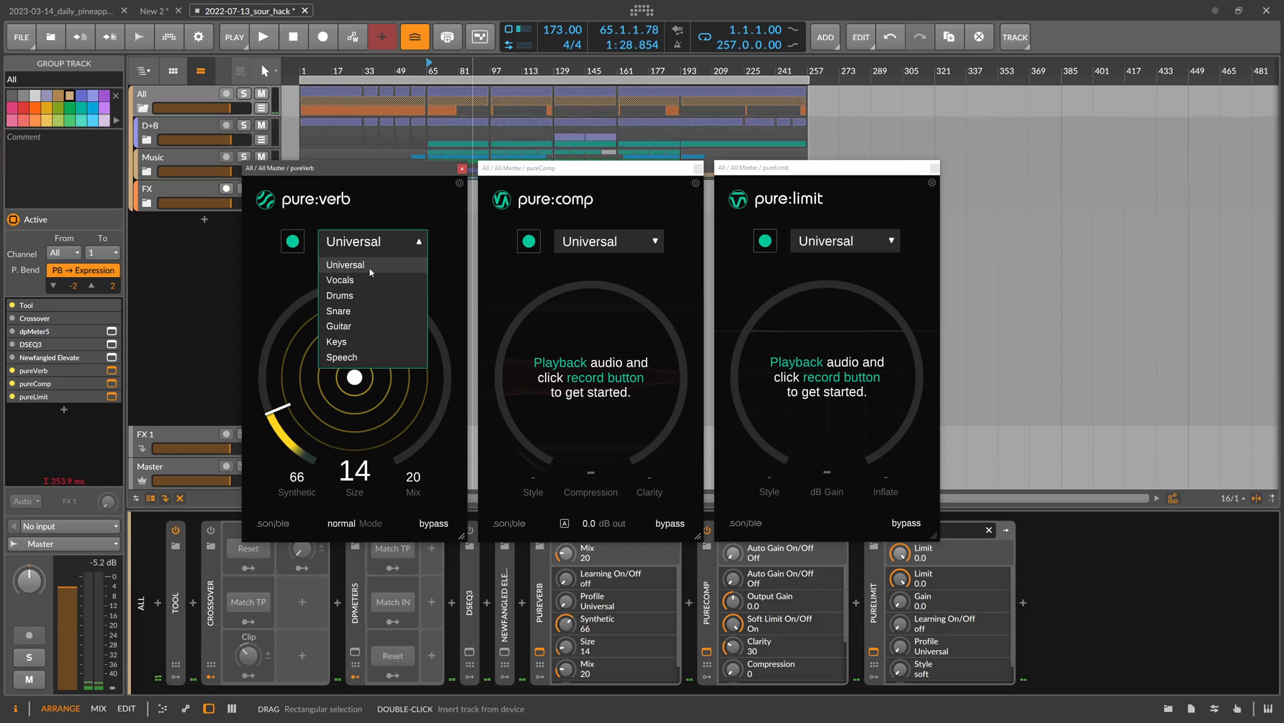
pyautogui.moveTo(356, 297)
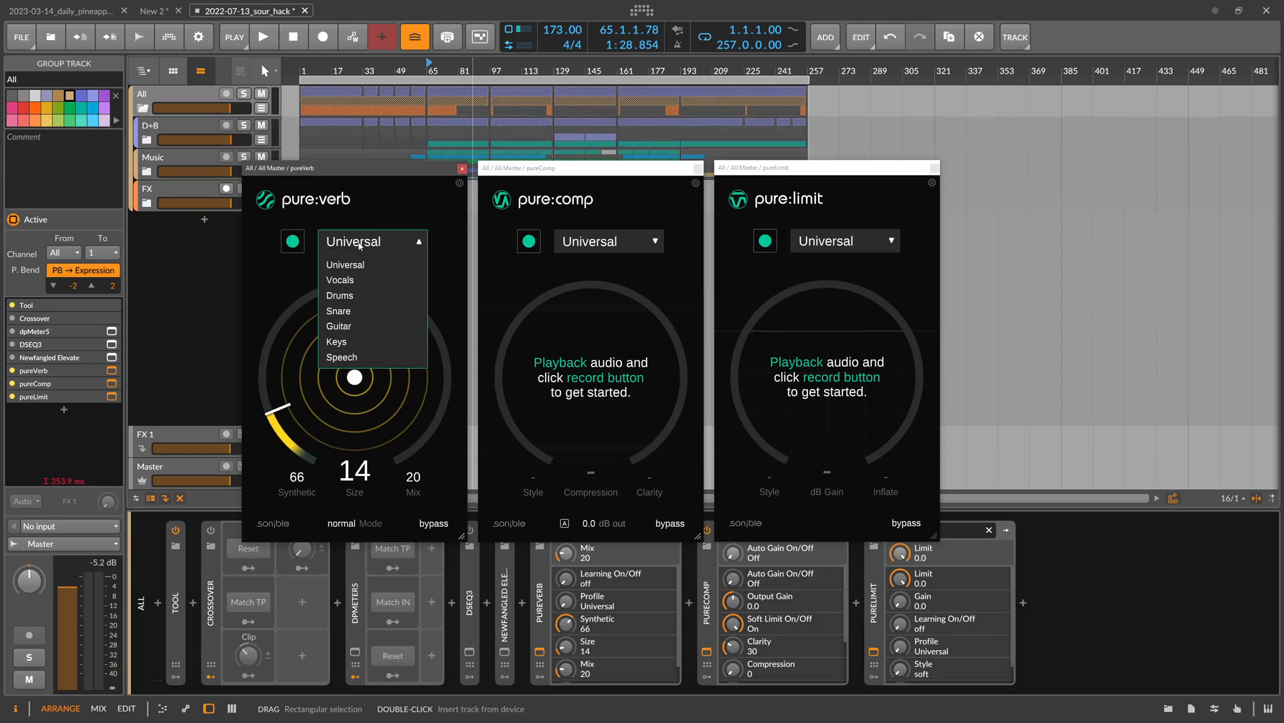
pyautogui.moveTo(350, 312)
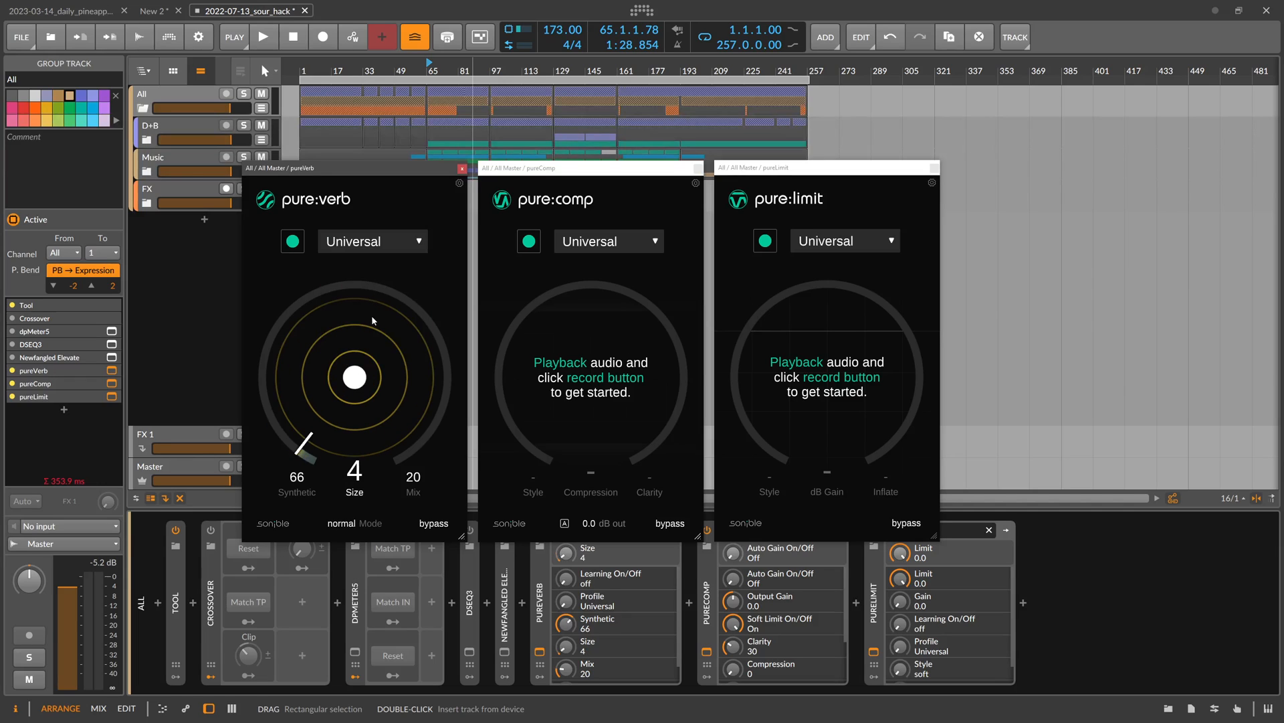
pyautogui.click(607, 241)
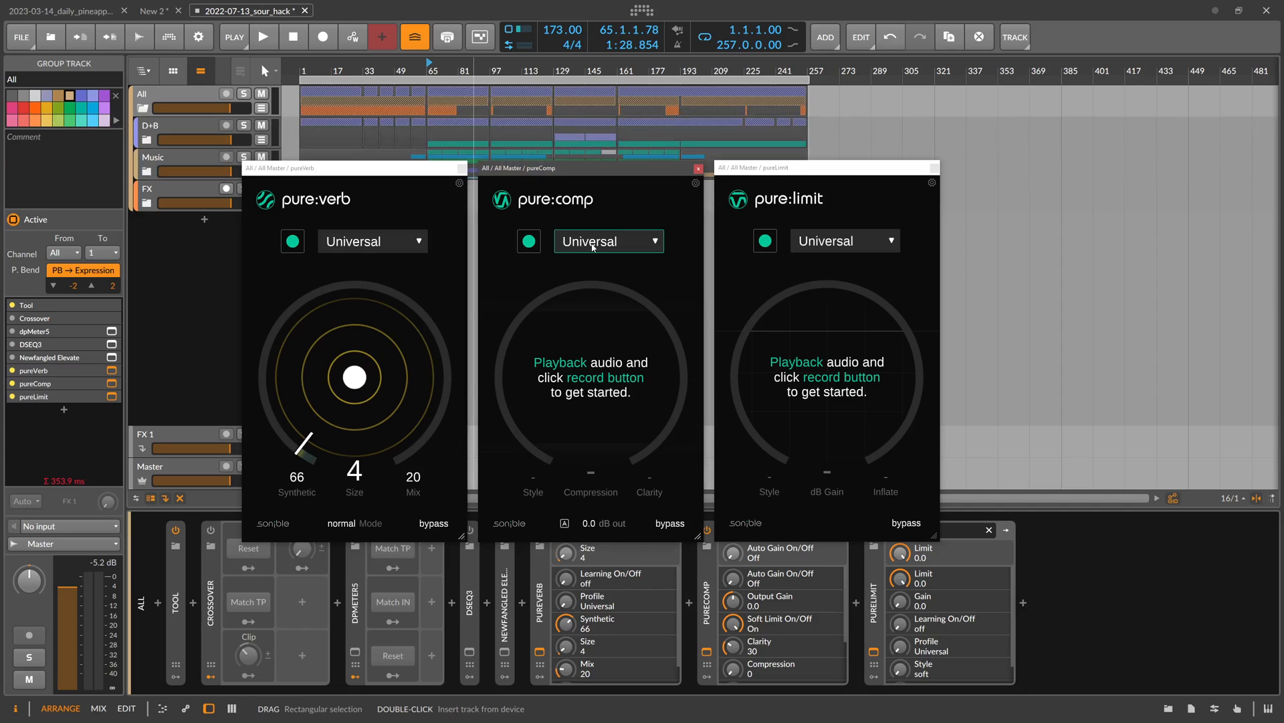
pyautogui.click(608, 241)
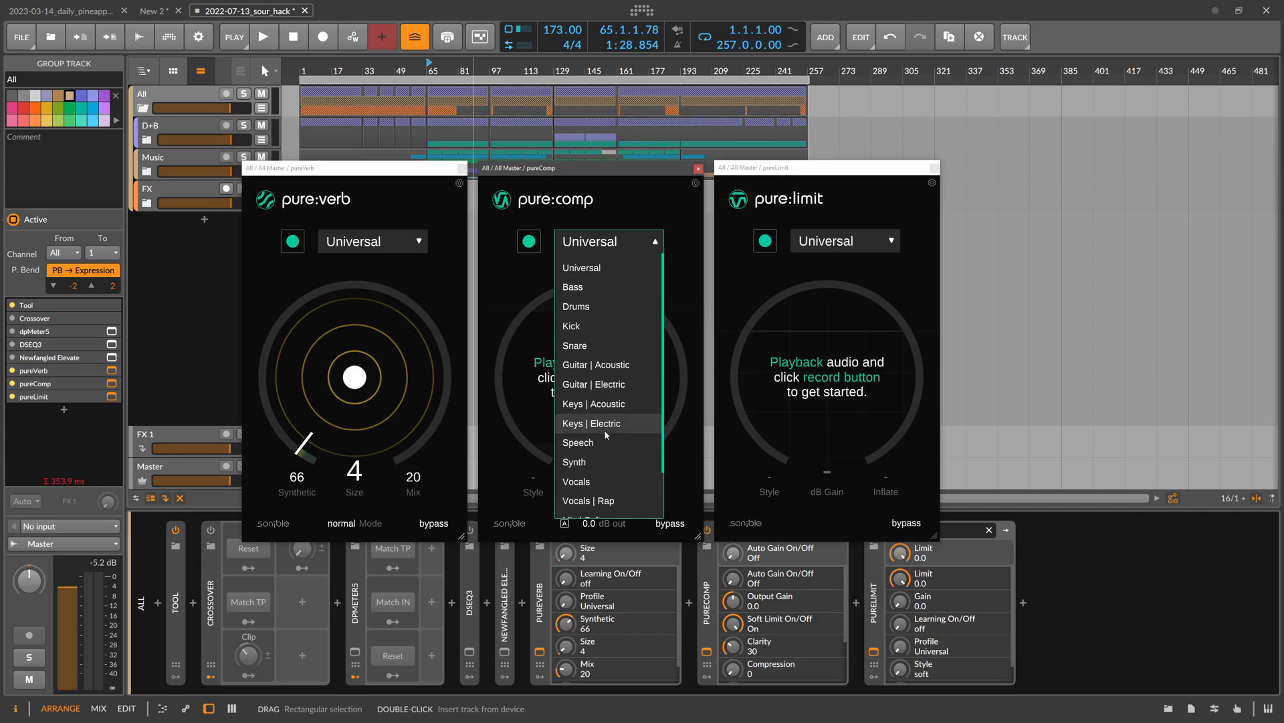
pyautogui.scroll(-3)
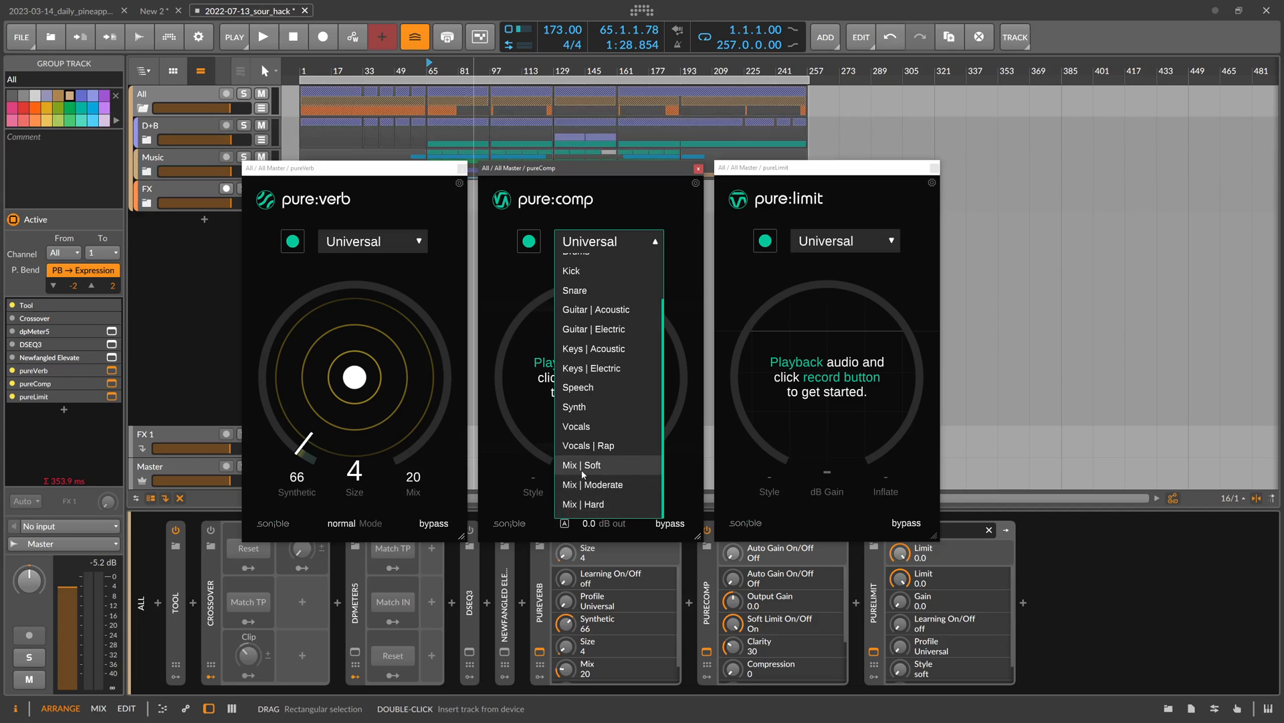
pyautogui.moveTo(582, 485)
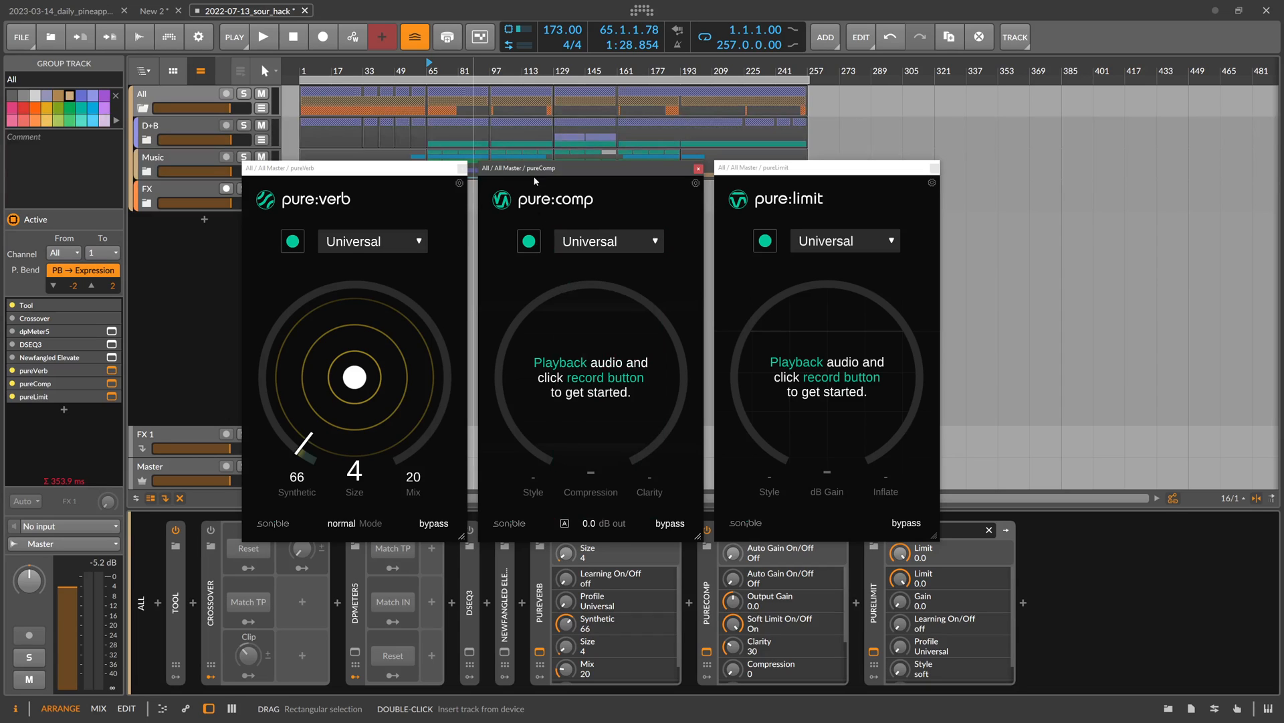
pyautogui.click(264, 36)
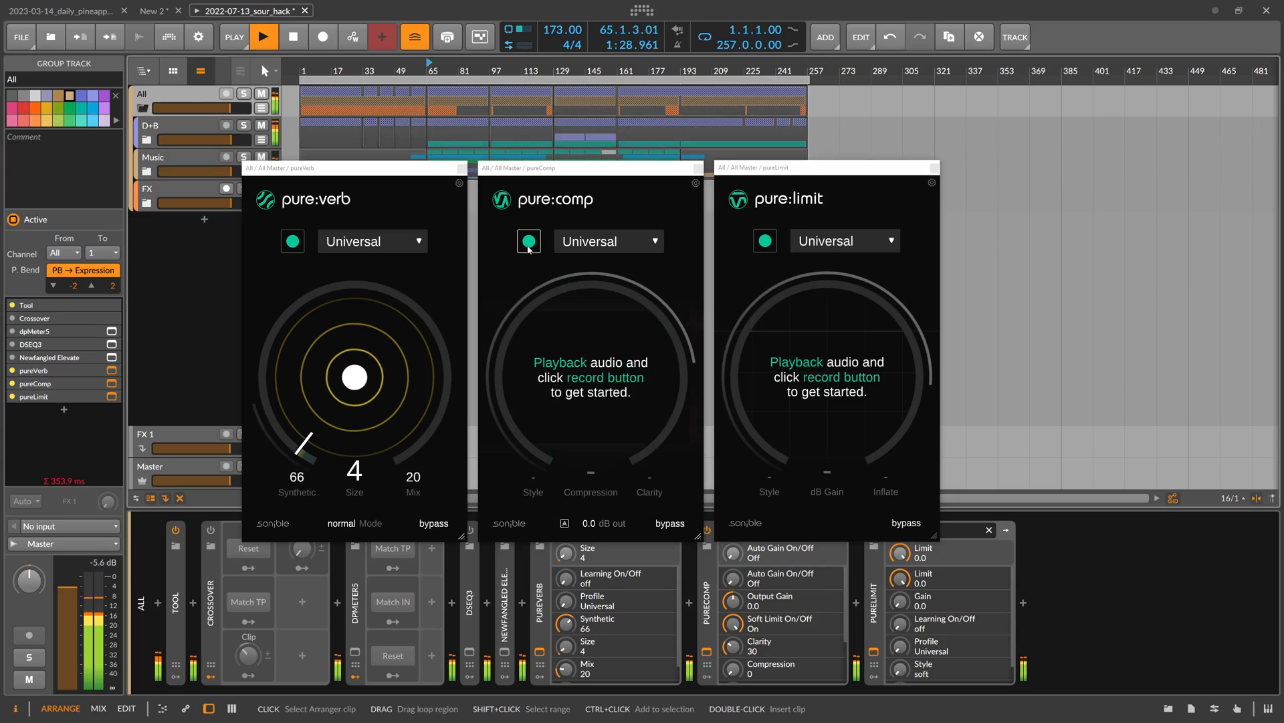
# Step: Let pure:comp learn from playback and enable automatic output gain, with Compression around 42
pyautogui.click(529, 241)
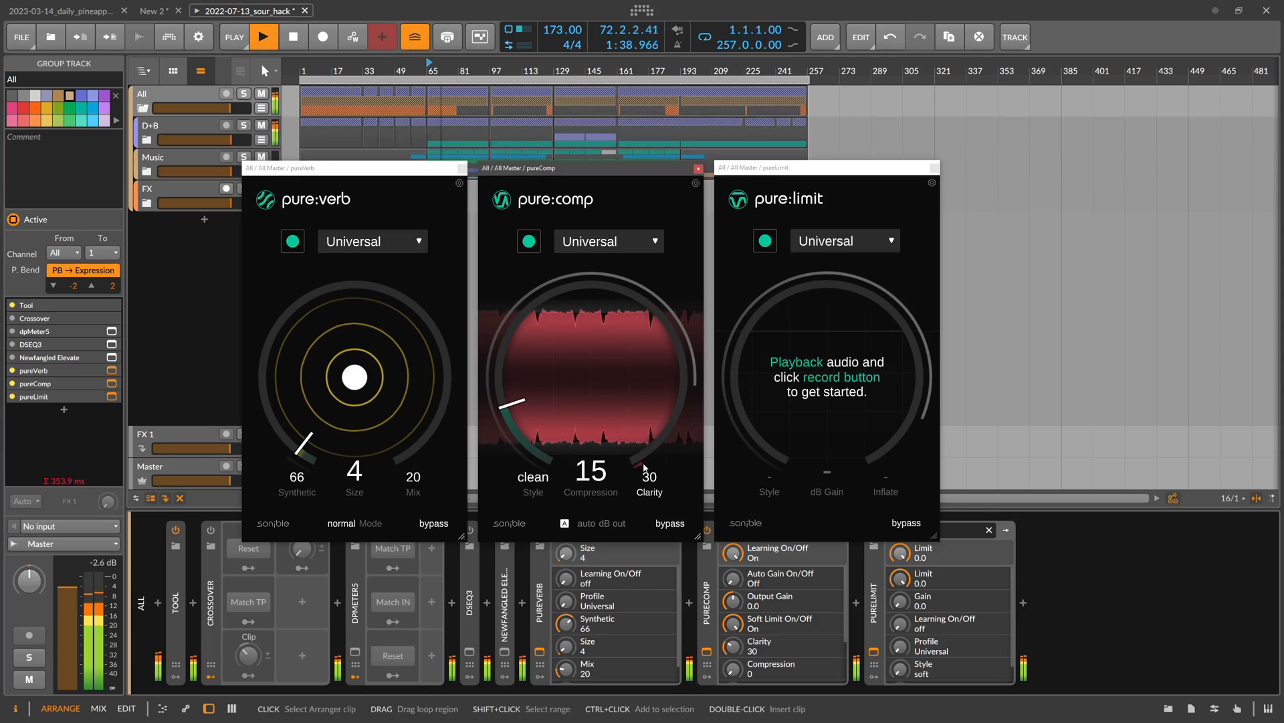
pyautogui.moveTo(649, 475)
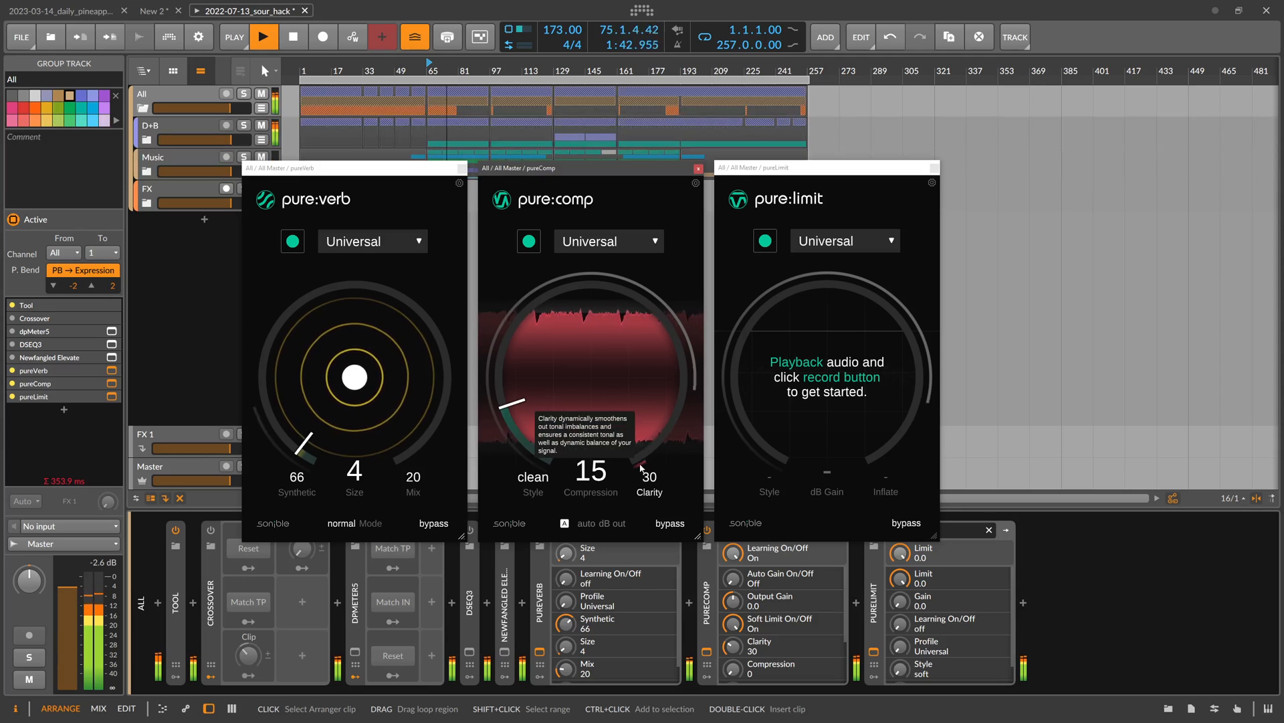
pyautogui.moveTo(671, 440)
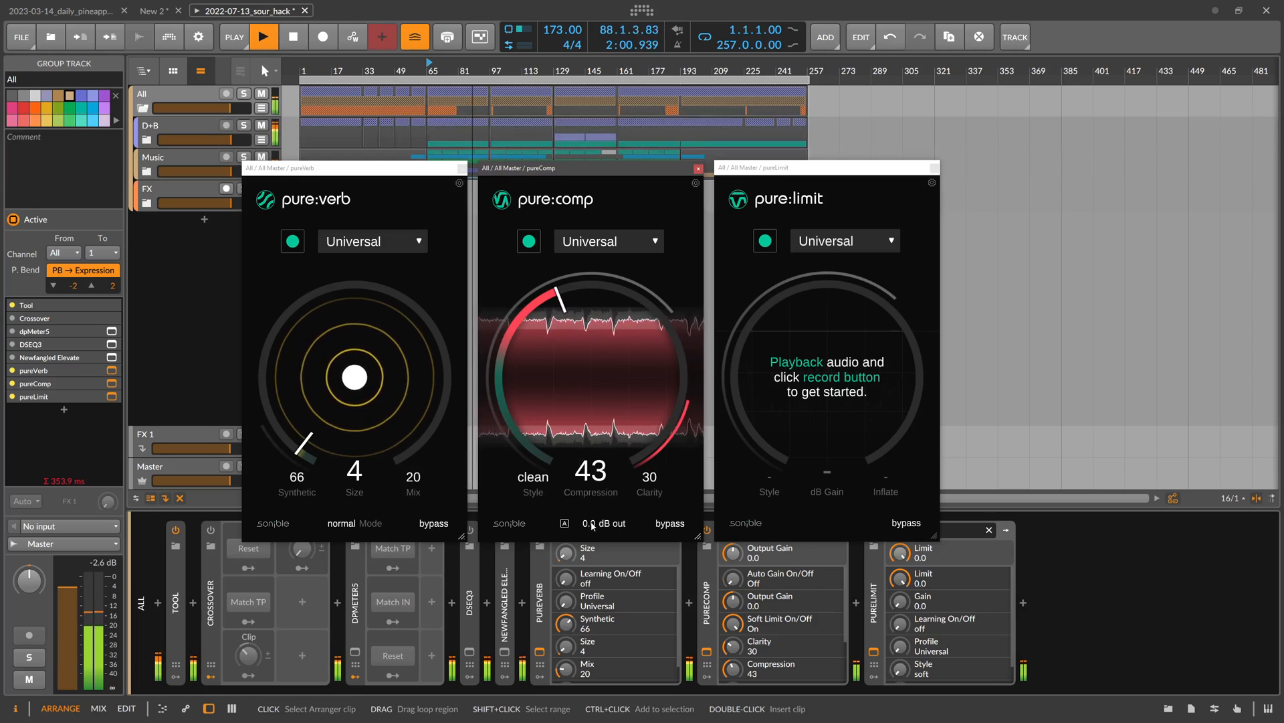
pyautogui.click(564, 523)
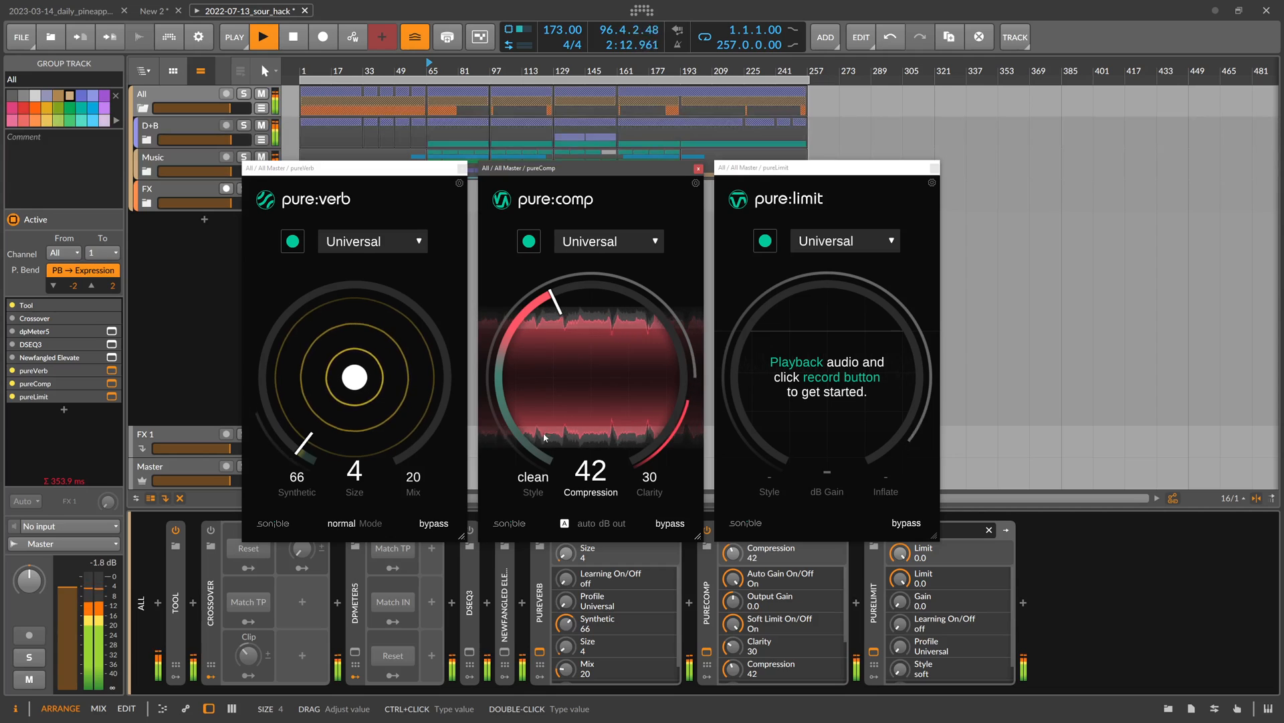
# Step: Cycle pure:comp's style to mixed, lower Compression to 14 and restart playback
pyautogui.click(531, 477)
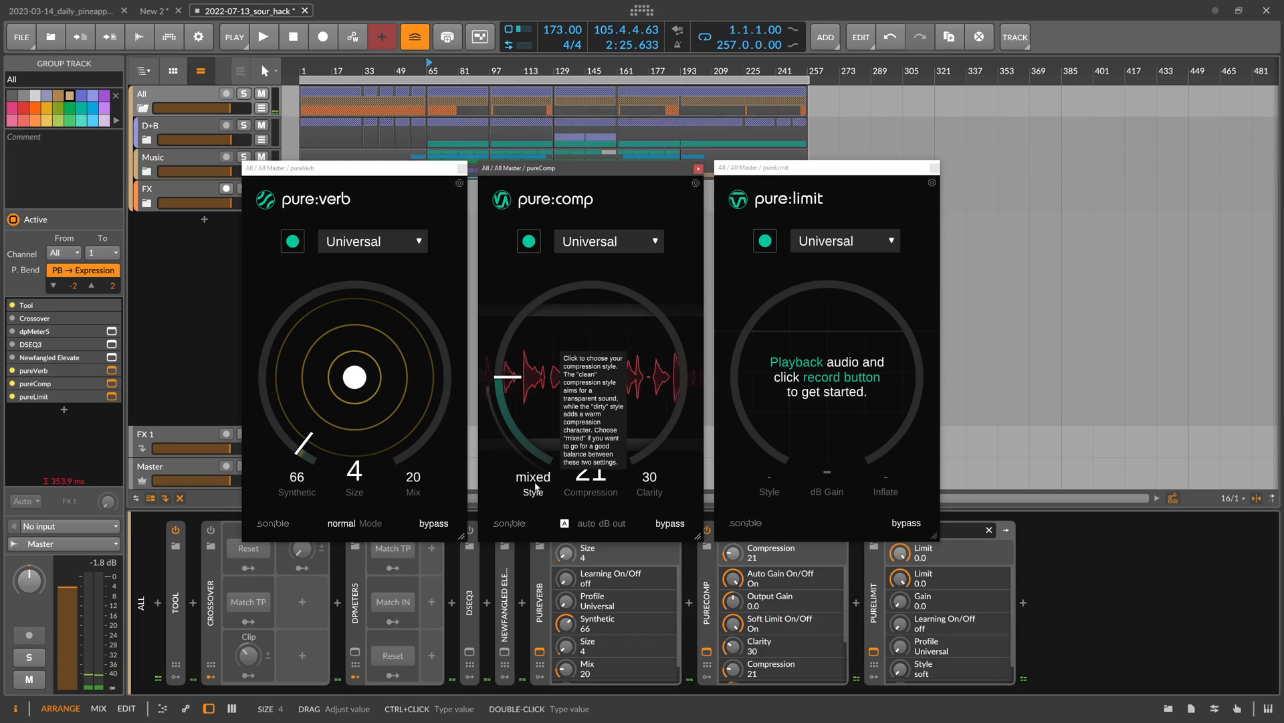
pyautogui.click(533, 476)
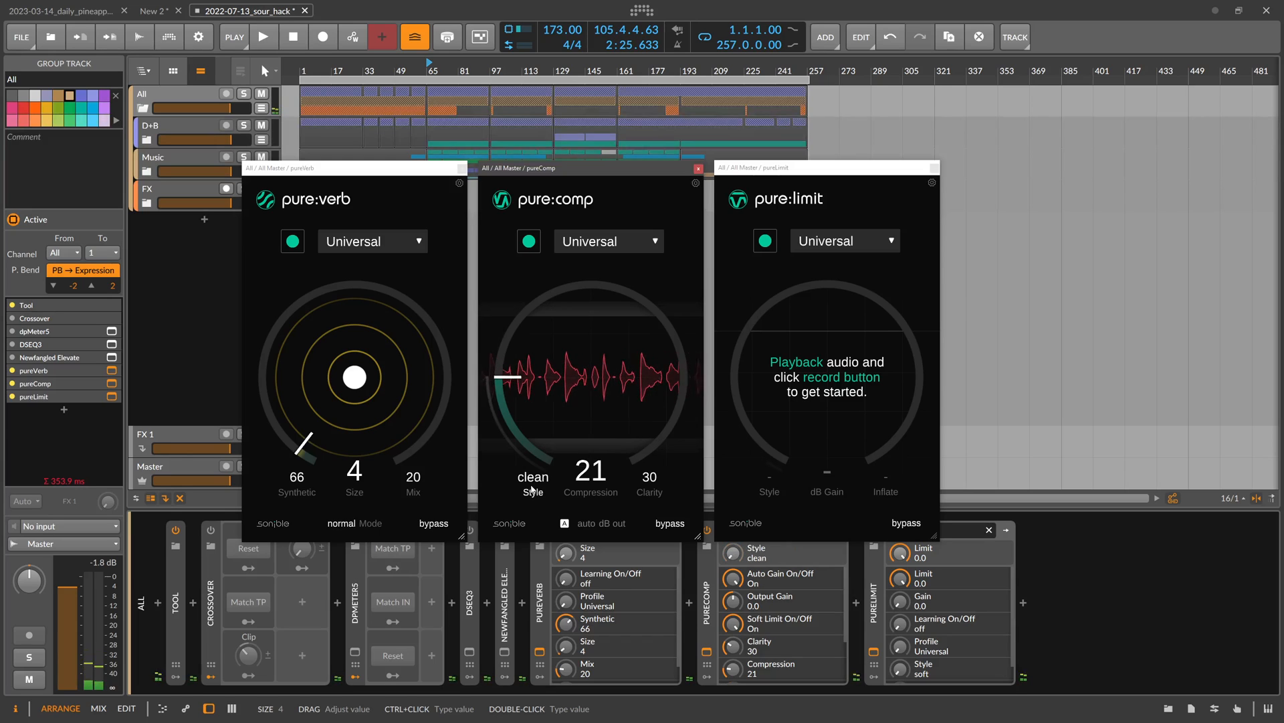
pyautogui.moveTo(508, 385); pyautogui.dragTo(516, 377)
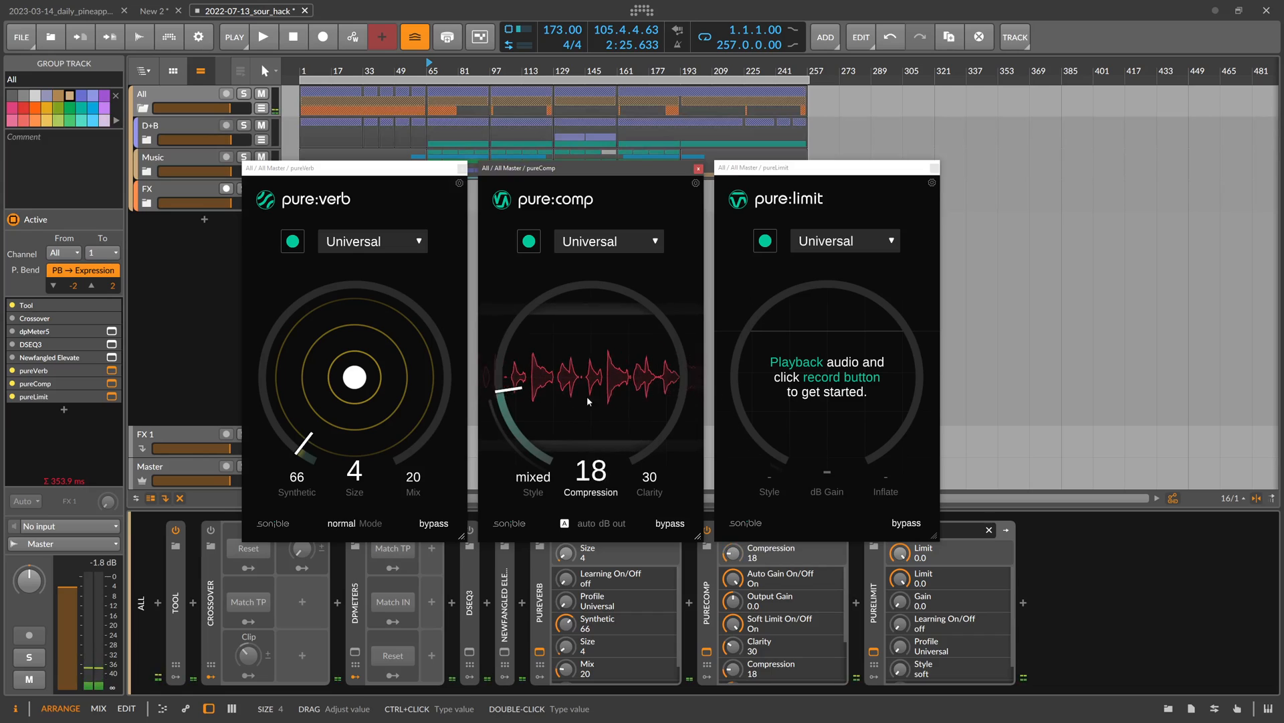
pyautogui.click(263, 37)
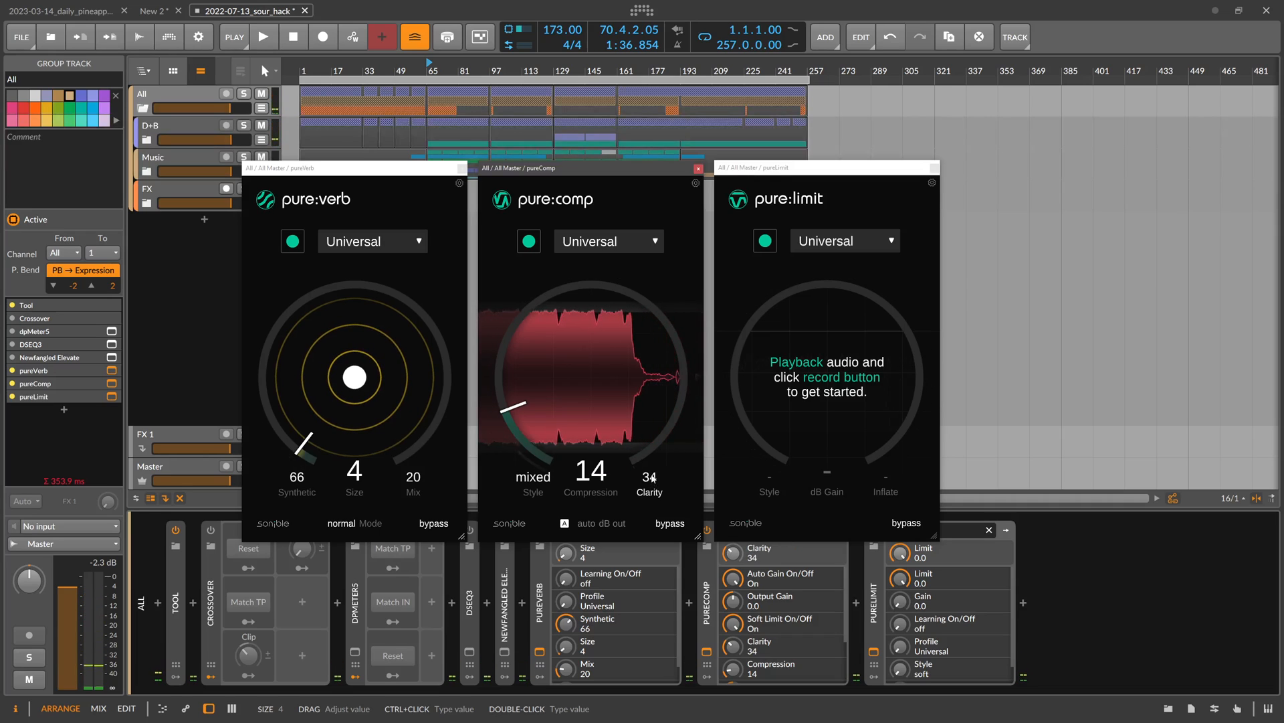
# Step: Raise pure:comp's Clarity to 49 and restart playback so the chain receives audio
pyautogui.moveTo(649, 476); pyautogui.dragTo(657, 465)
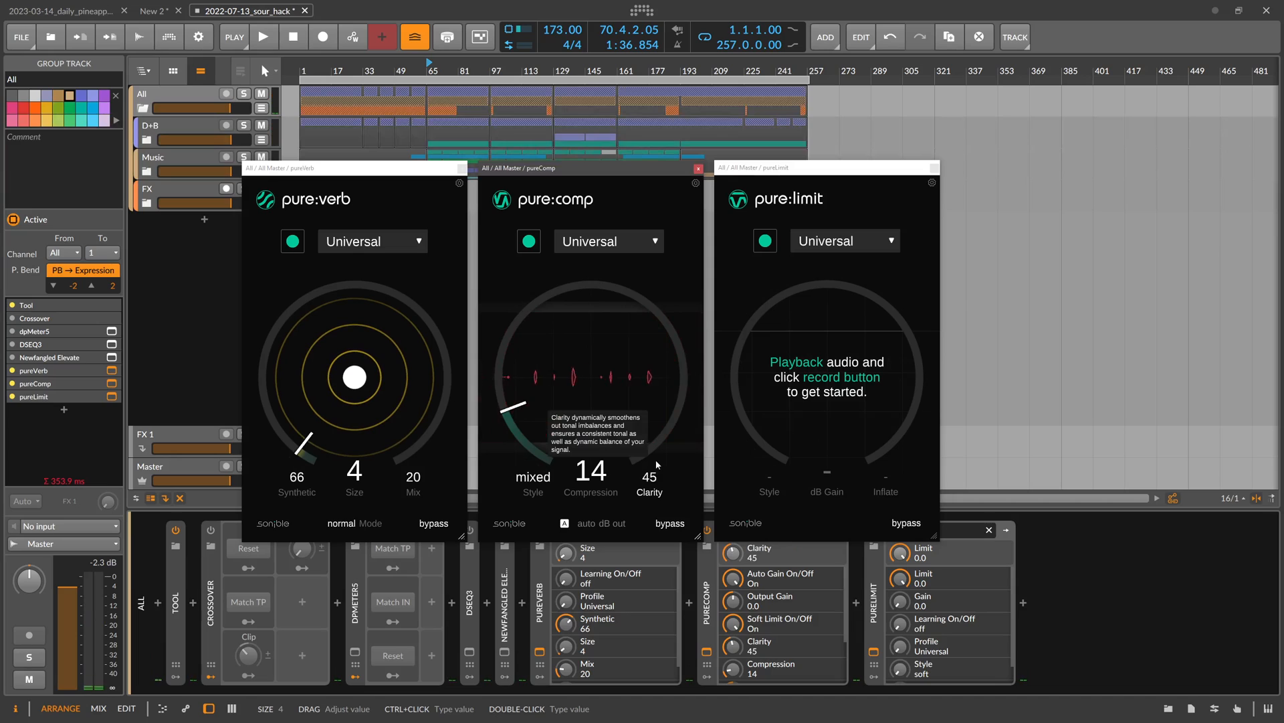
pyautogui.moveTo(649, 476); pyautogui.dragTo(649, 369)
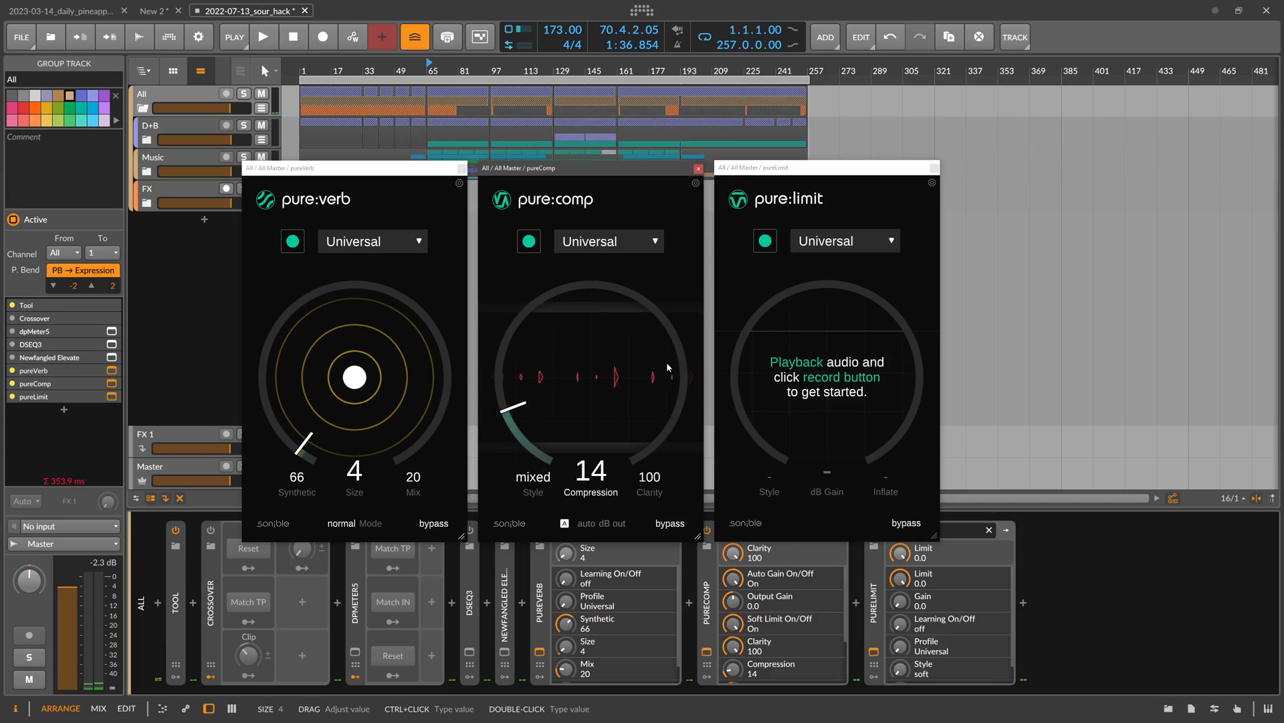
pyautogui.moveTo(650, 492)
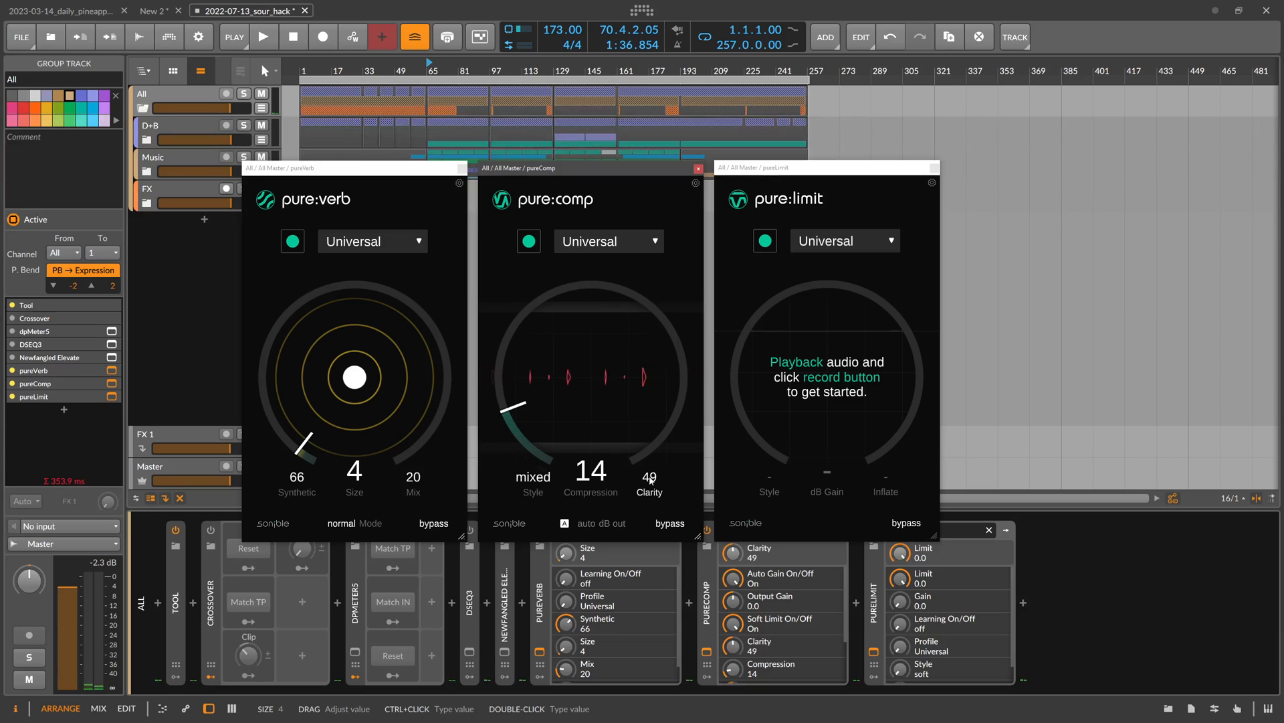
pyautogui.moveTo(649, 480)
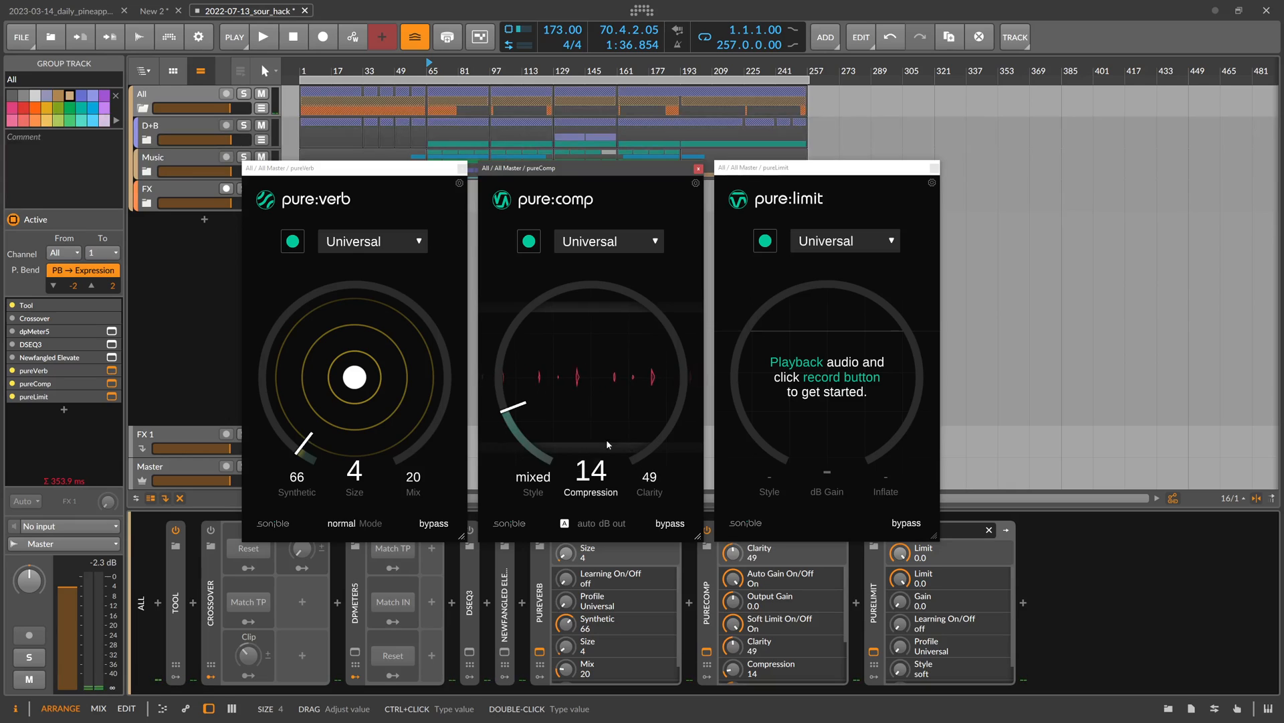
pyautogui.moveTo(597, 433)
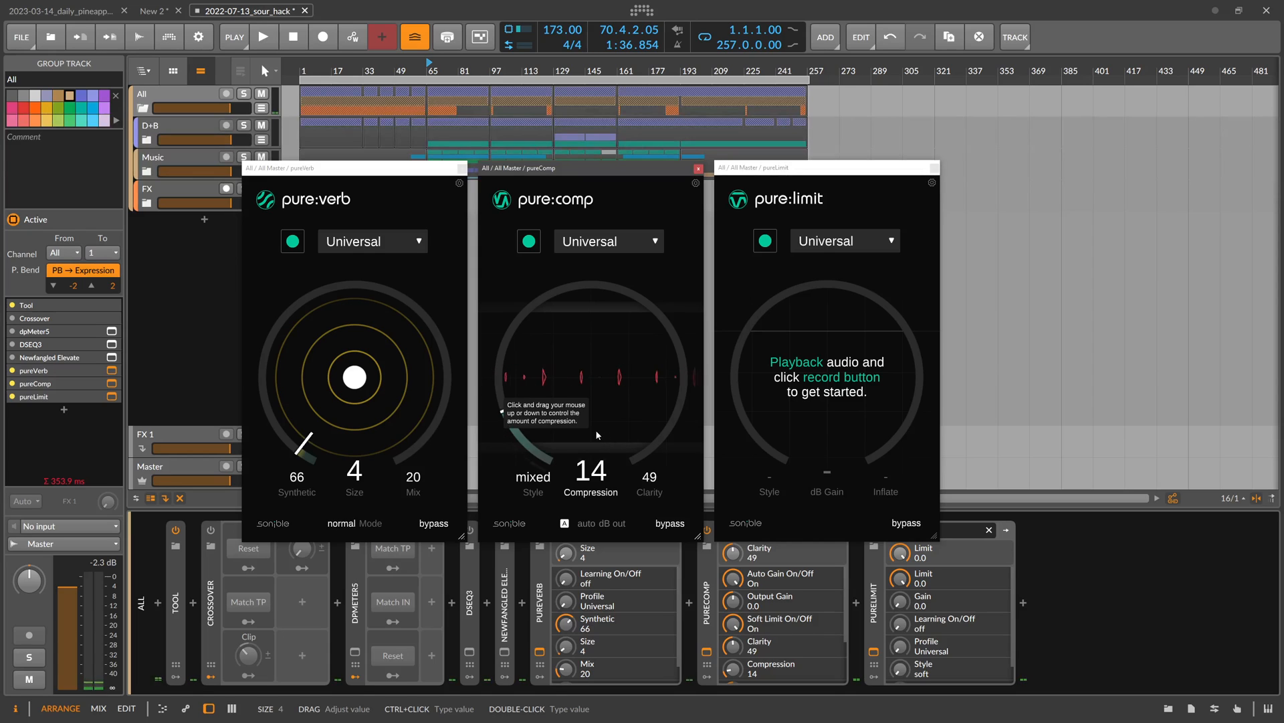
pyautogui.click(607, 241)
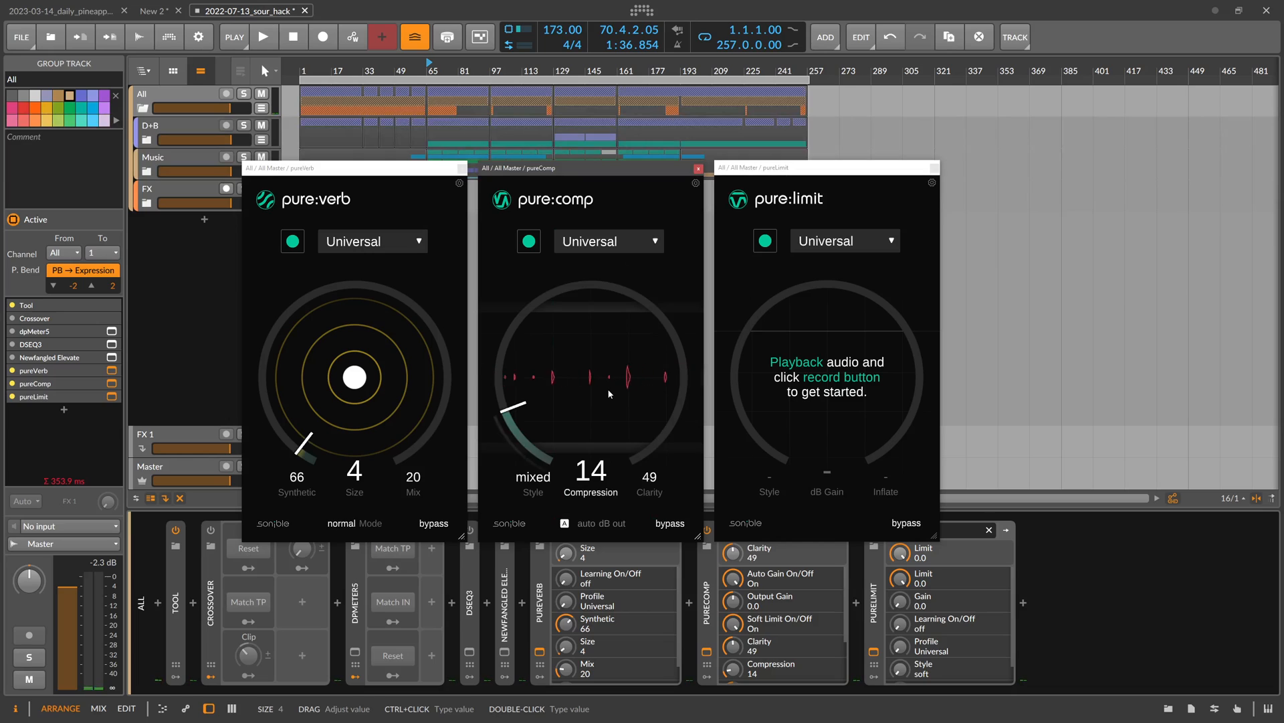
pyautogui.click(264, 37)
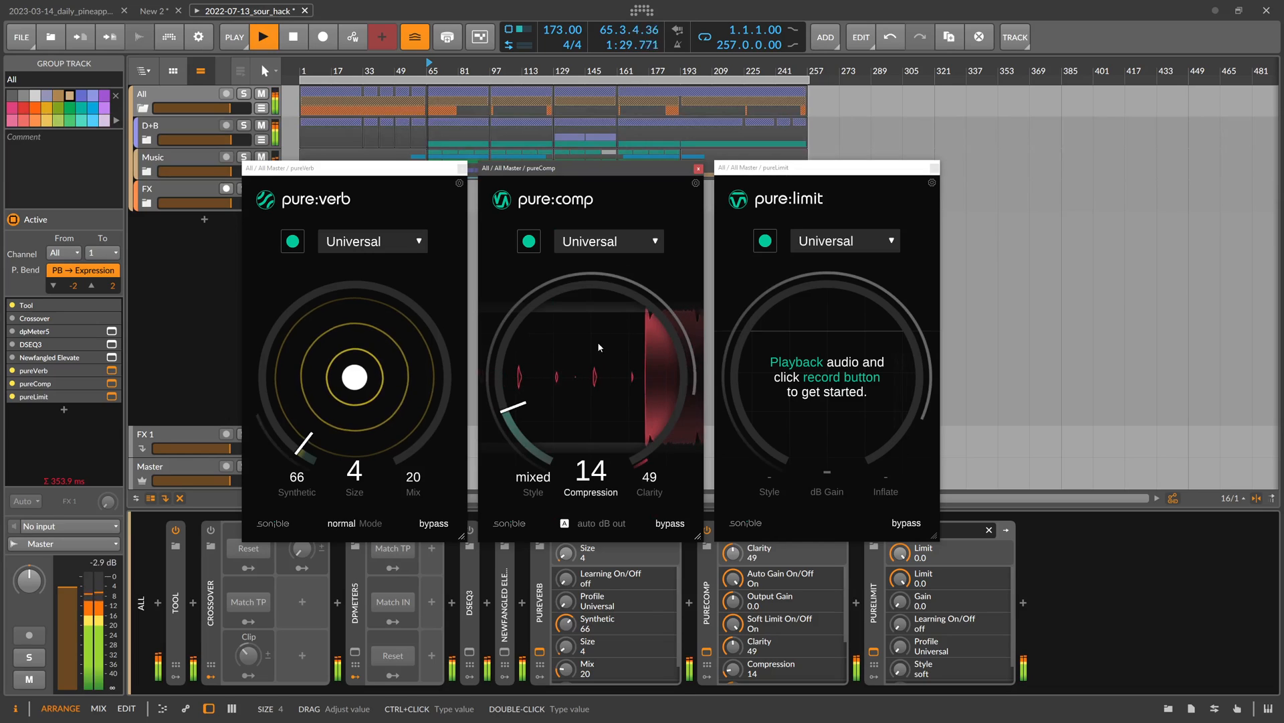
# Step: Compare pure:comp's Mix | Soft and Mix | Hard profiles and settle on Mix | Soft at Compression 15
pyautogui.click(607, 241)
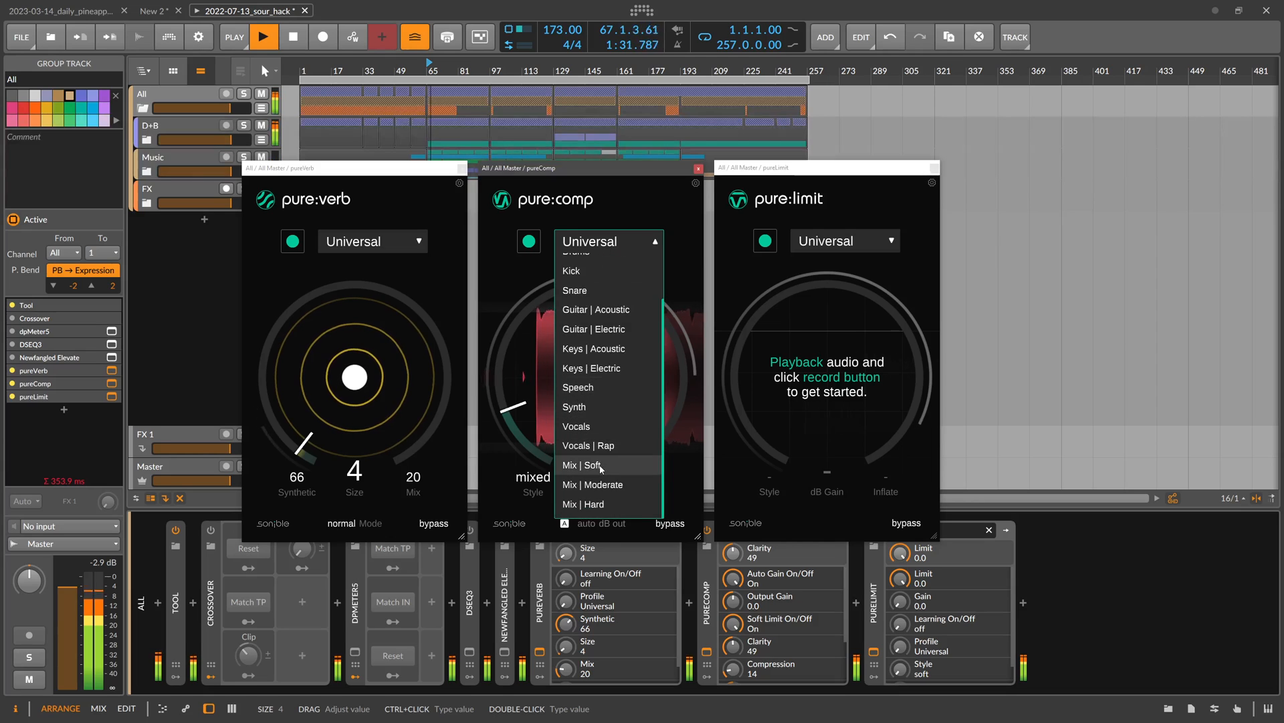
pyautogui.click(585, 465)
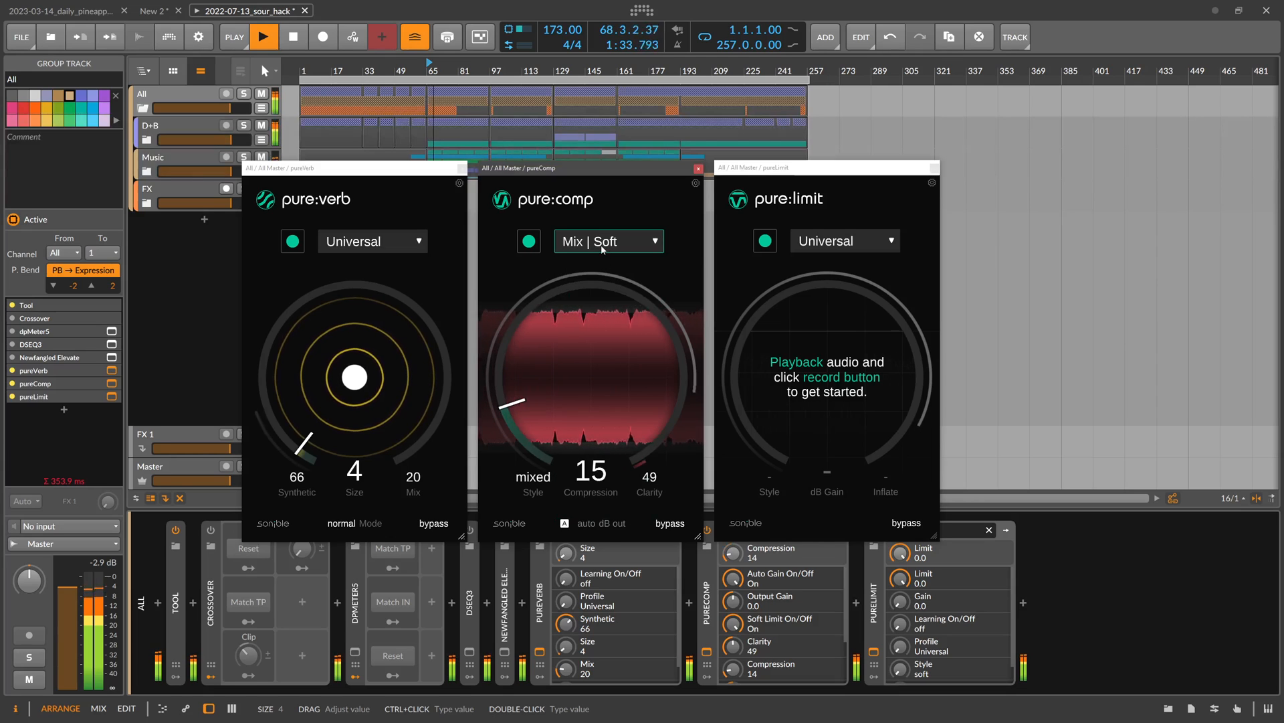
pyautogui.click(606, 241)
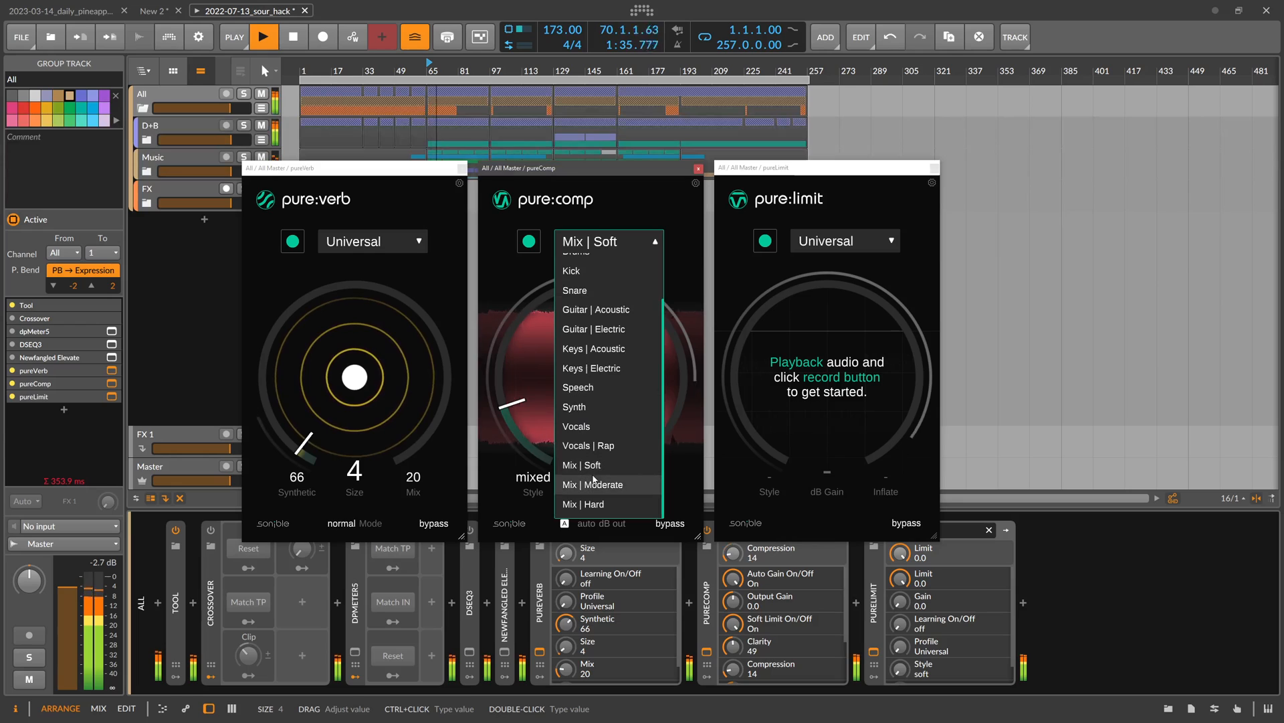
pyautogui.click(583, 505)
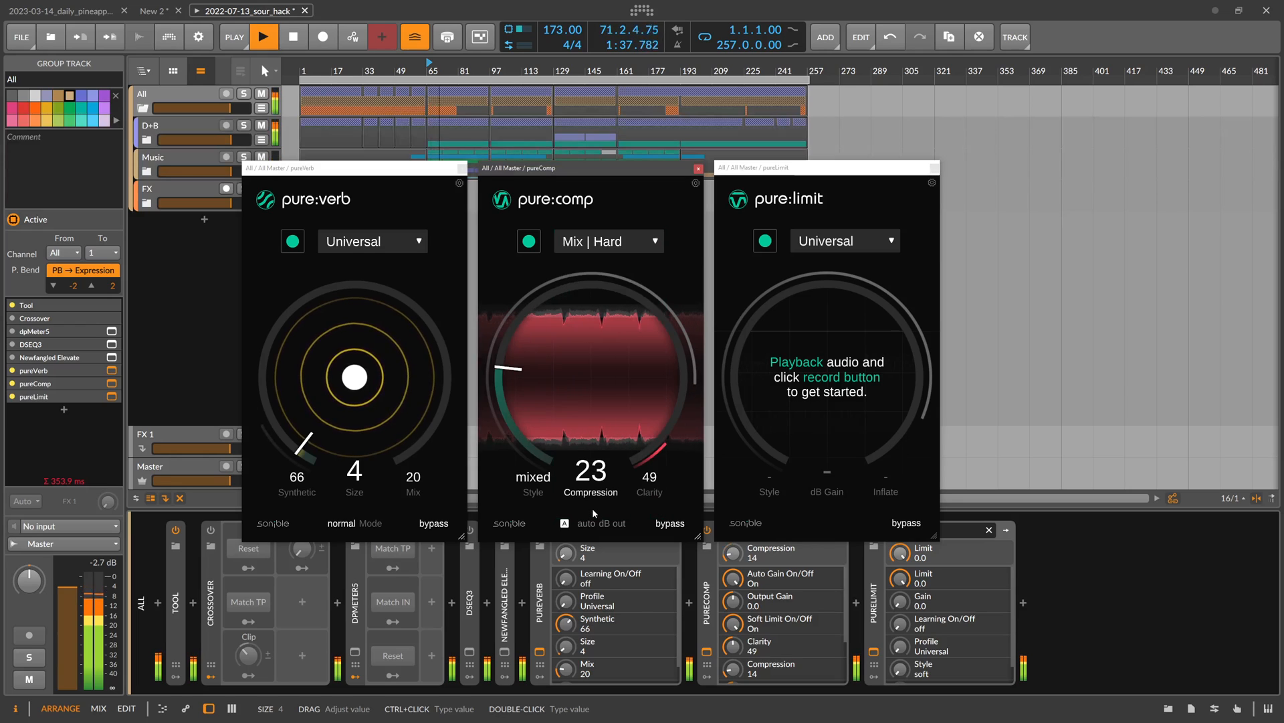
pyautogui.click(607, 241)
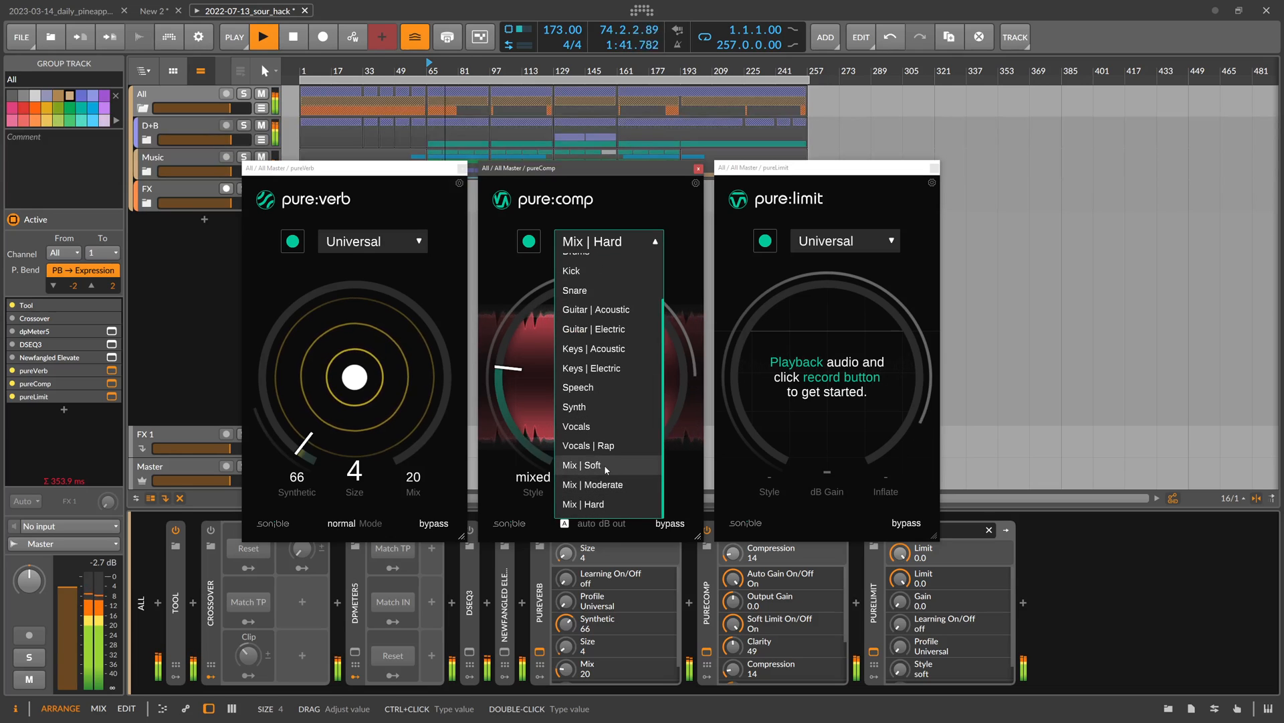
pyautogui.click(582, 465)
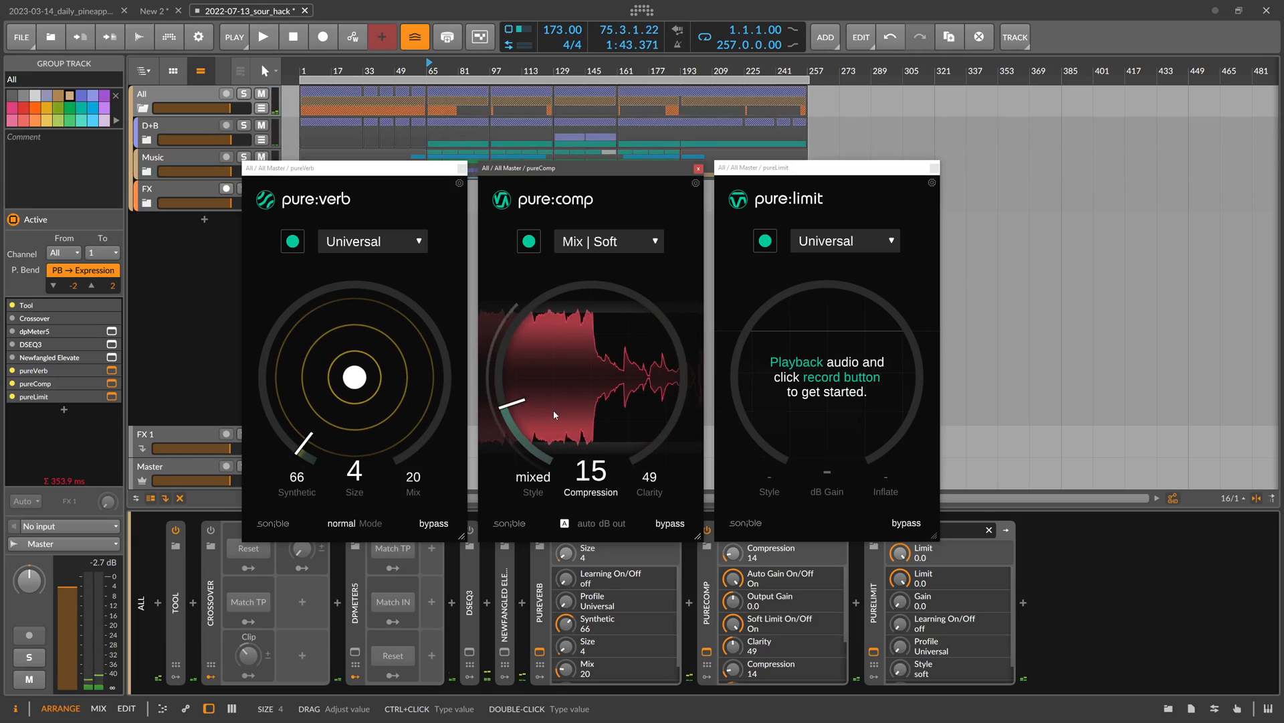
pyautogui.moveTo(554, 416)
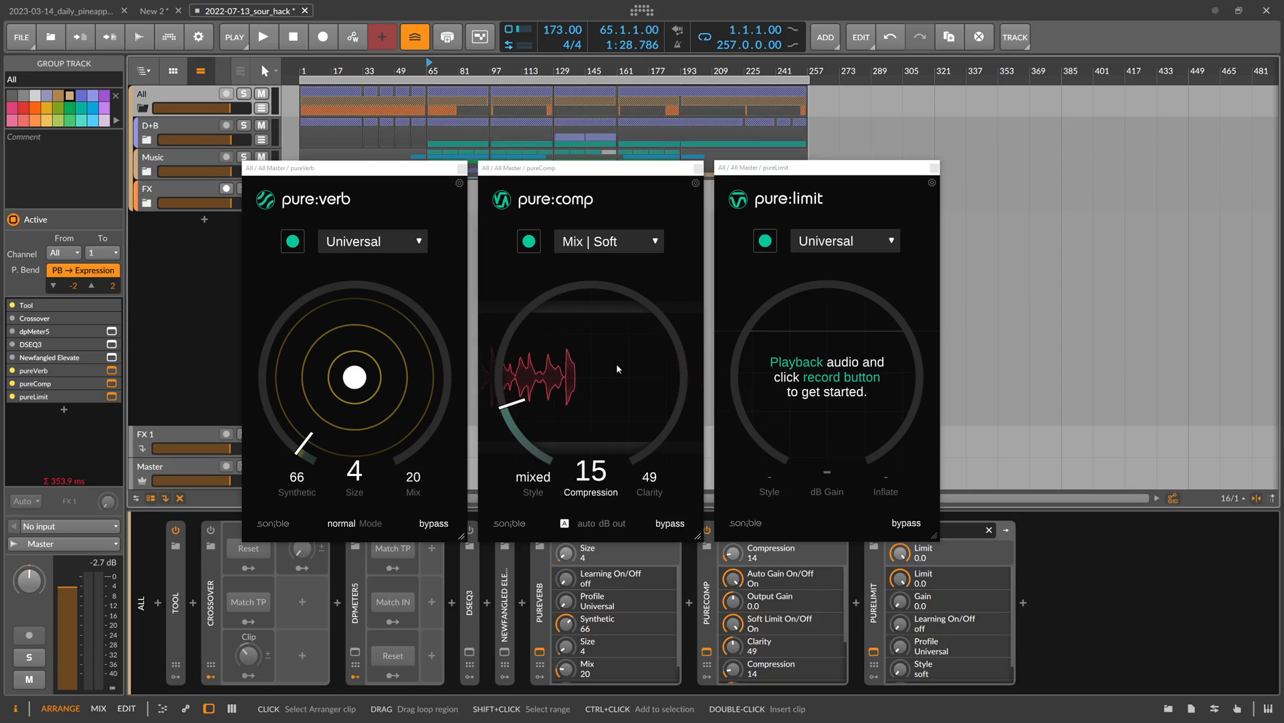
pyautogui.moveTo(589, 338)
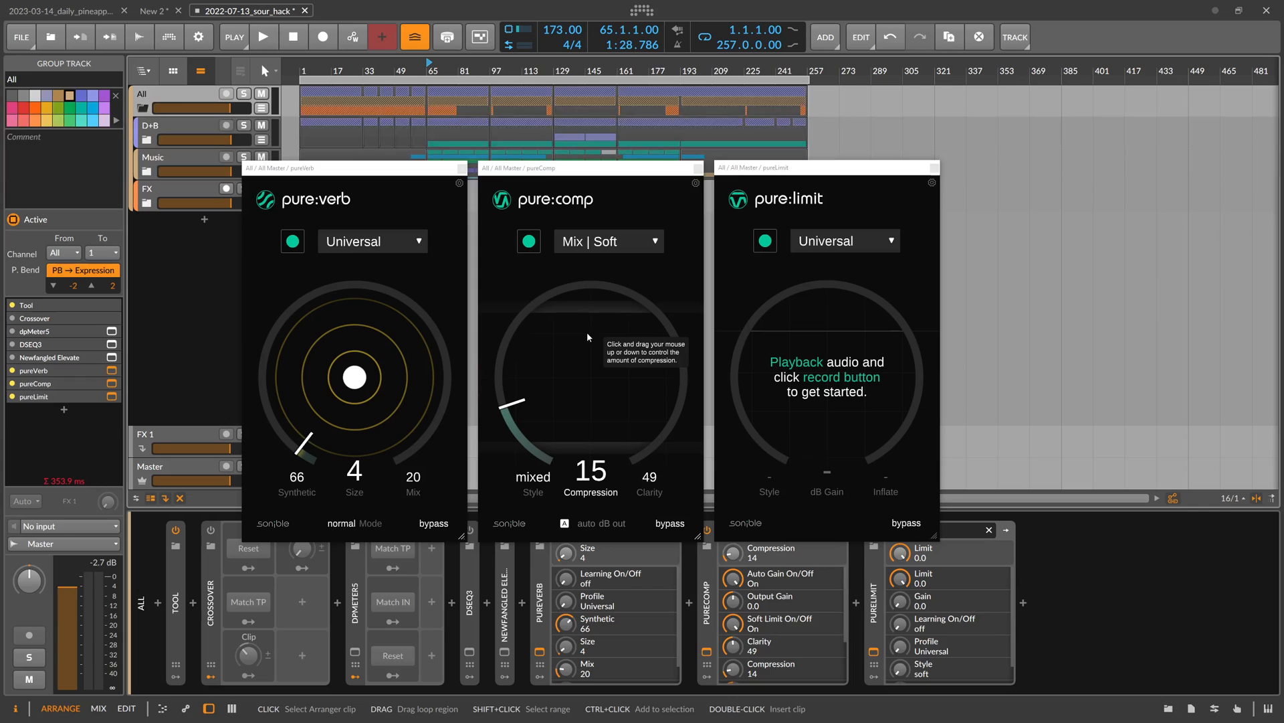
pyautogui.moveTo(544, 393)
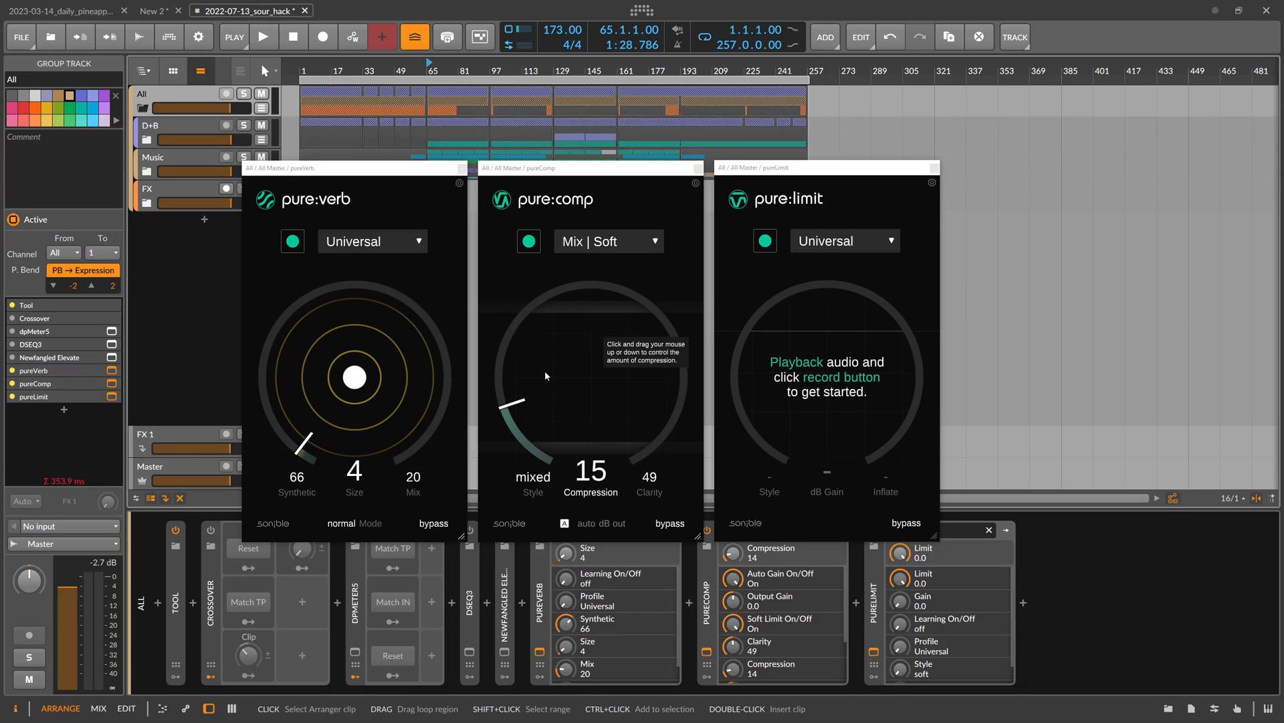
pyautogui.moveTo(553, 364)
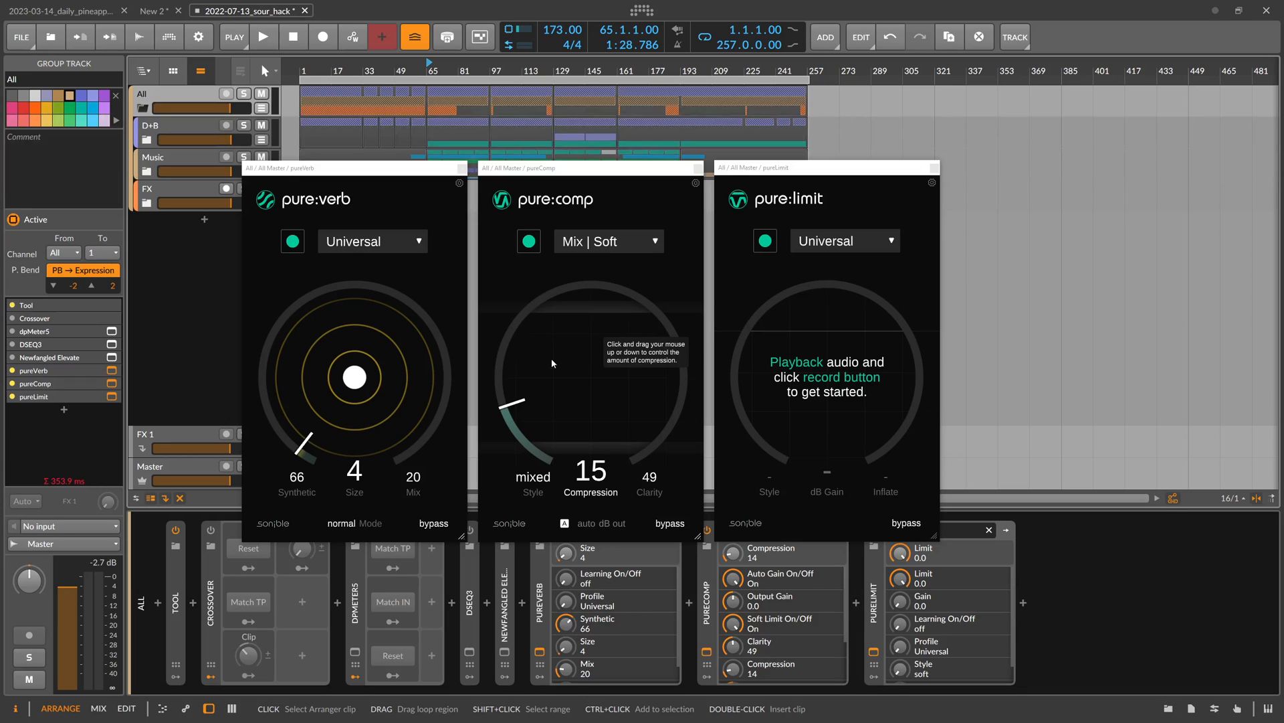
pyautogui.moveTo(585, 356)
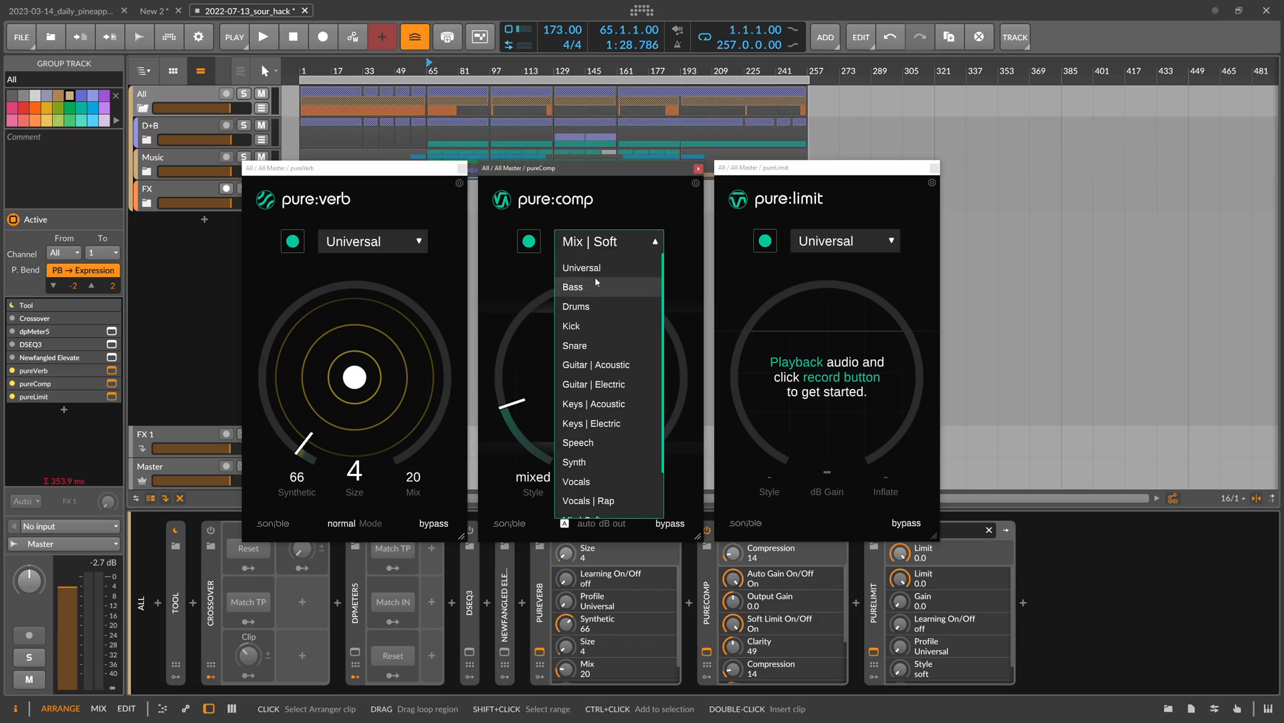
# Step: With playback running, switch pure:comp from Universal to the Mix | Hard profile (compression 23, clarity 90)
pyautogui.click(581, 268)
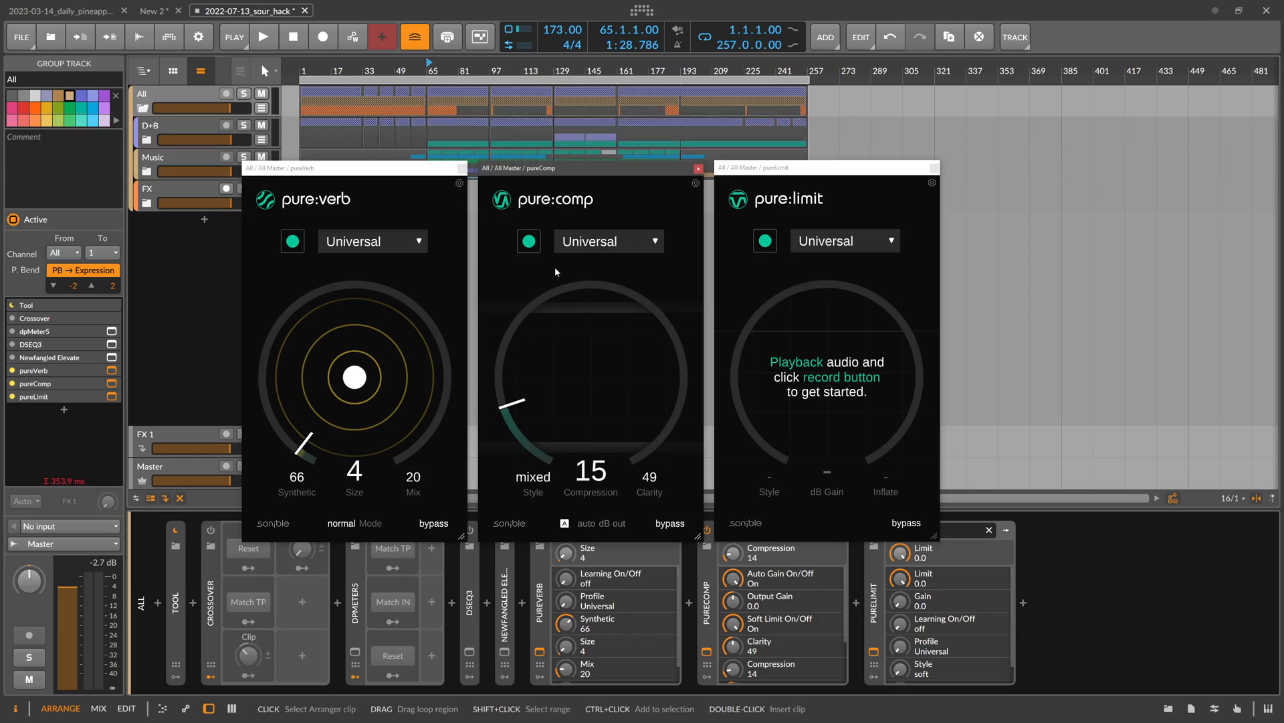
pyautogui.click(264, 37)
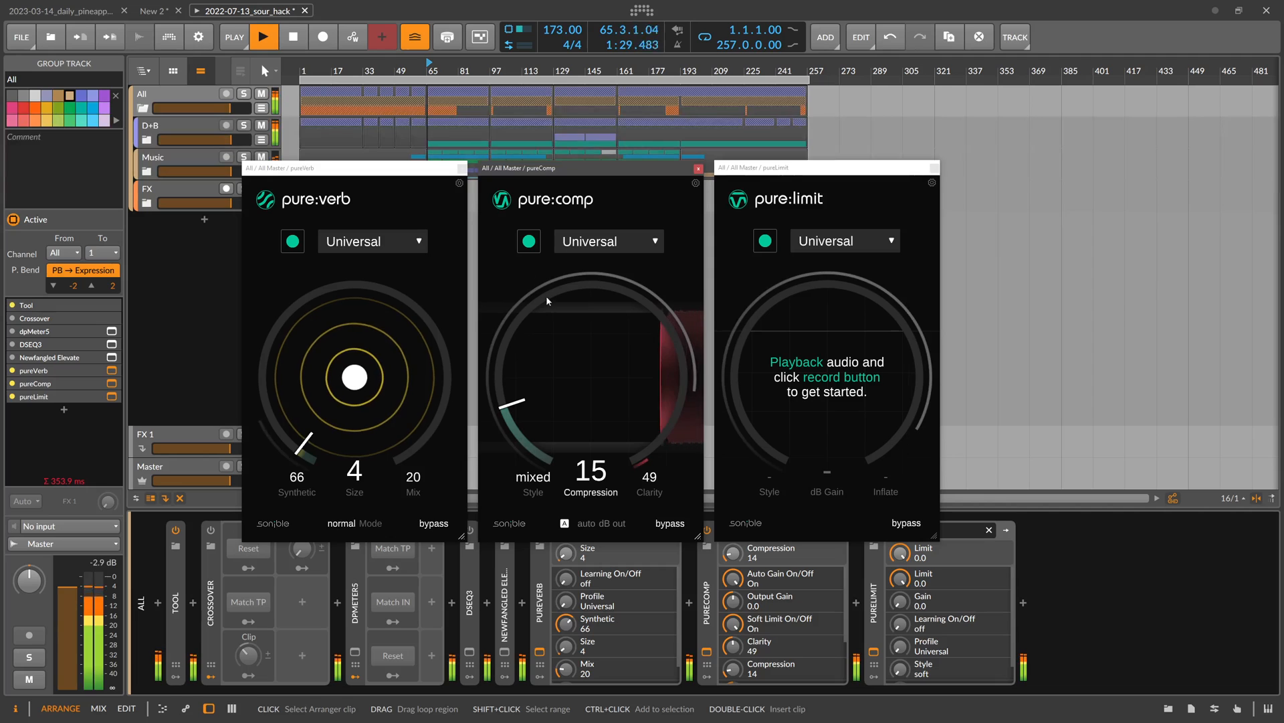
pyautogui.click(608, 239)
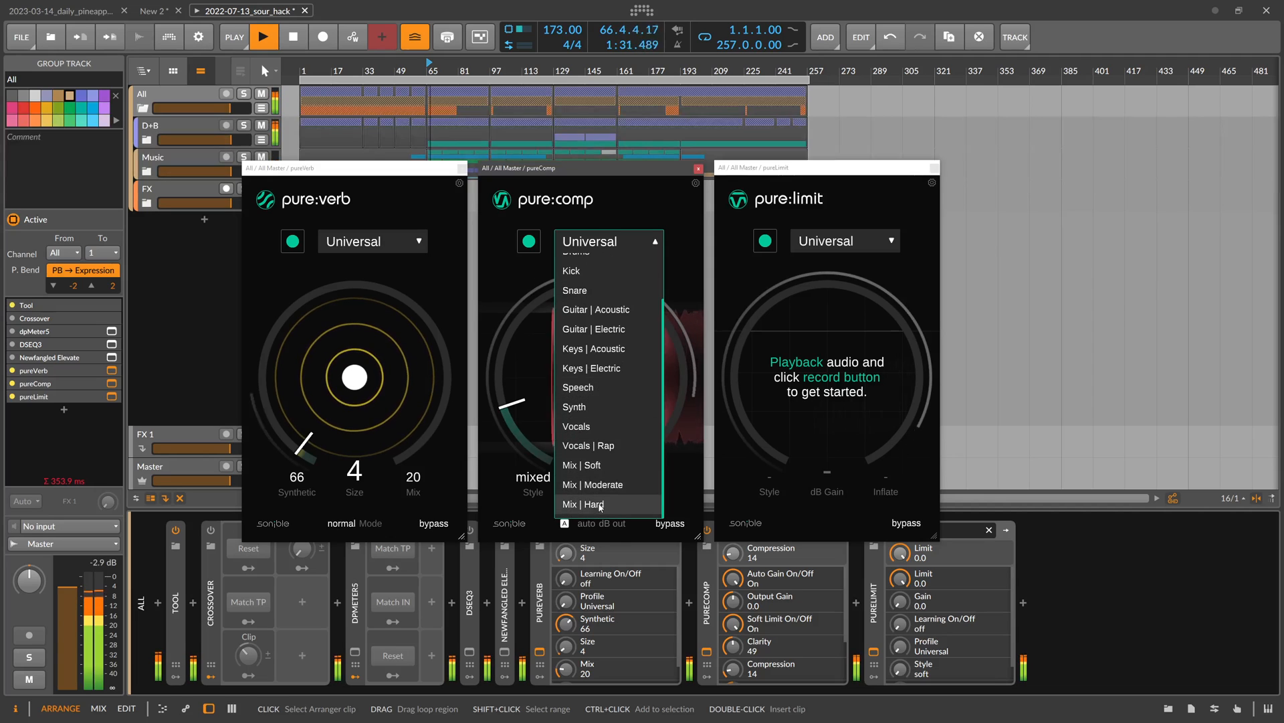
pyautogui.click(585, 504)
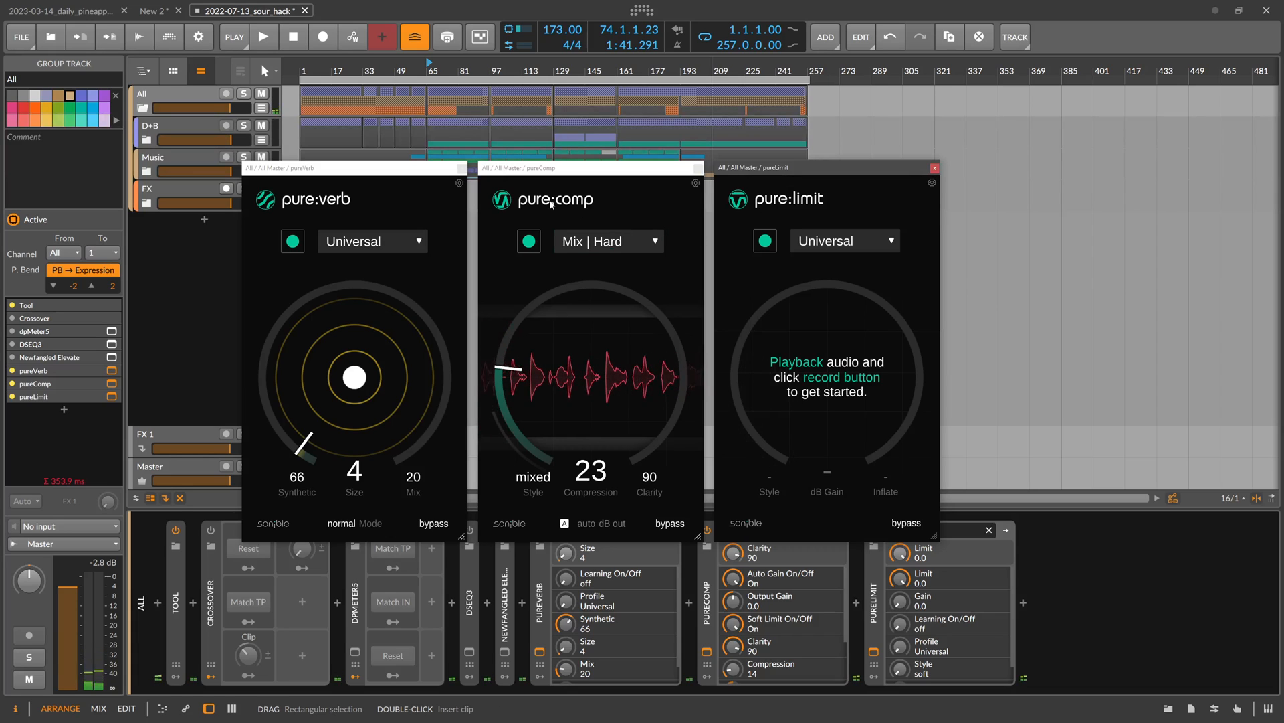
# Step: Let pure:limit learn from the playing mix, giving hard style, 0.2 dB gain and inflate 14
pyautogui.click(264, 37)
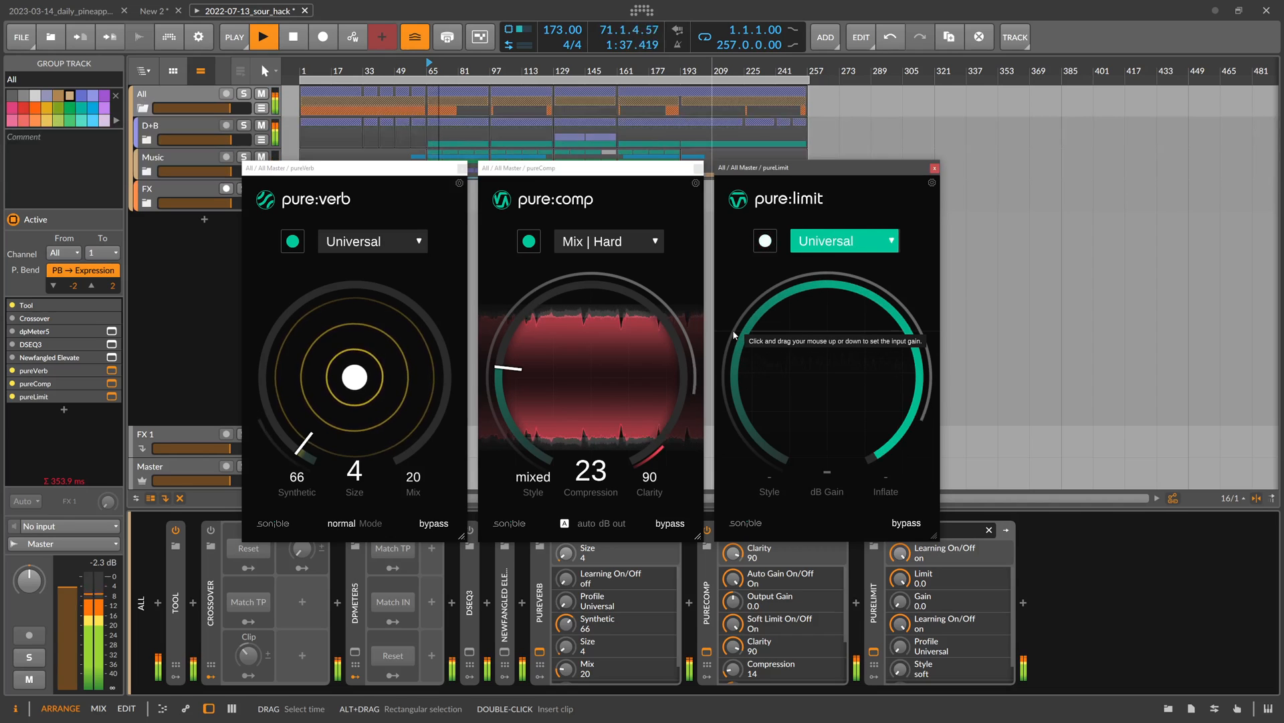
pyautogui.click(764, 241)
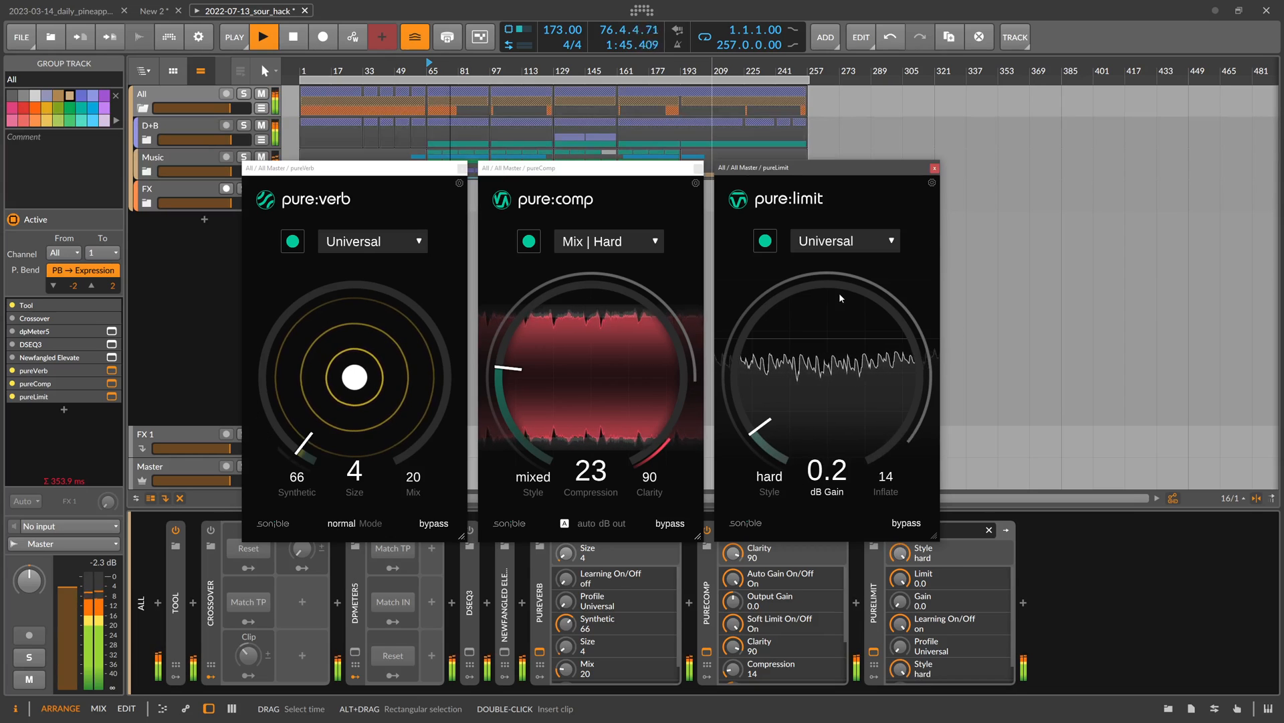
pyautogui.click(845, 240)
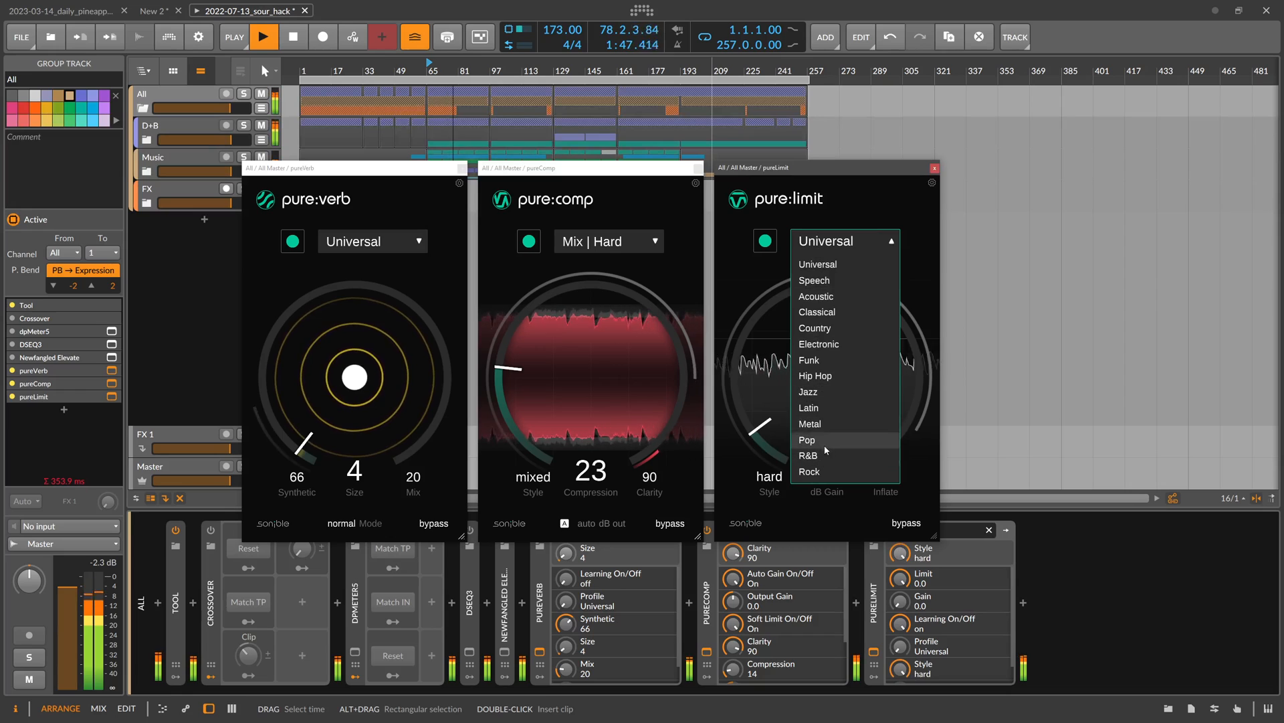
pyautogui.moveTo(817, 296)
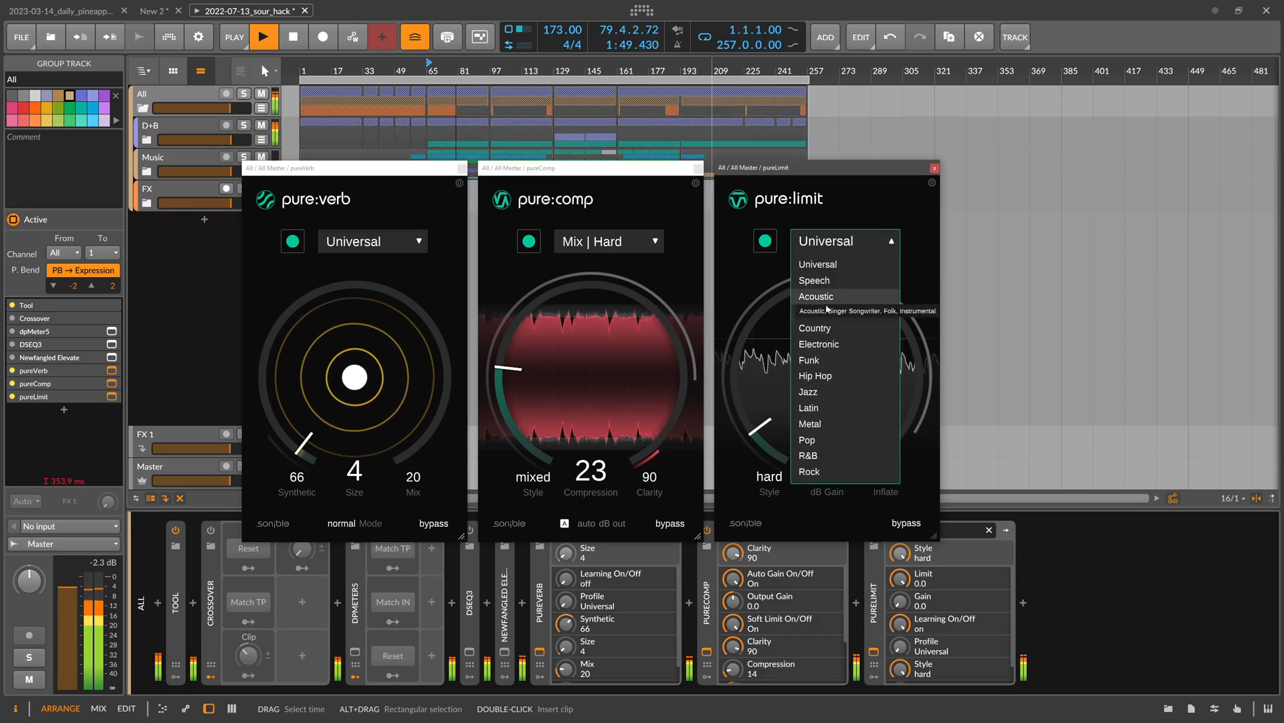
pyautogui.moveTo(818, 344)
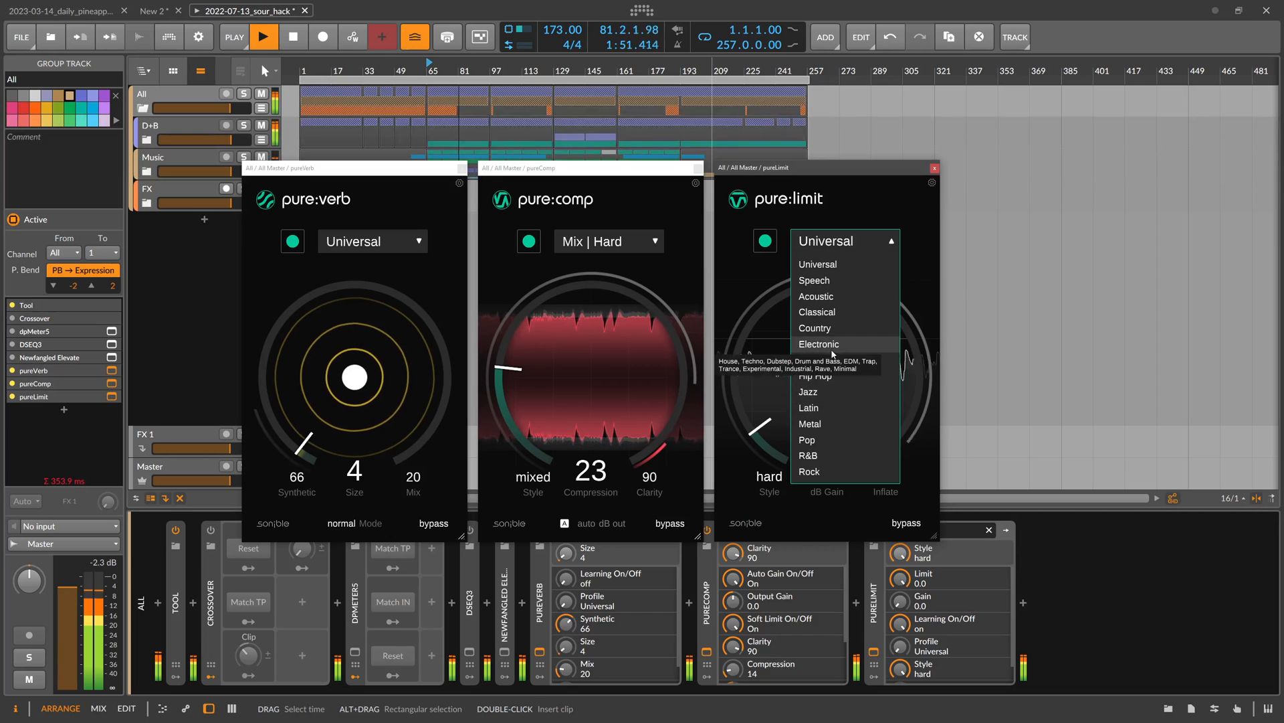
# Step: Choose the Electronic profile in pure:limit, raise gain to 0.9 dB and view the -1.0 dB threshold
pyautogui.click(816, 344)
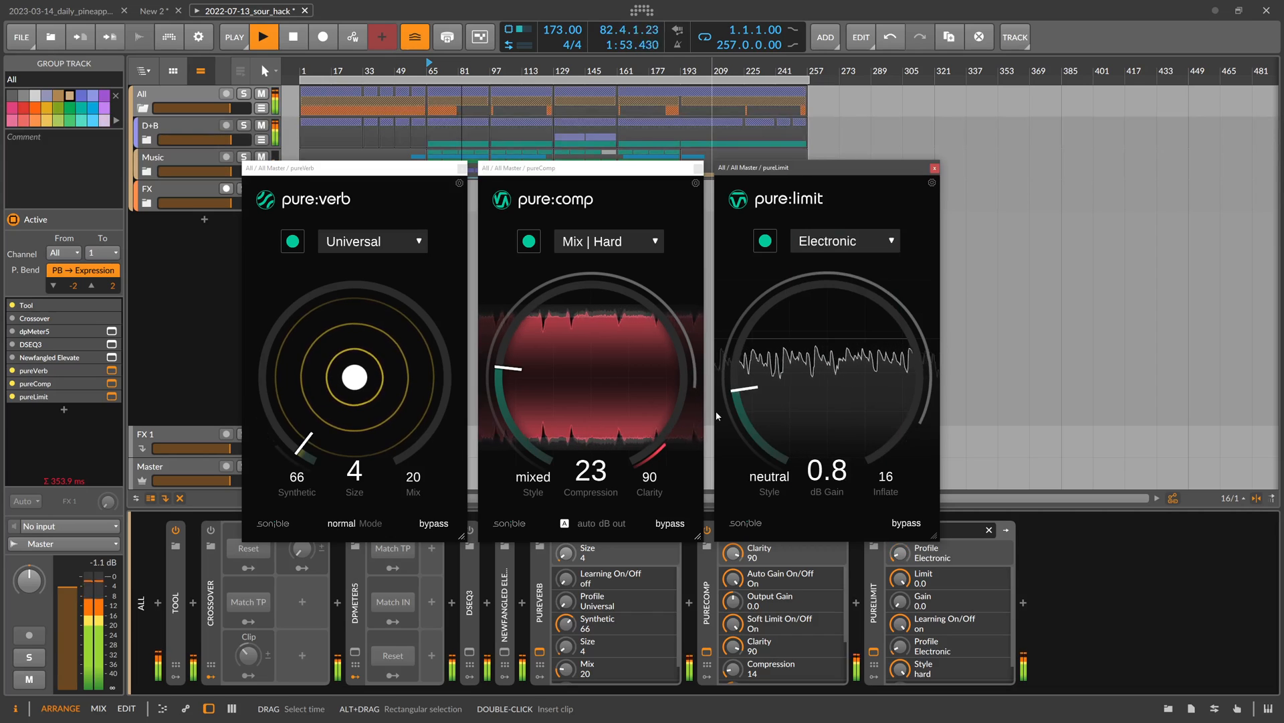
pyautogui.moveTo(746, 390); pyautogui.dragTo(746, 348)
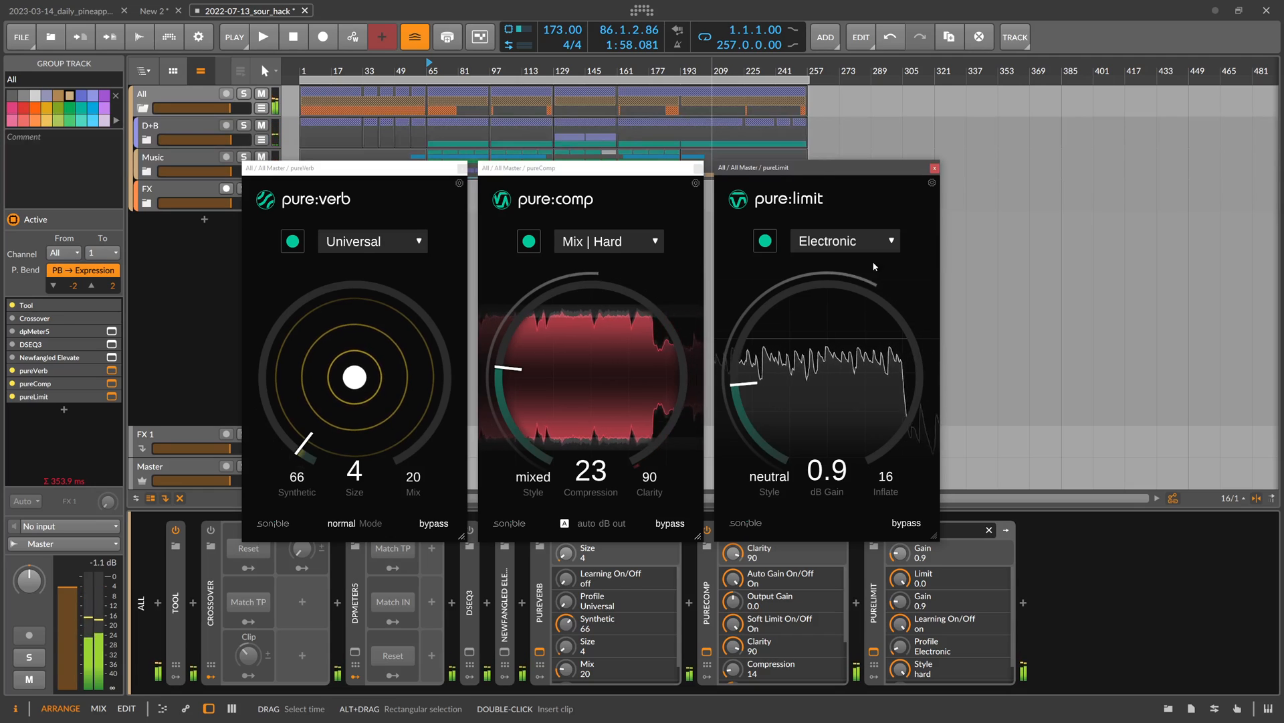
pyautogui.click(931, 182)
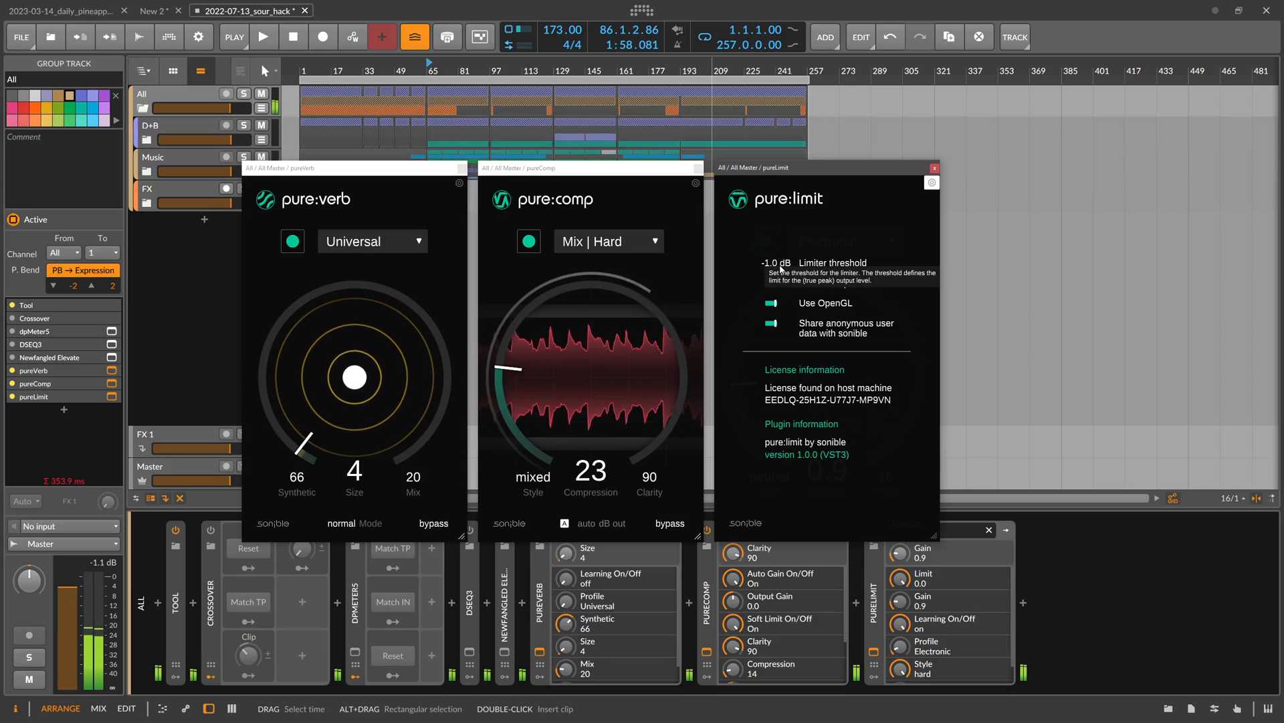
# Step: Close pure:limit's settings and show pure:verb's settings and license information
pyautogui.click(931, 182)
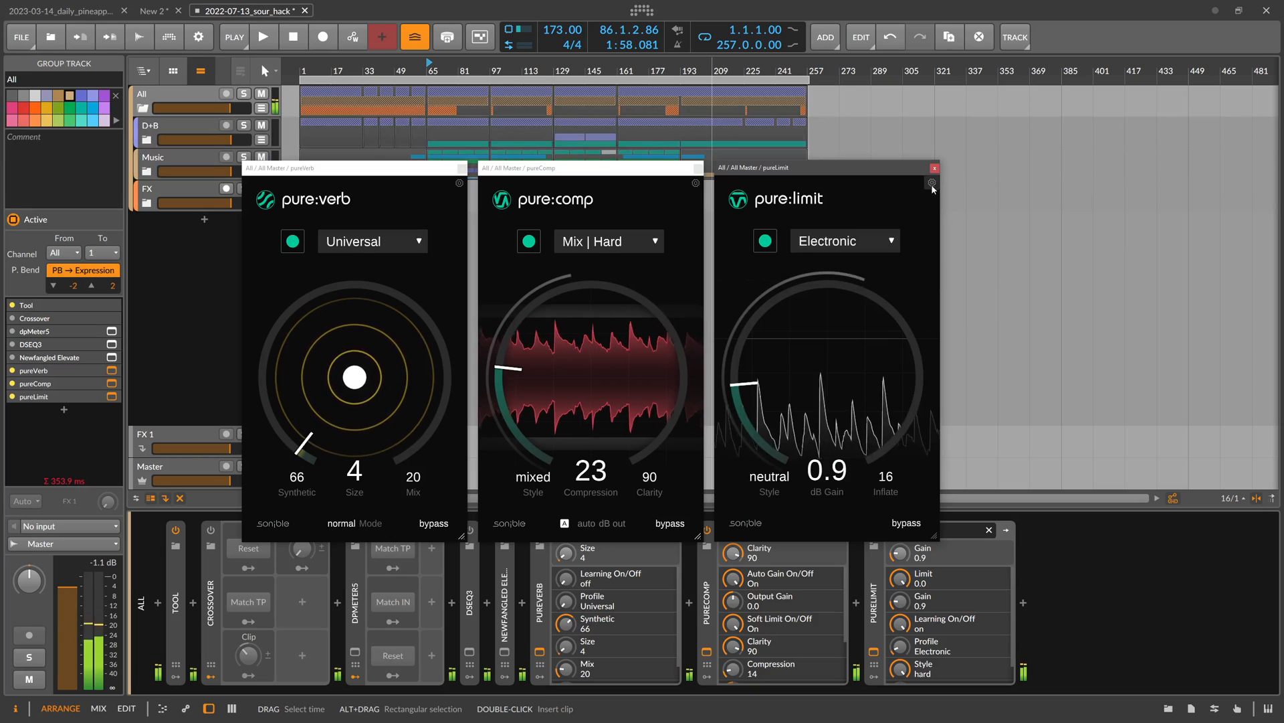
pyautogui.click(695, 183)
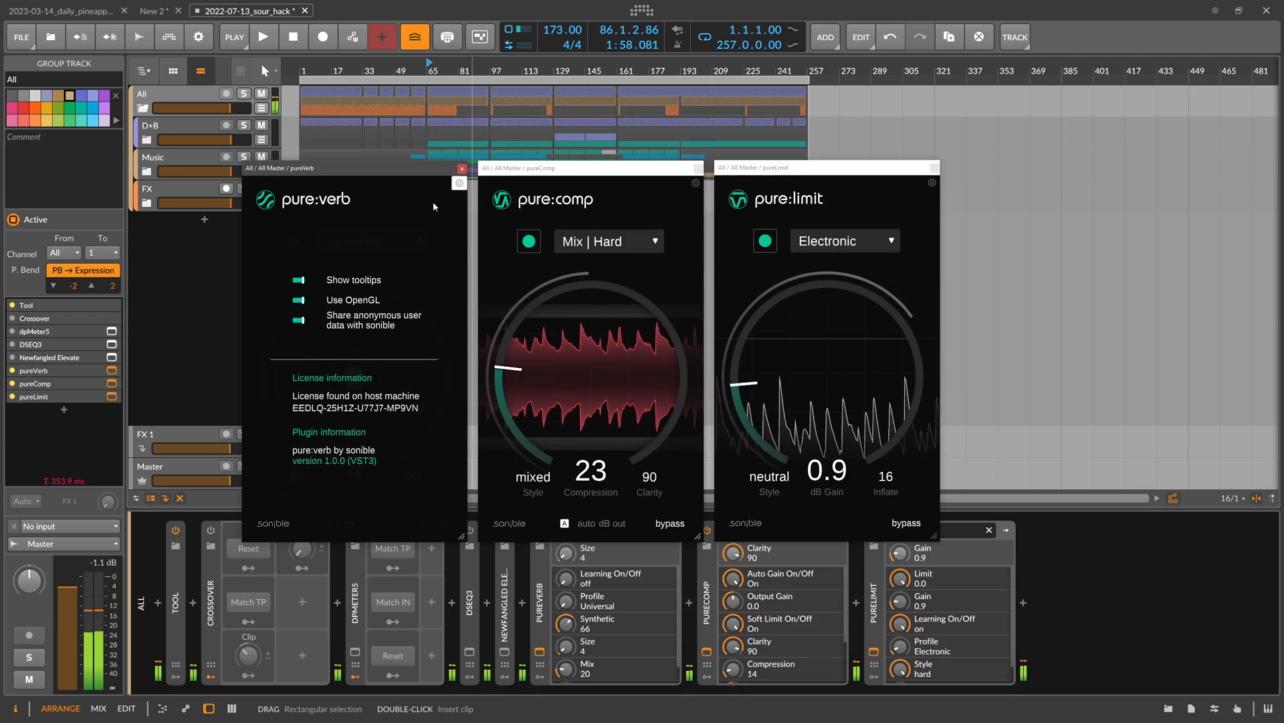
pyautogui.moveTo(317, 319)
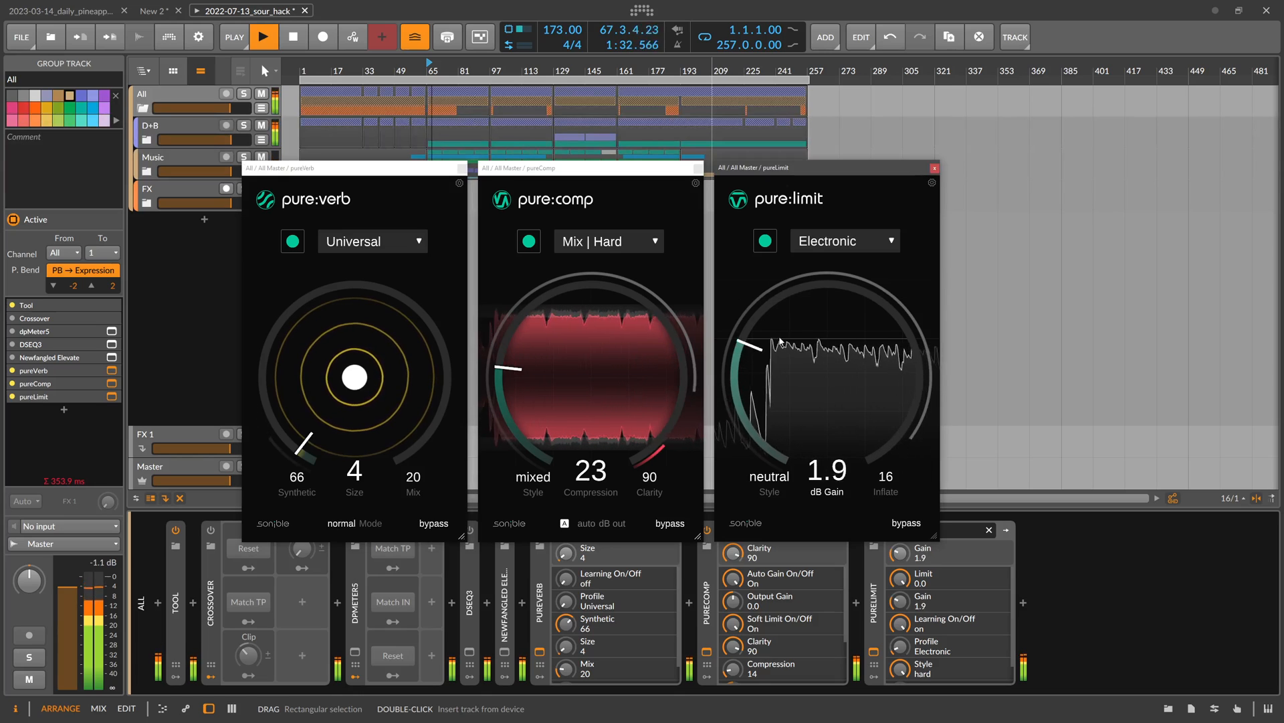
# Step: Push pure:limit gain up toward 2.8 dB, raise inflate to 48 and settle the gain at 2.6 dB
pyautogui.moveTo(753, 348); pyautogui.dragTo(749, 332)
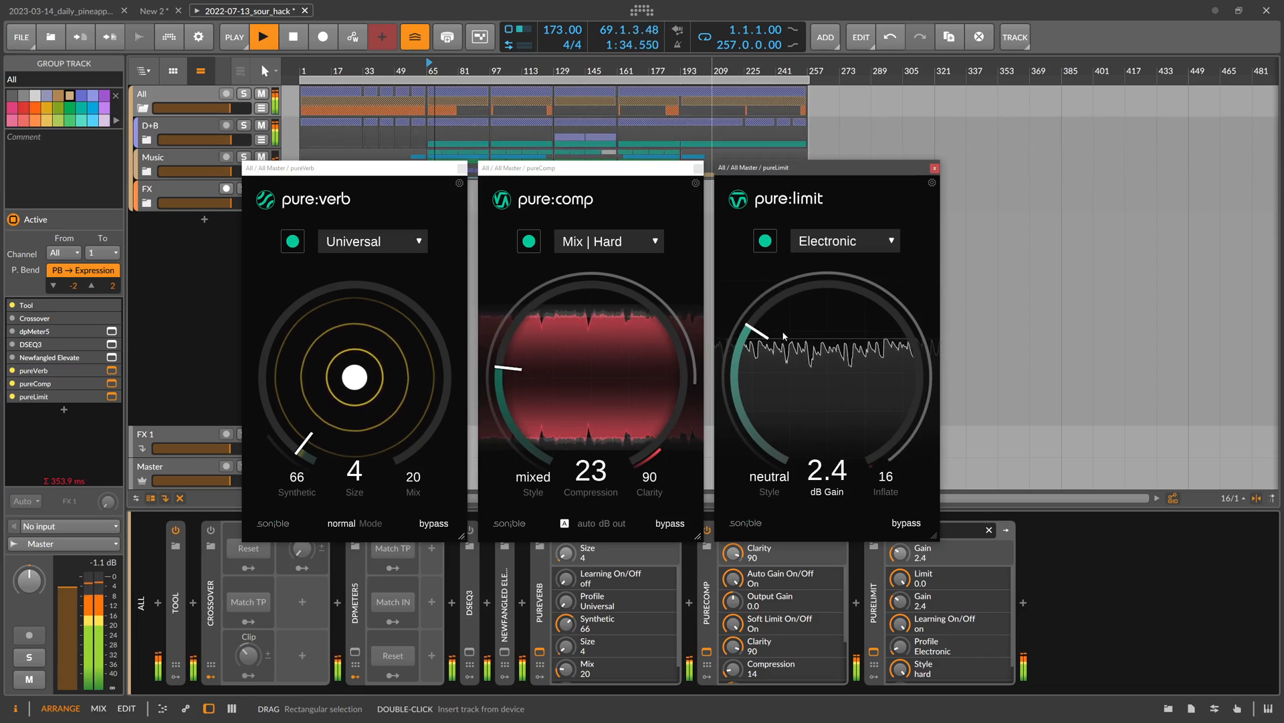
pyautogui.moveTo(754, 332); pyautogui.dragTo(764, 327)
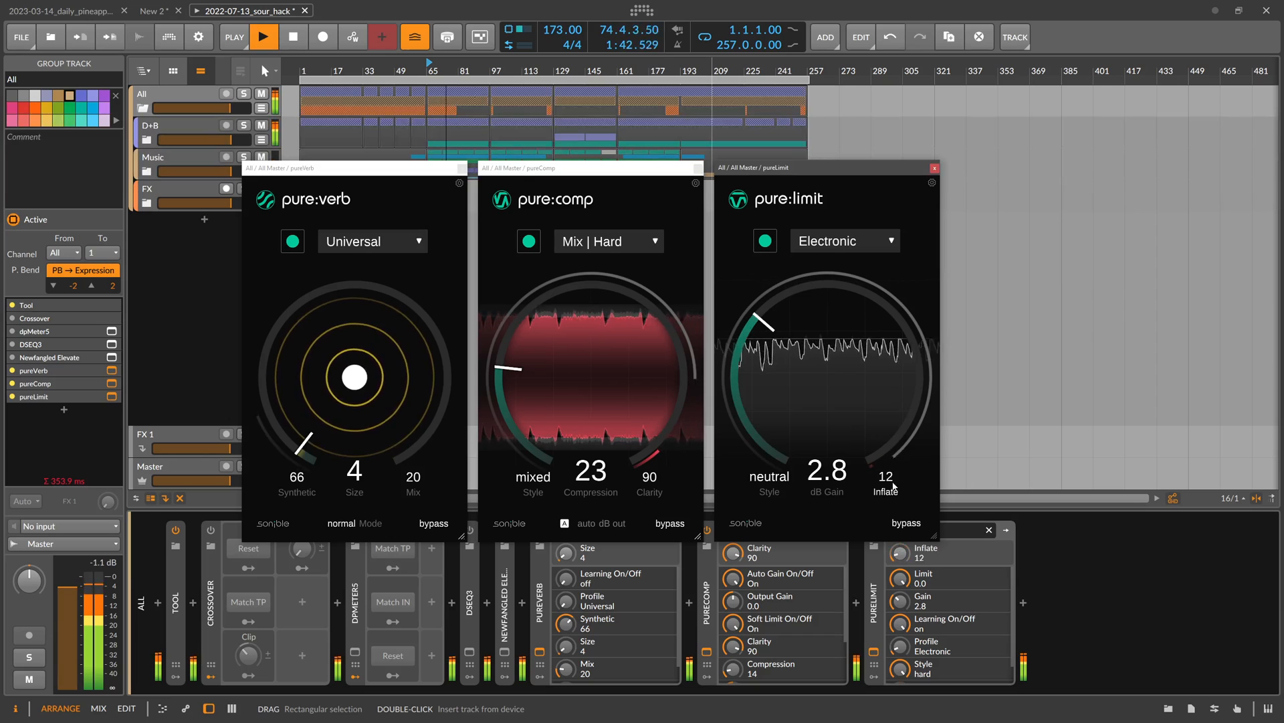
pyautogui.click(264, 38)
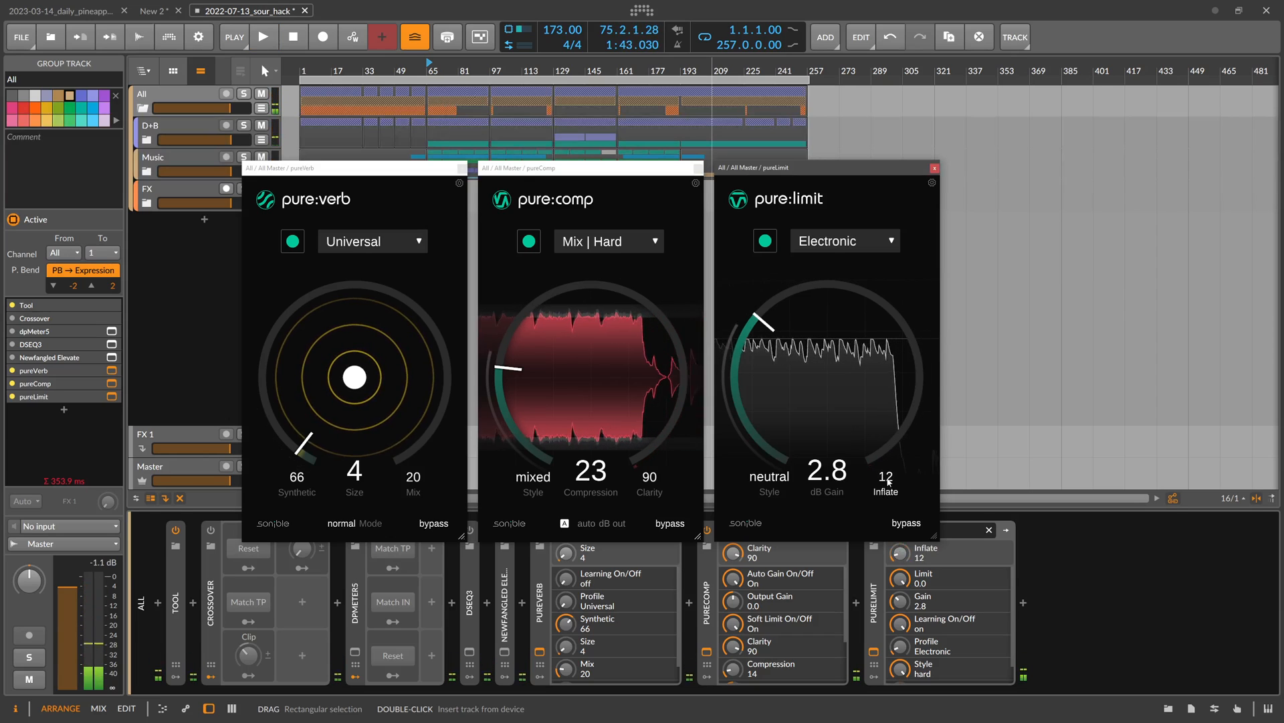
pyautogui.click(264, 38)
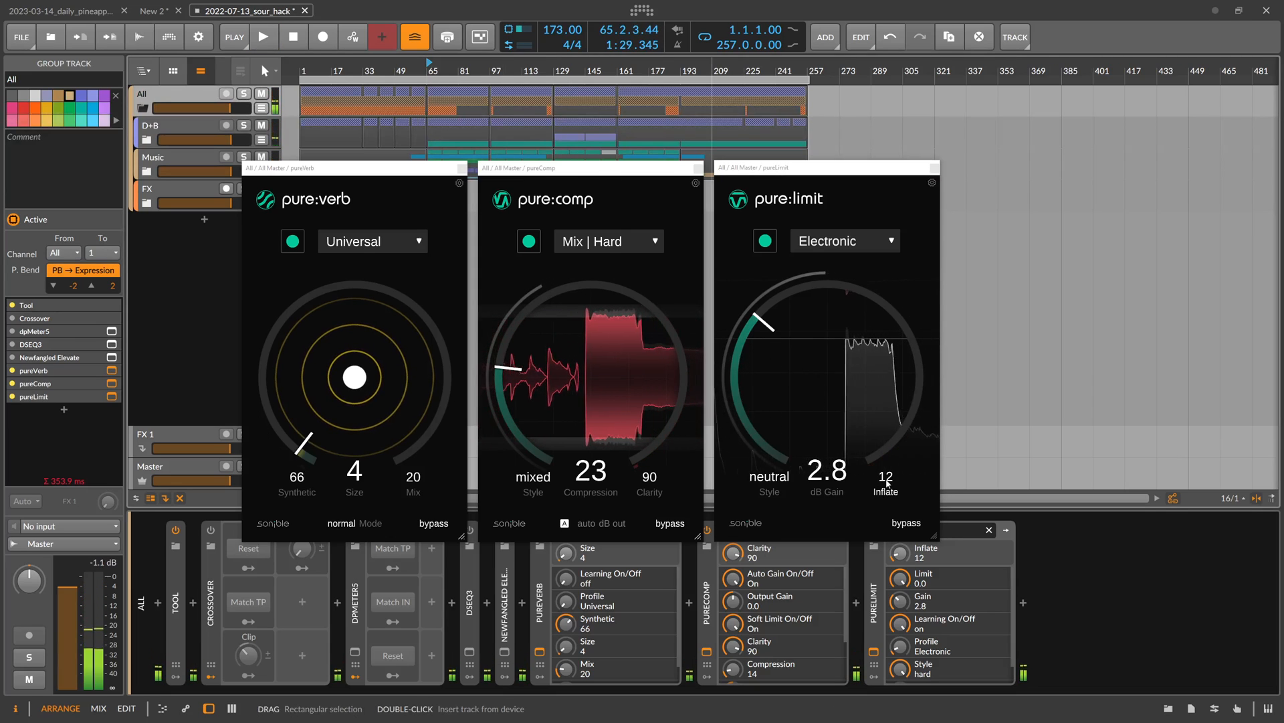
pyautogui.moveTo(886, 479)
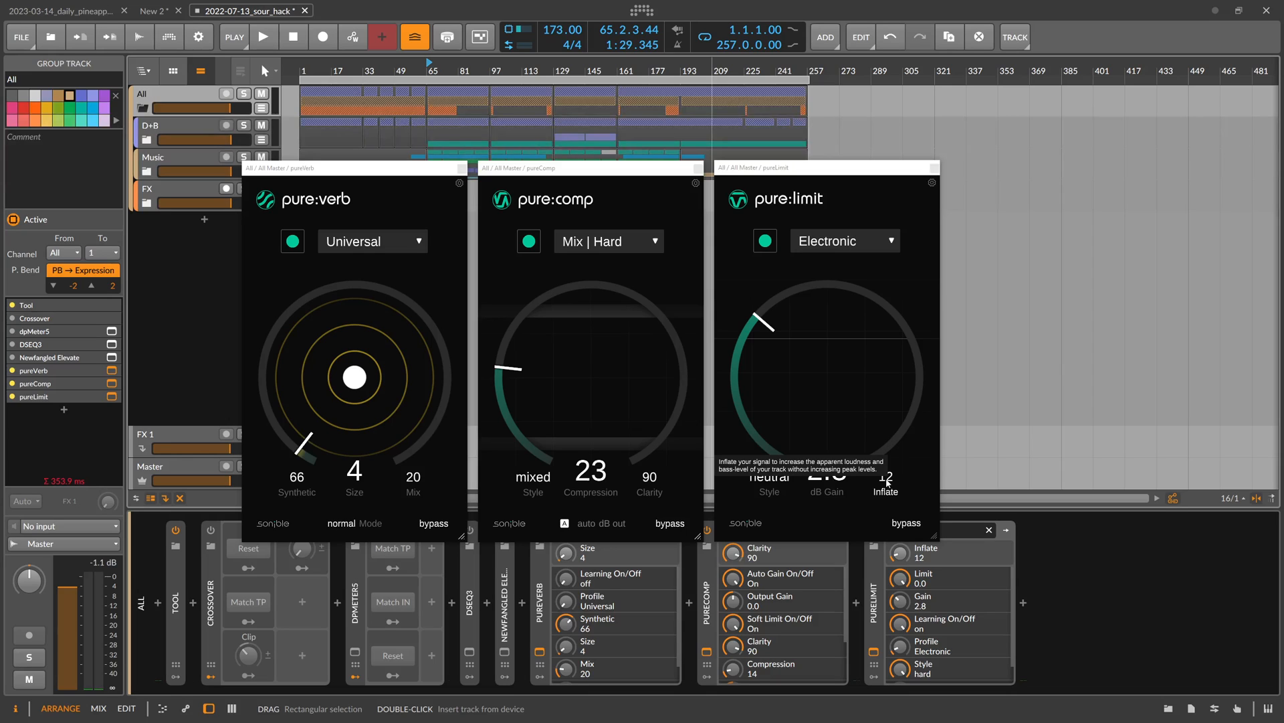
pyautogui.click(264, 38)
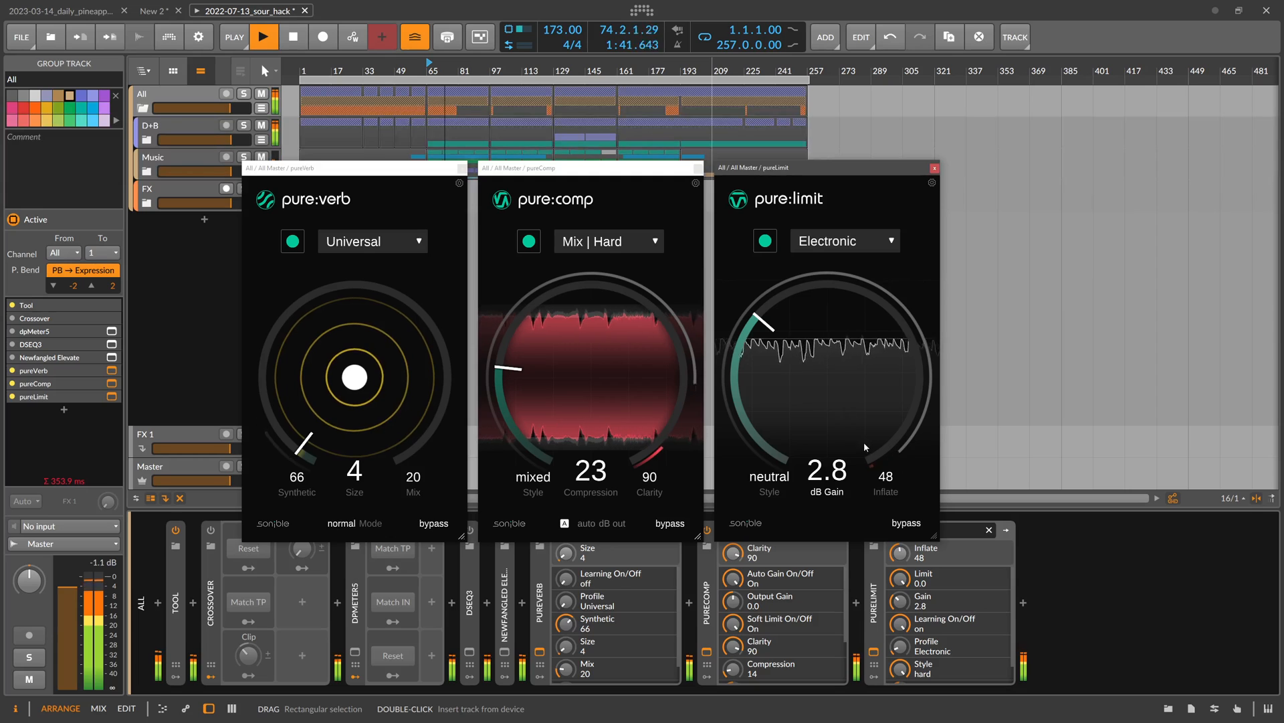
pyautogui.moveTo(876, 473)
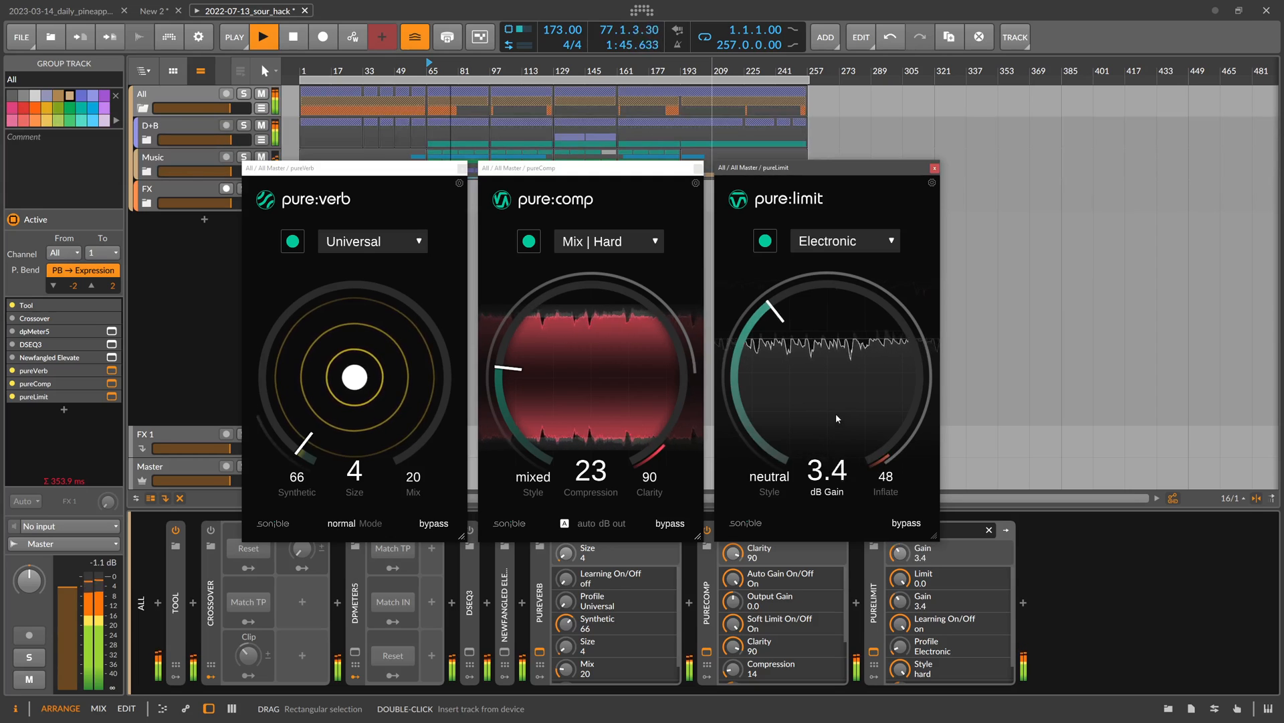
pyautogui.moveTo(775, 313); pyautogui.dragTo(758, 329)
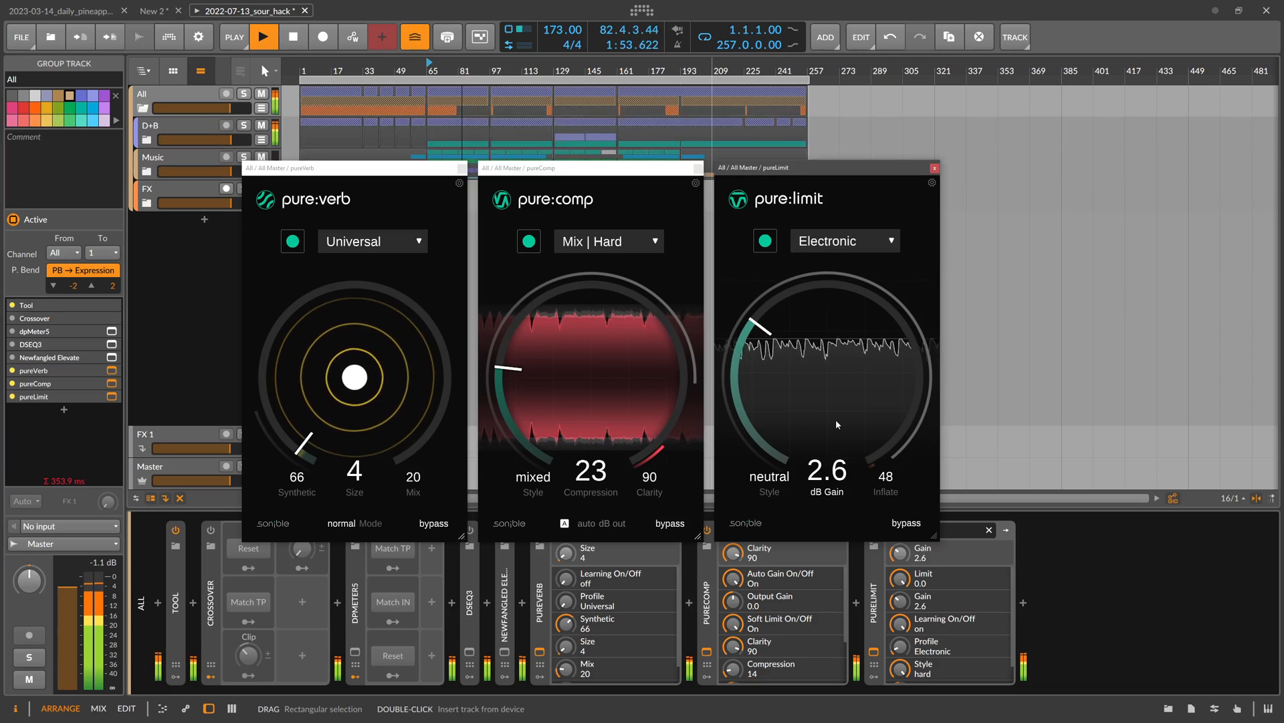
pyautogui.click(263, 37)
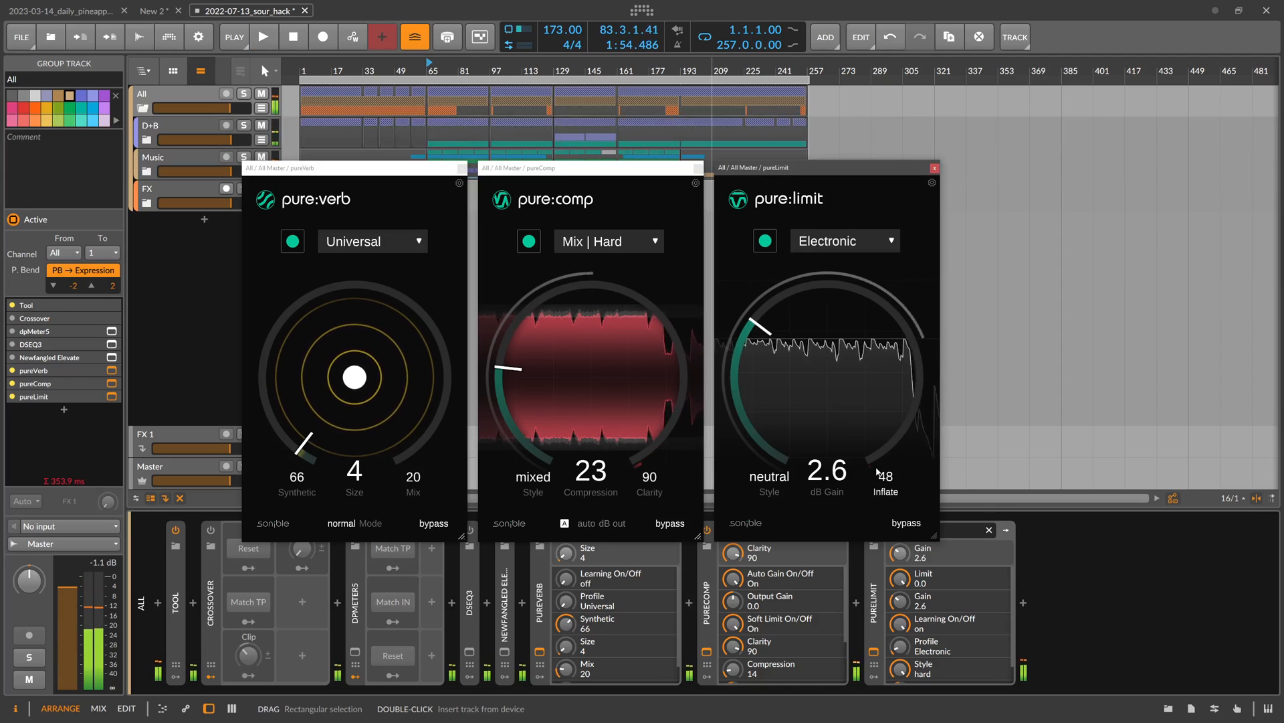
pyautogui.moveTo(885, 475)
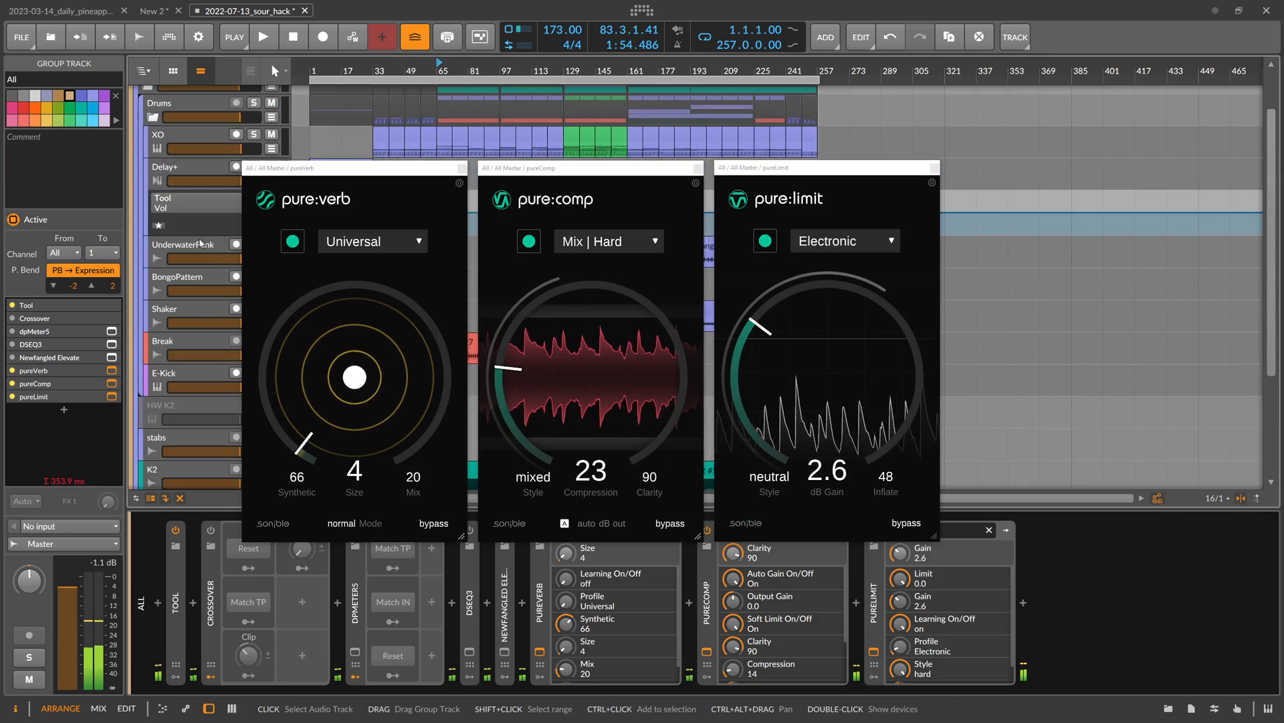
# Step: Open the XO track's drum plugin window, close it again and resume playback
pyautogui.click(169, 166)
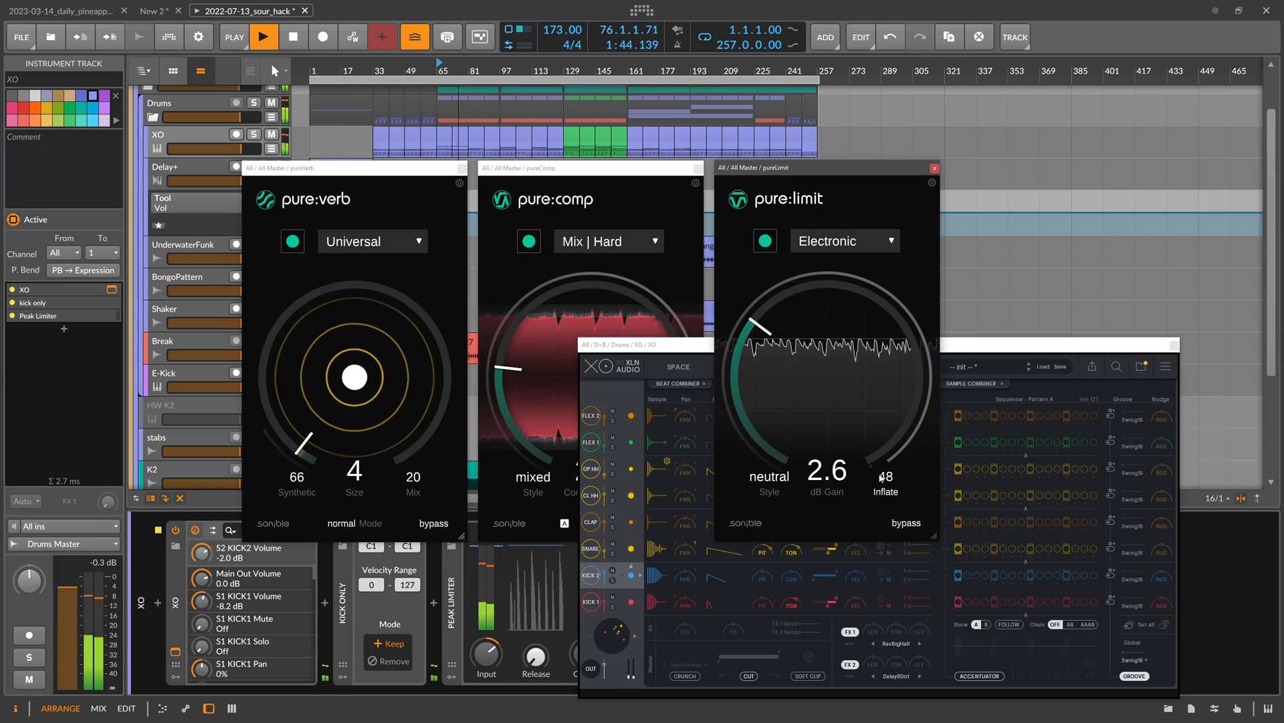
pyautogui.click(264, 37)
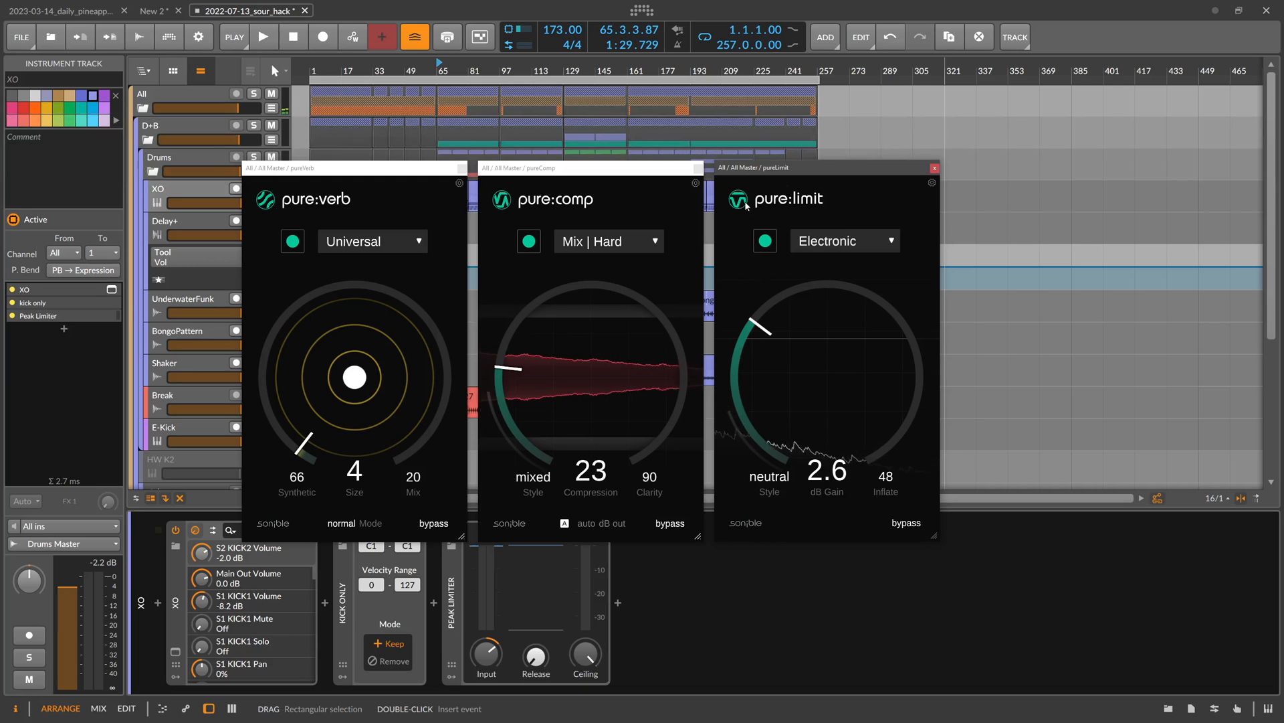
pyautogui.click(264, 37)
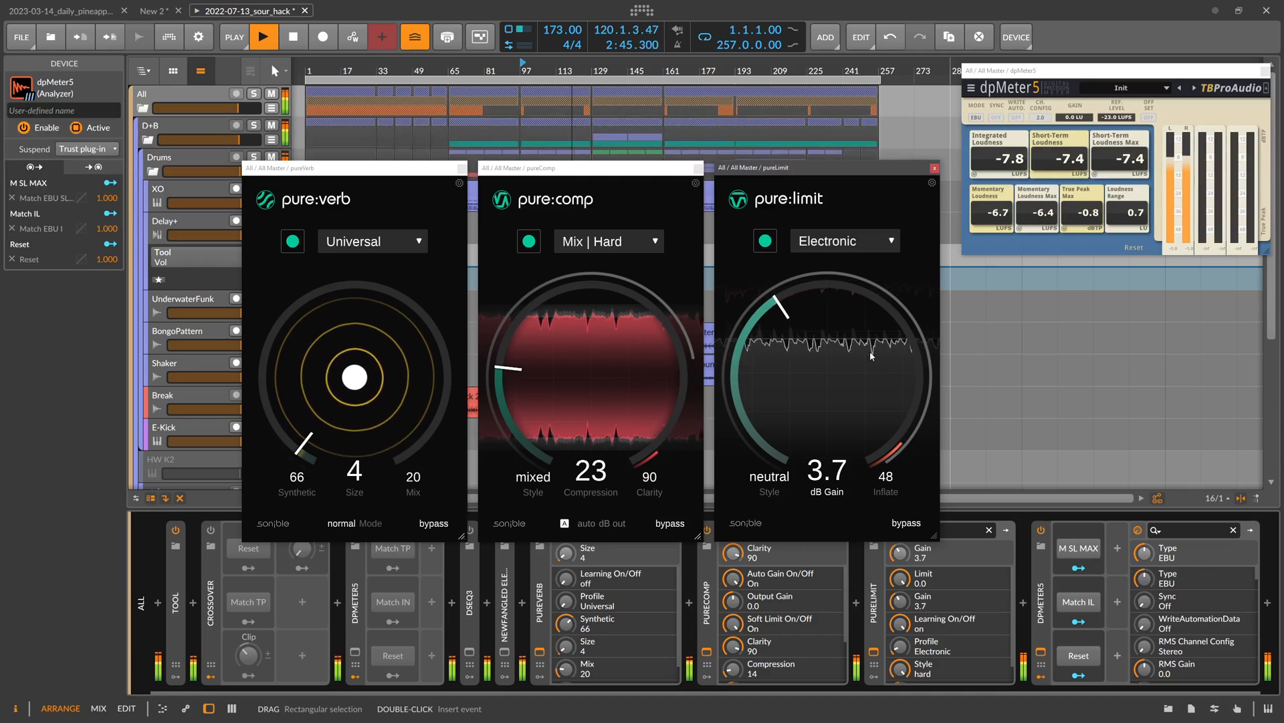
pyautogui.moveTo(871, 356)
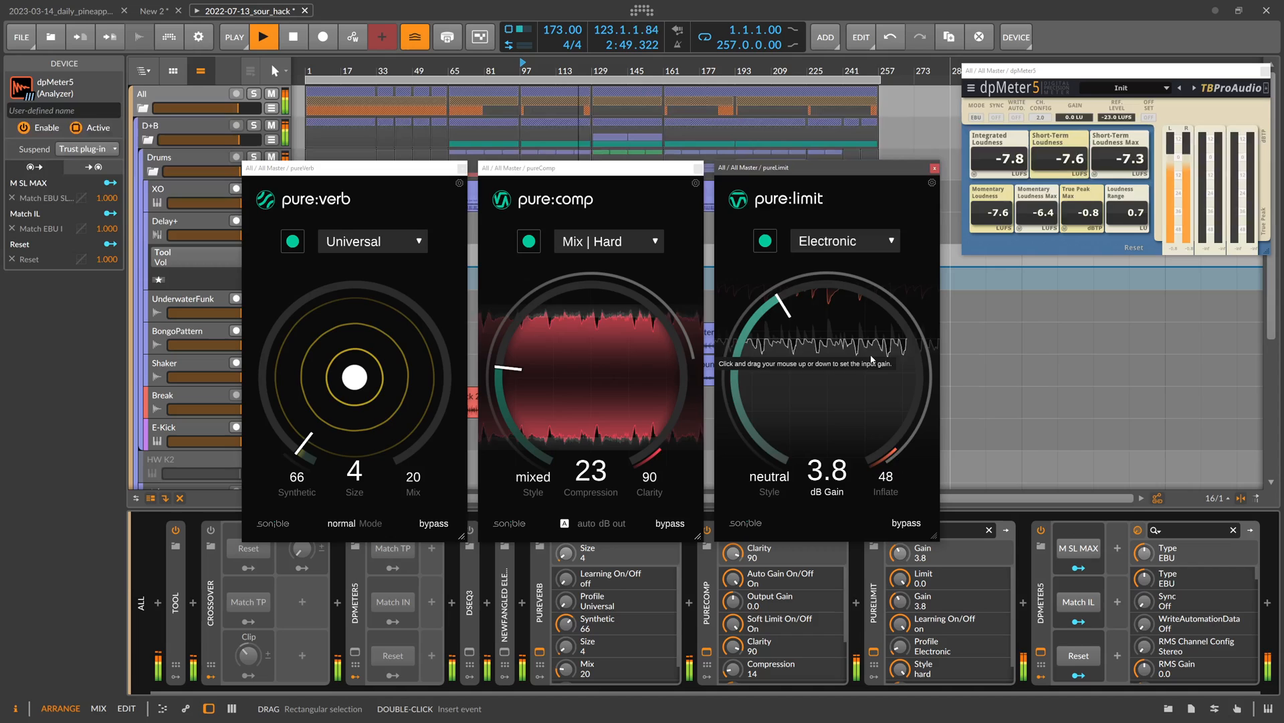
# Step: Nudge pure:limit gain around 3.6 dB against dpMeter5, then switch it to the Universal profile
pyautogui.click(932, 182)
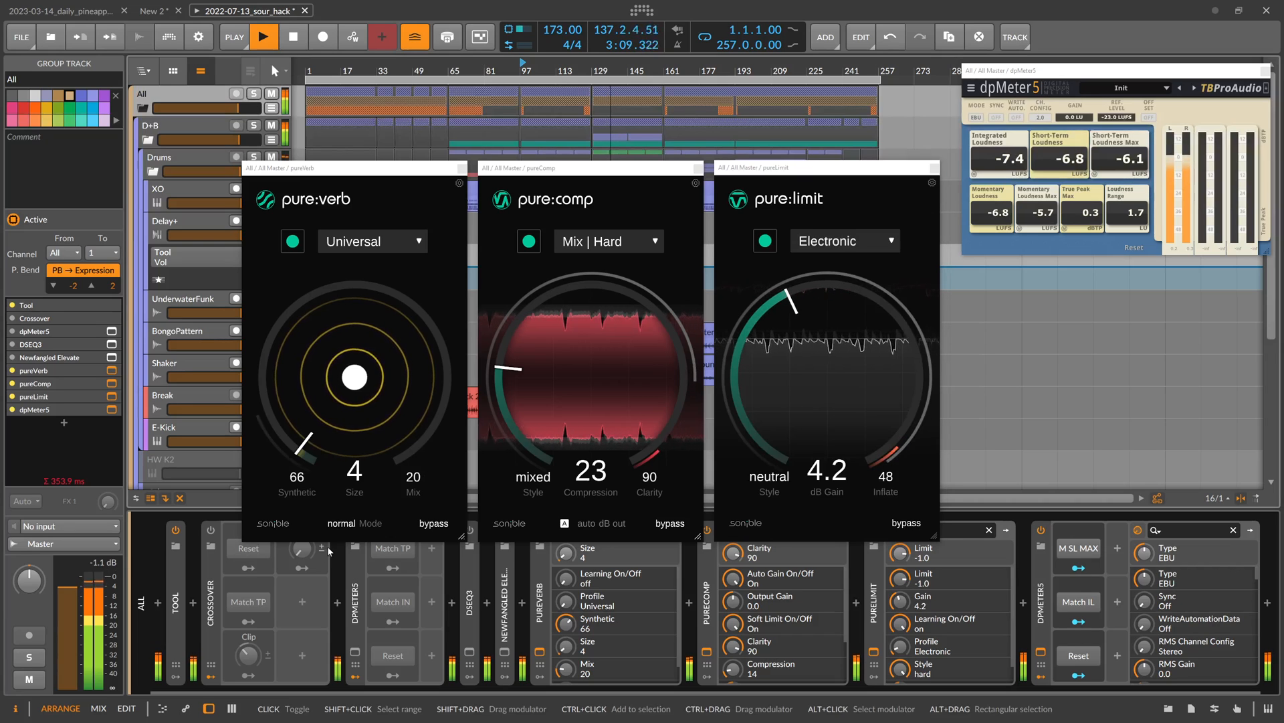
pyautogui.moveTo(794, 304); pyautogui.dragTo(786, 308)
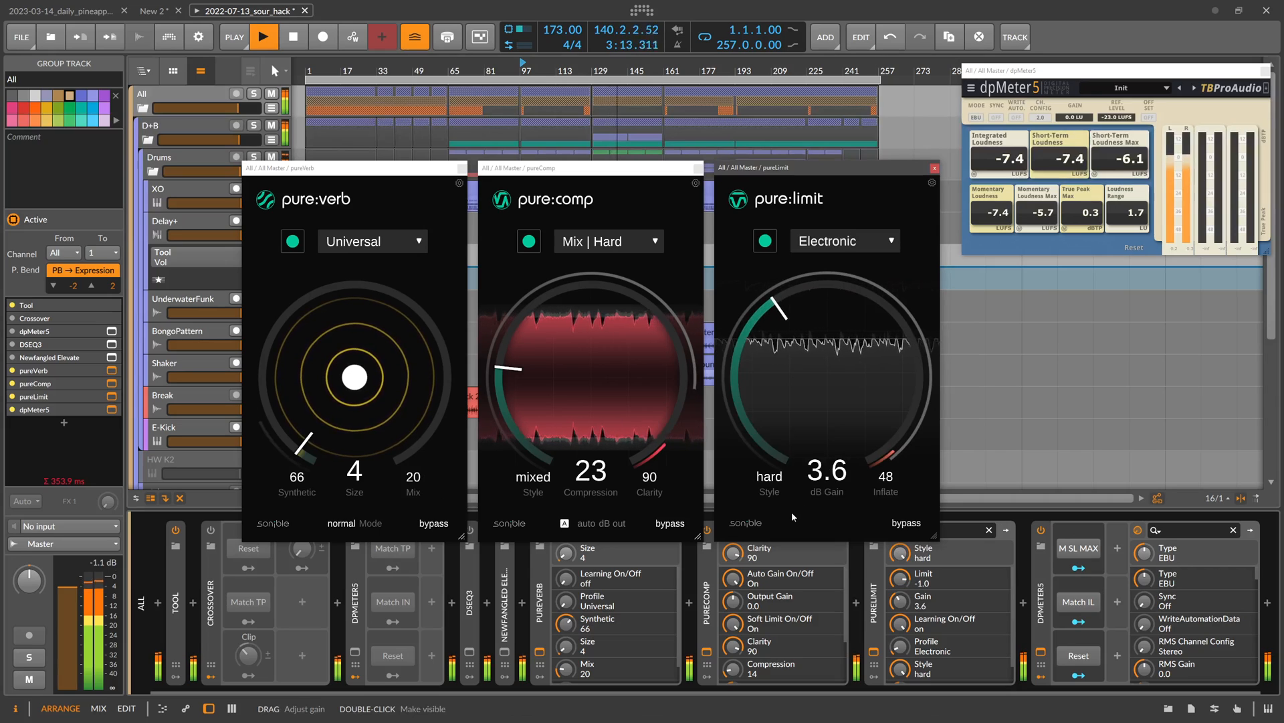
pyautogui.click(841, 239)
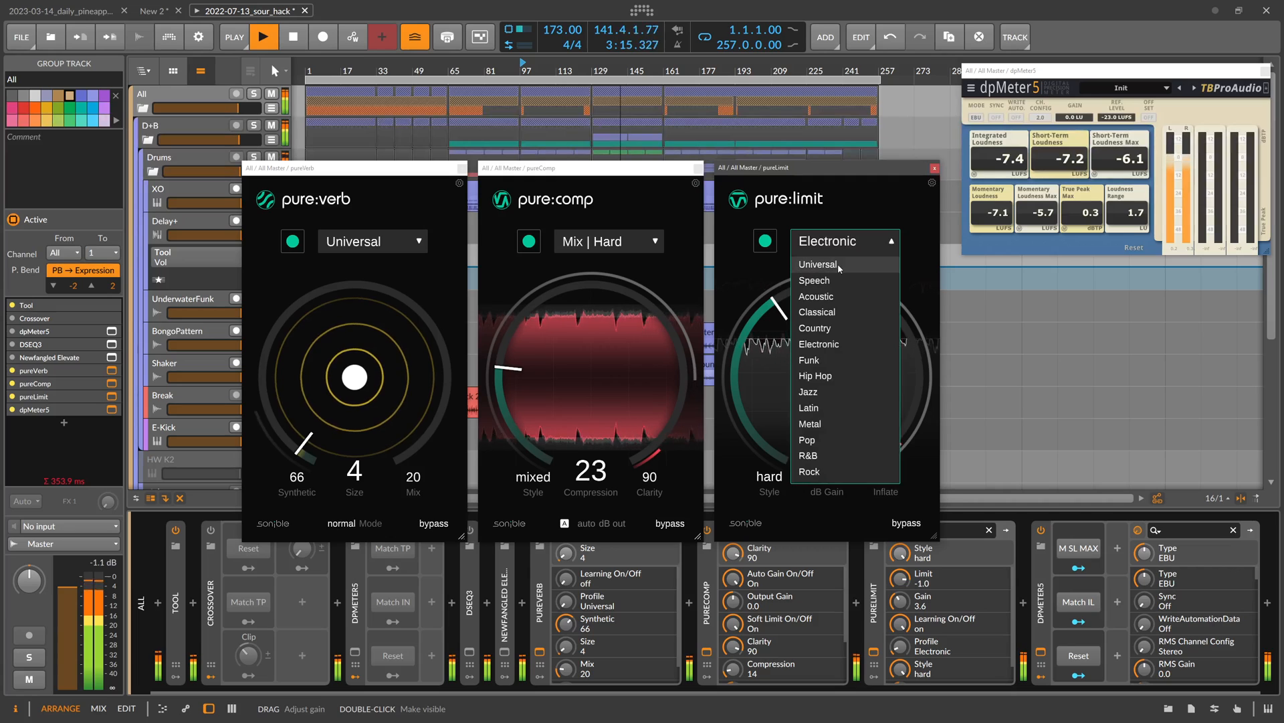
pyautogui.click(815, 264)
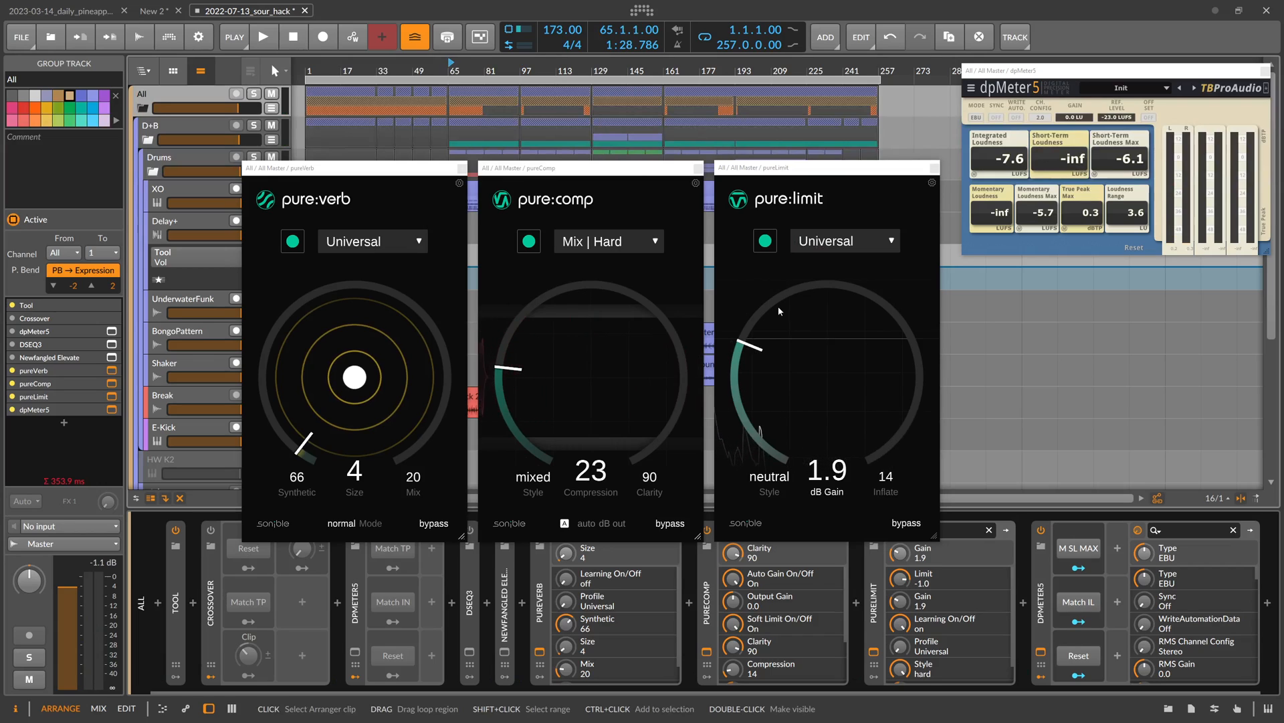
pyautogui.moveTo(765, 363)
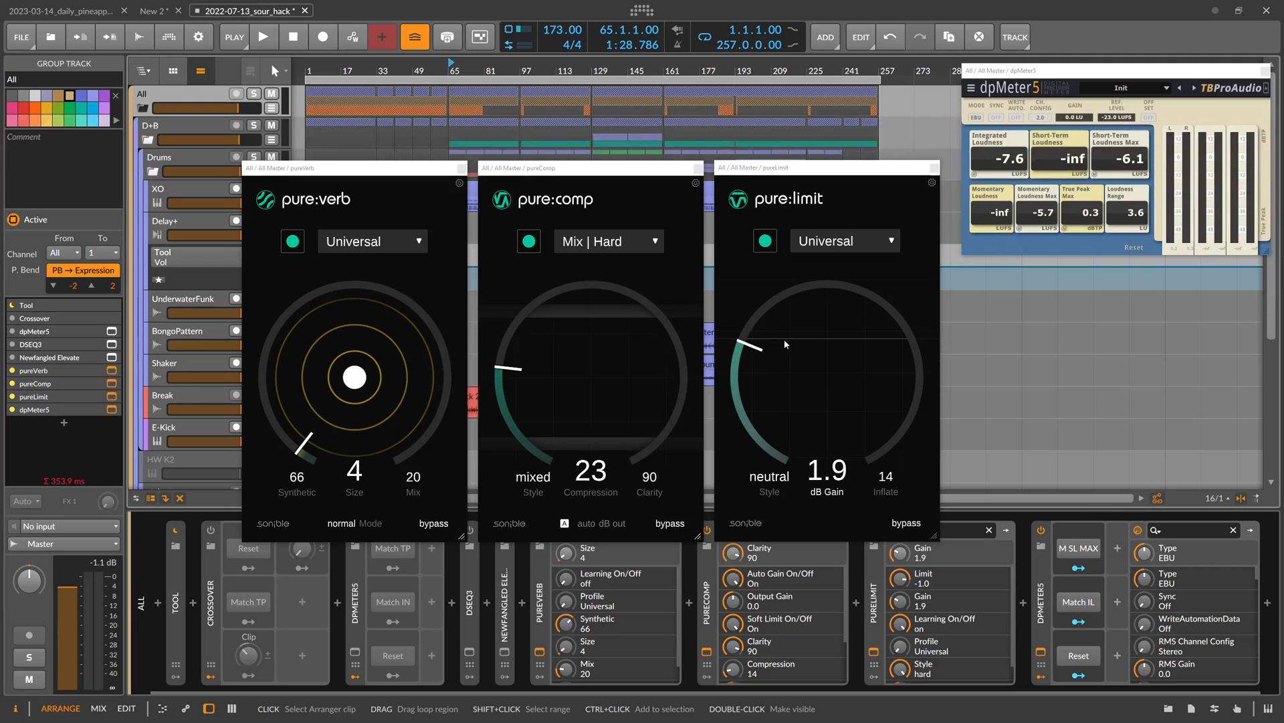
pyautogui.moveTo(770, 367)
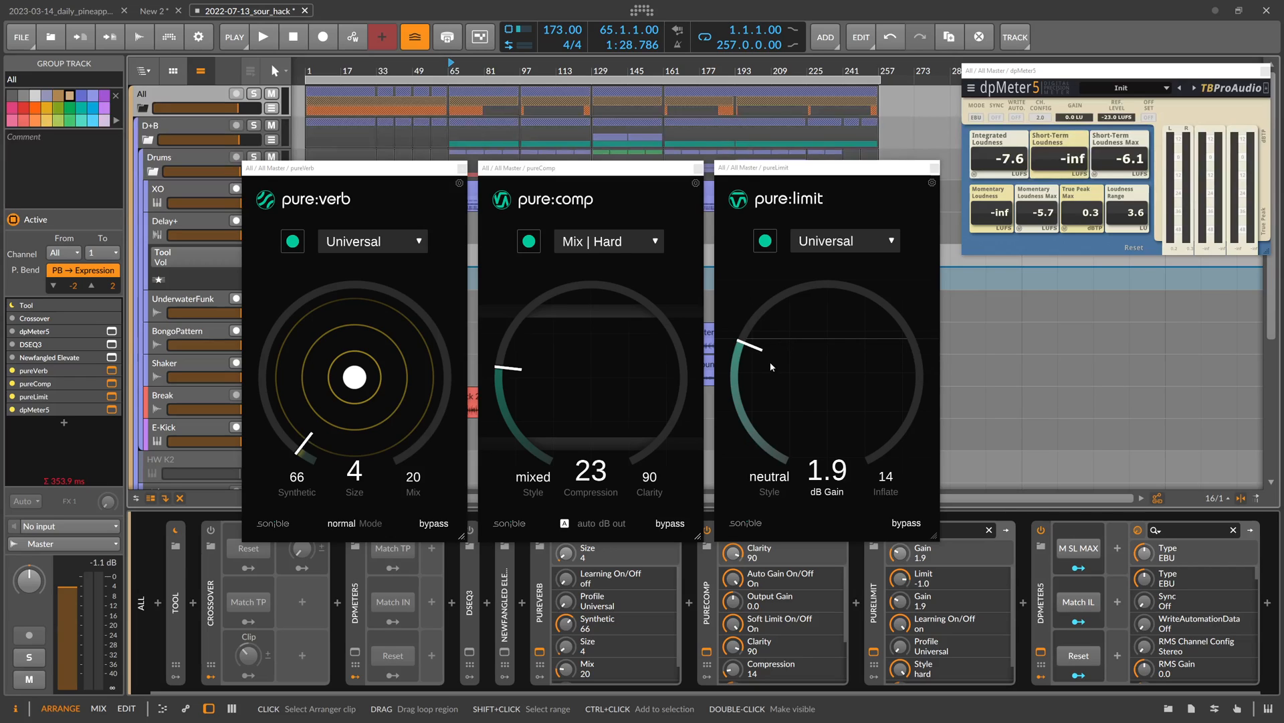
pyautogui.moveTo(770, 364)
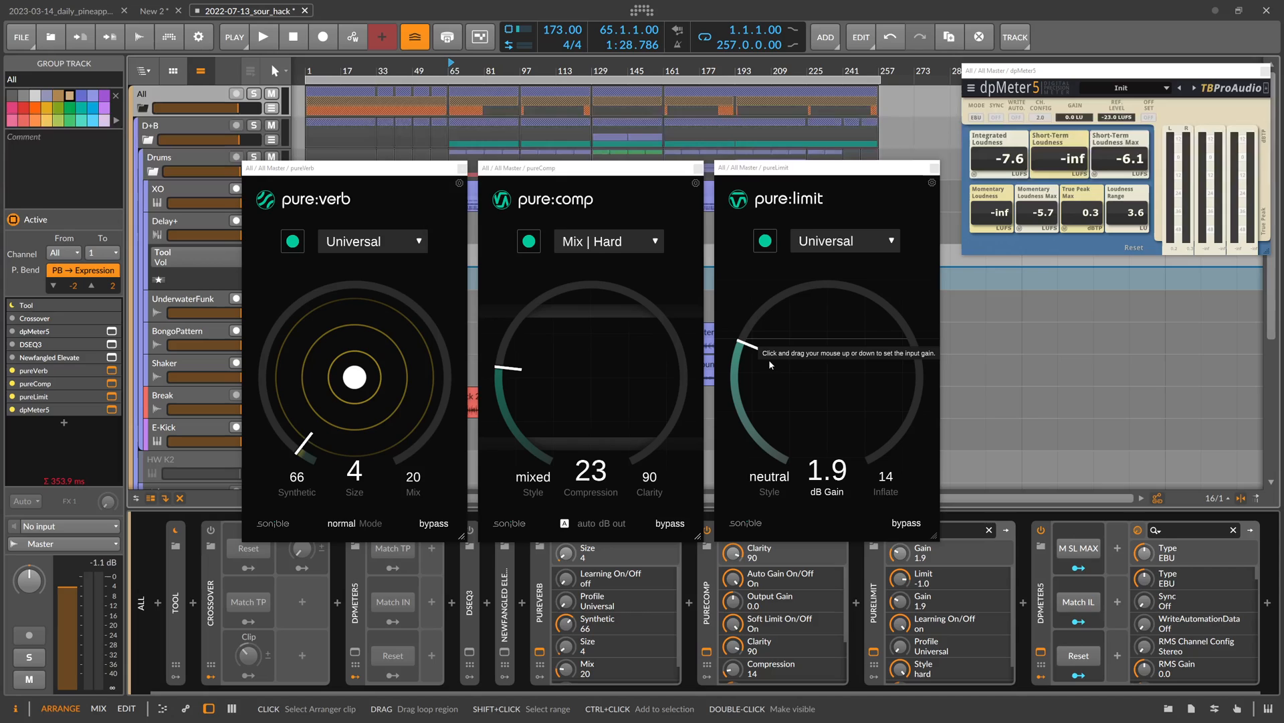
# Step: Lower pure:limit's gain dial to 1.2 dB
pyautogui.moveTo(742, 344); pyautogui.dragTo(768, 378)
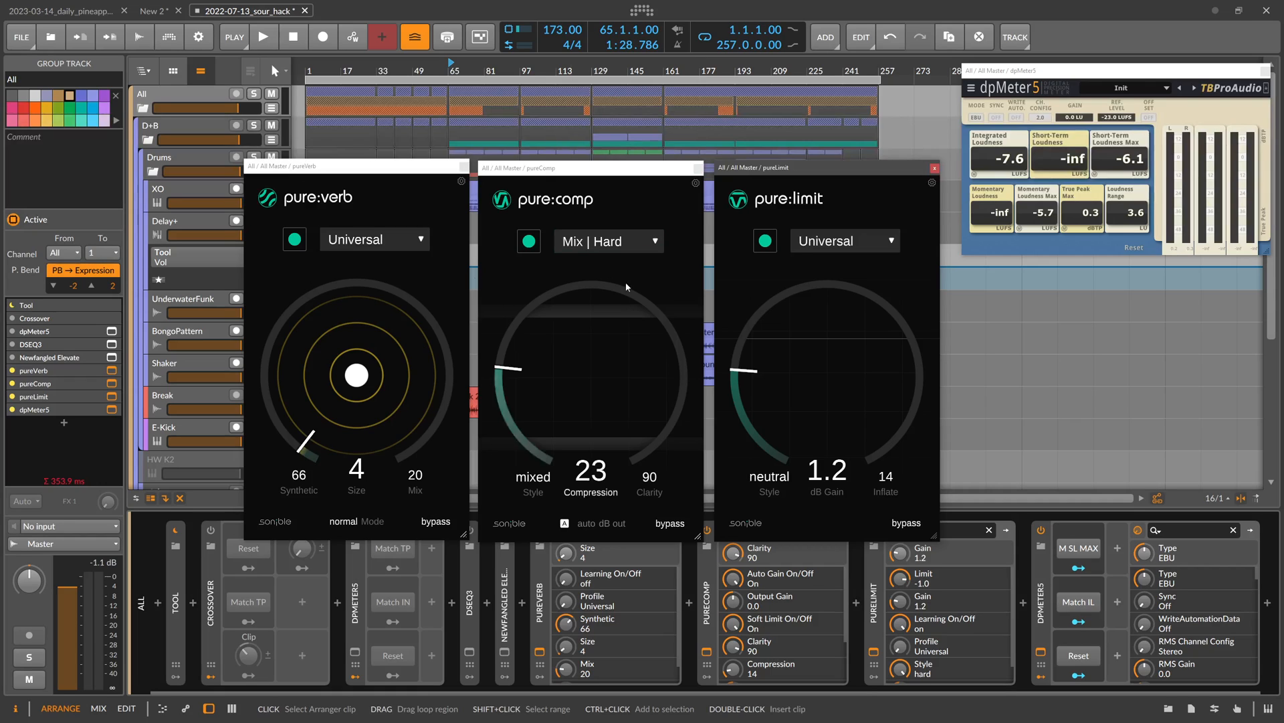
pyautogui.moveTo(602, 301)
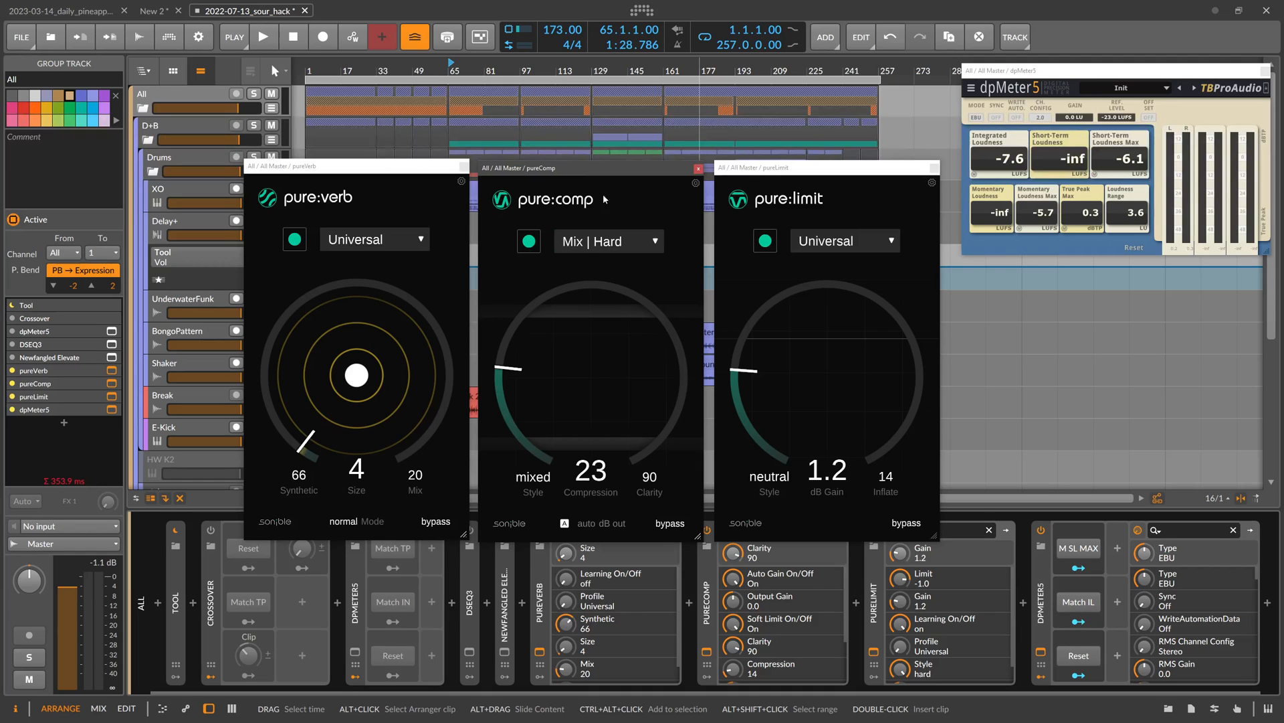
pyautogui.moveTo(564, 181)
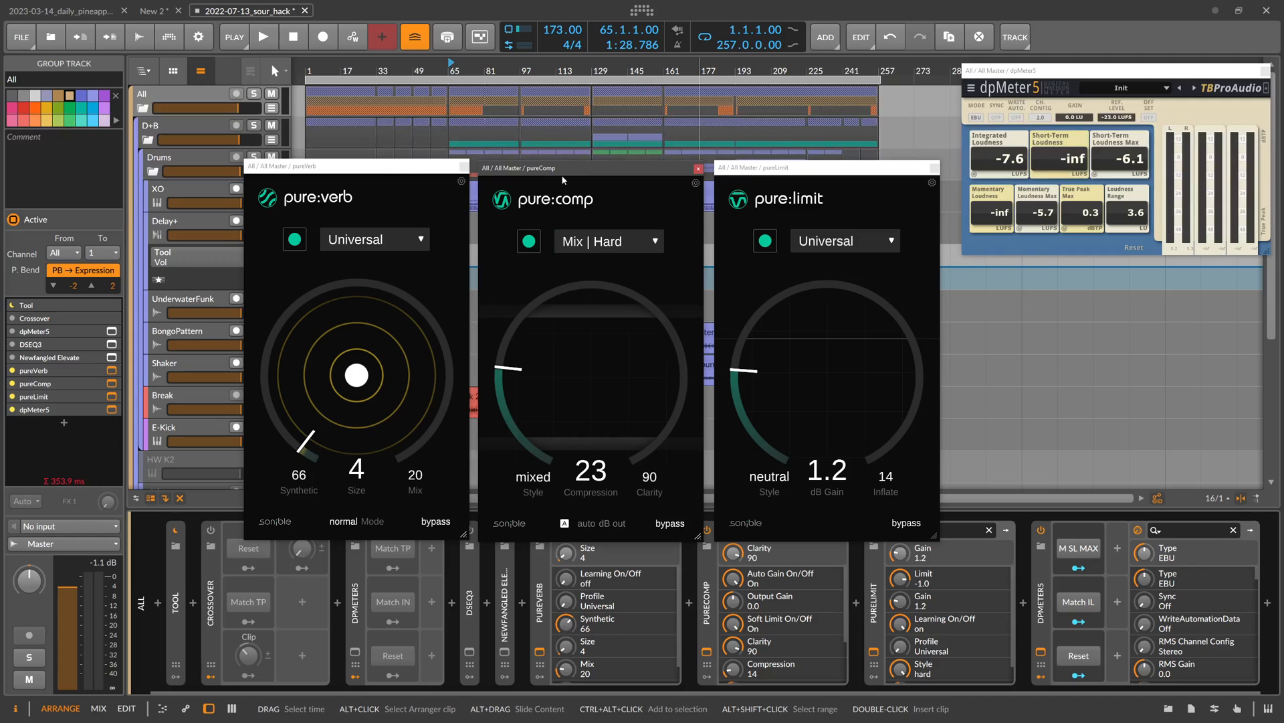